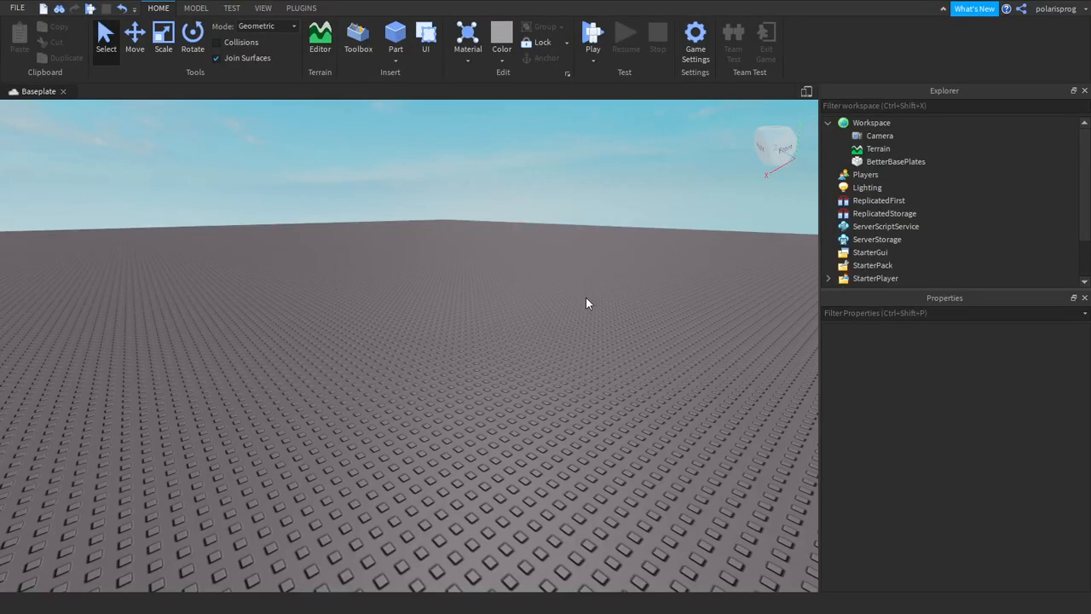
mouse_move(522, 324)
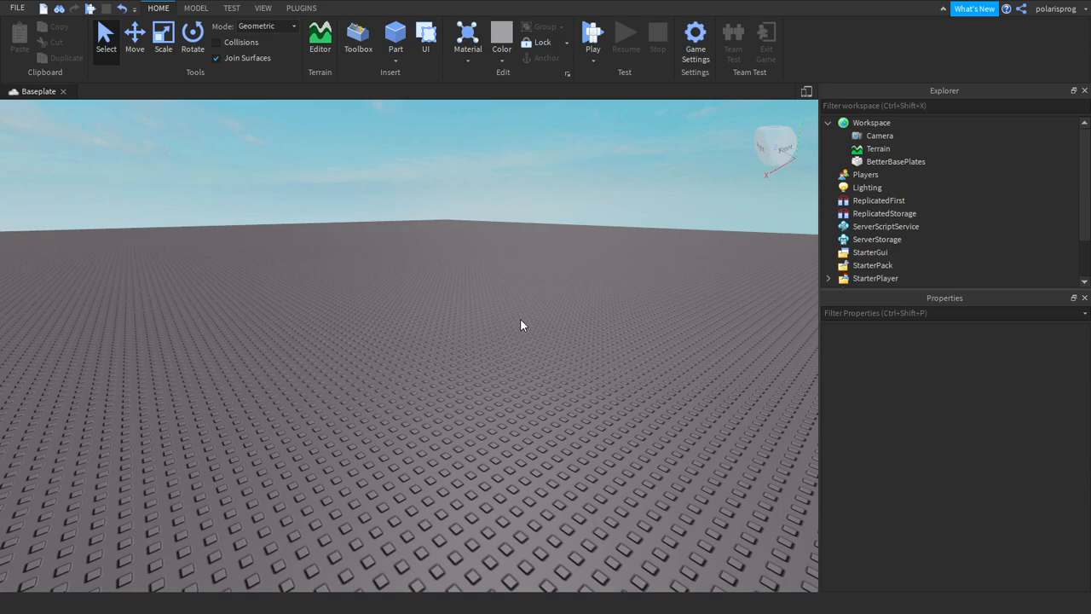
mouse_move(522, 320)
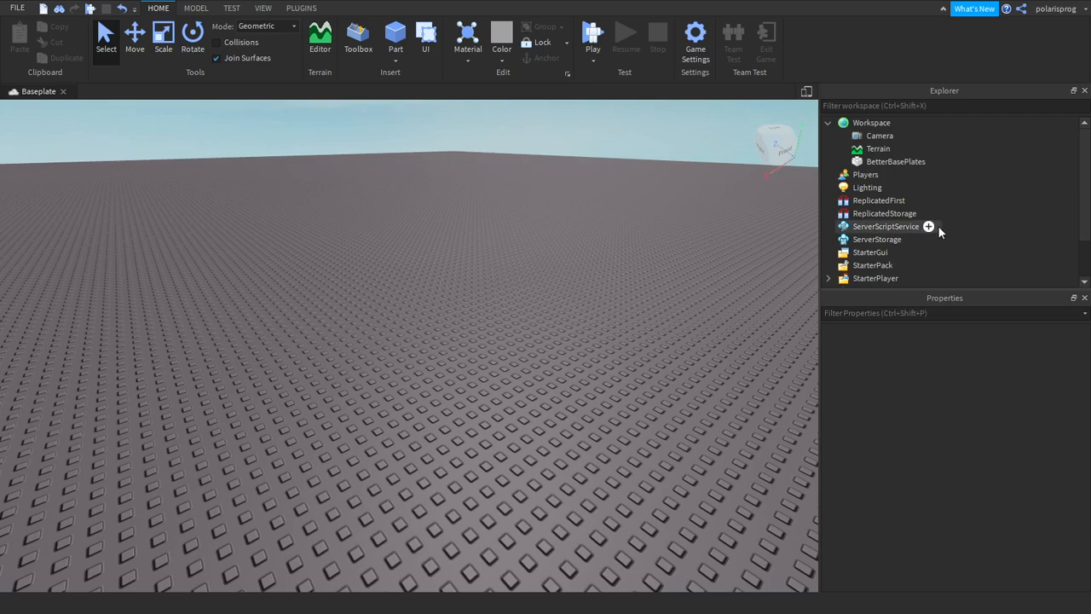
Step: Insert a Script into ServerScriptService and rename it leaderstats
left_click(928, 225)
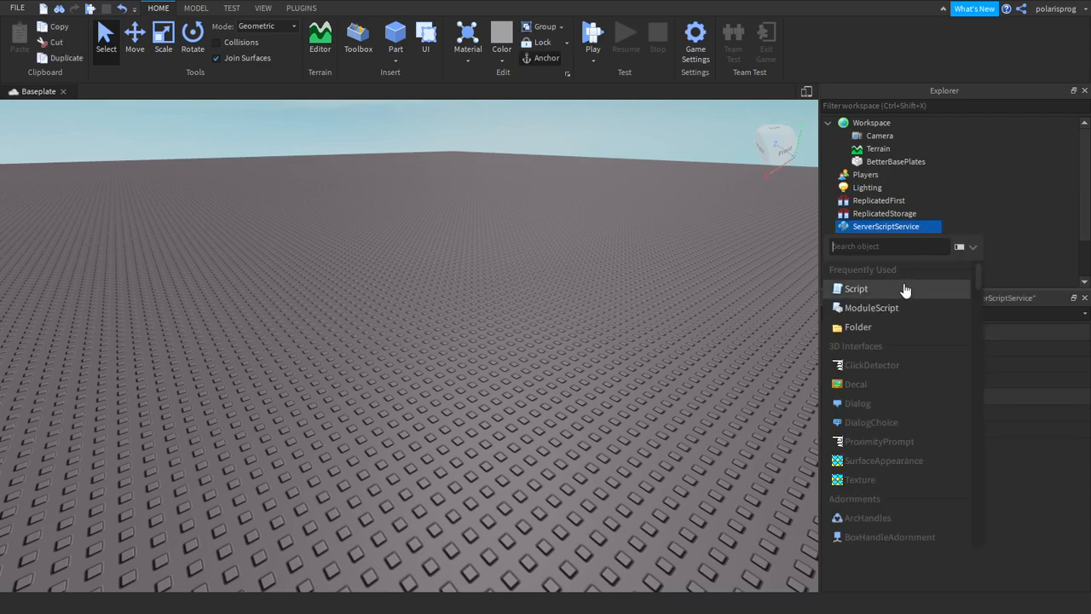
left_click(856, 289)
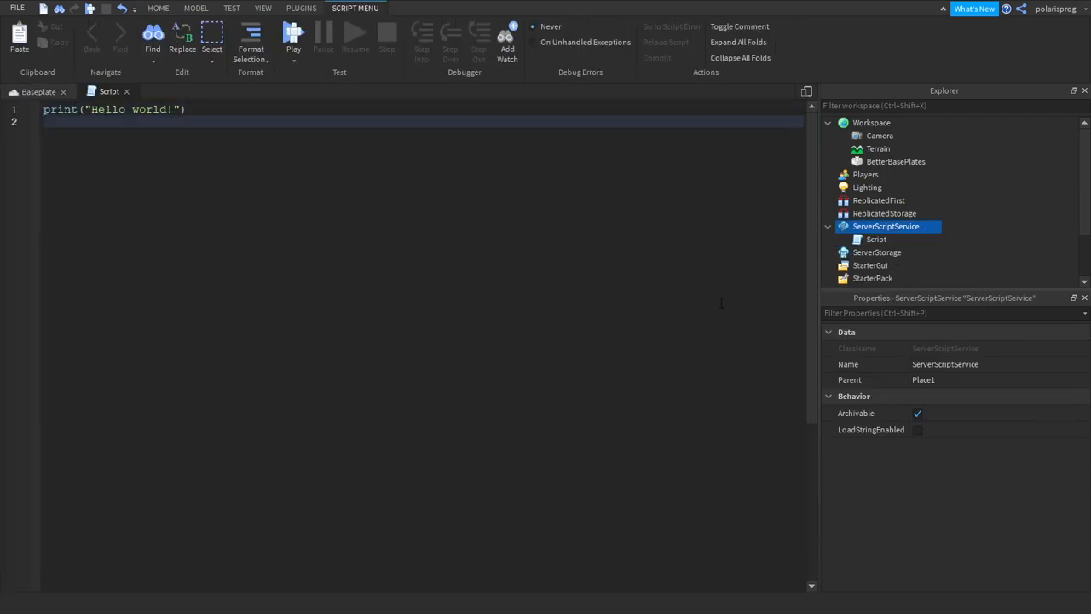
left_click(877, 238)
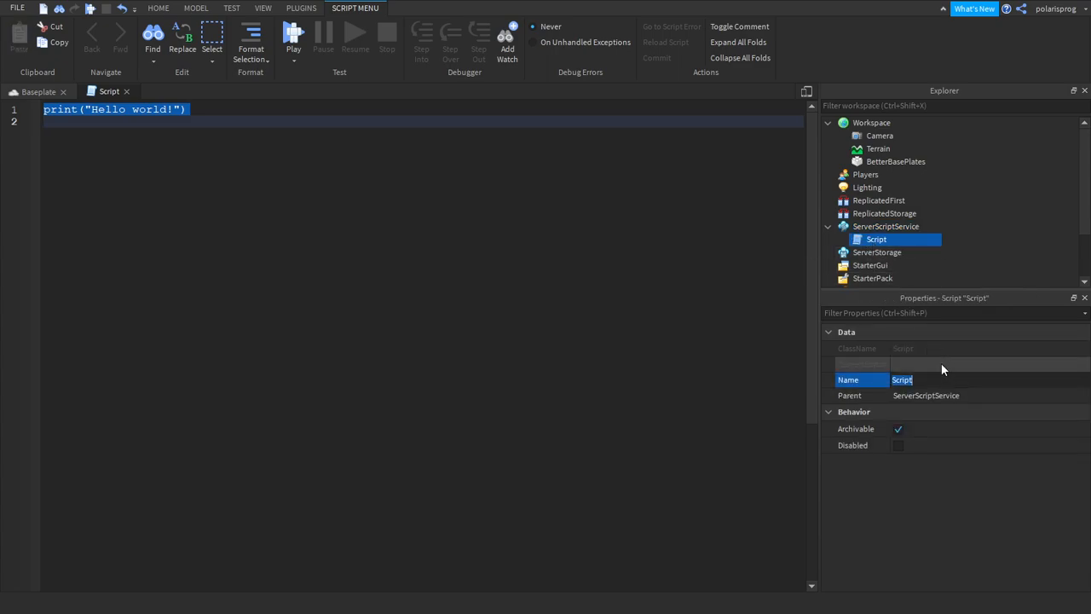
type("leaderstats")
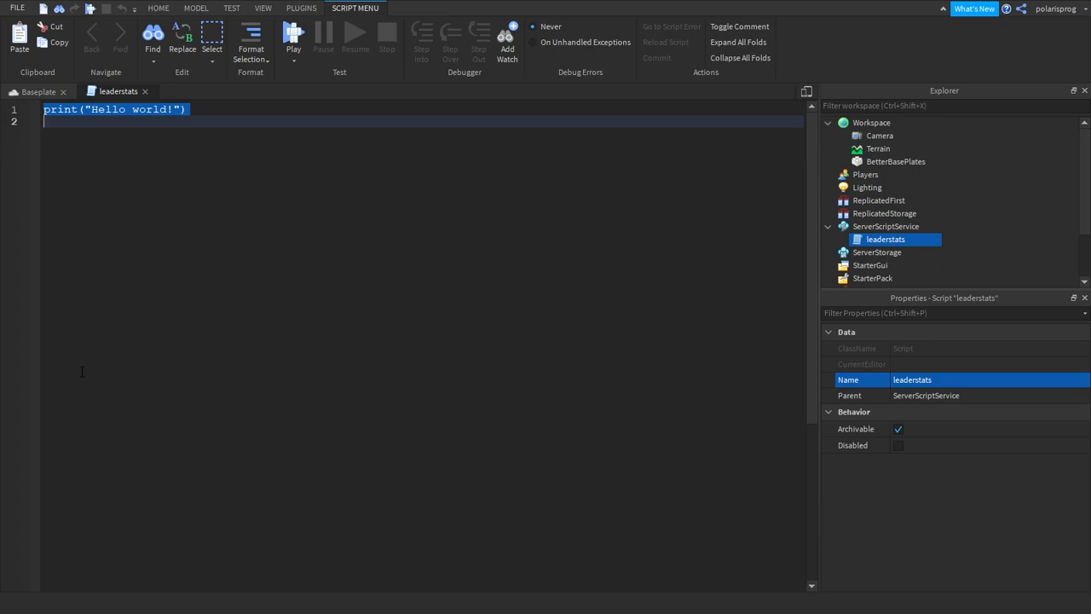
Step: Write a game.Players.PlayerAdded:Connect(function(player)) handler
type("game.Pal")
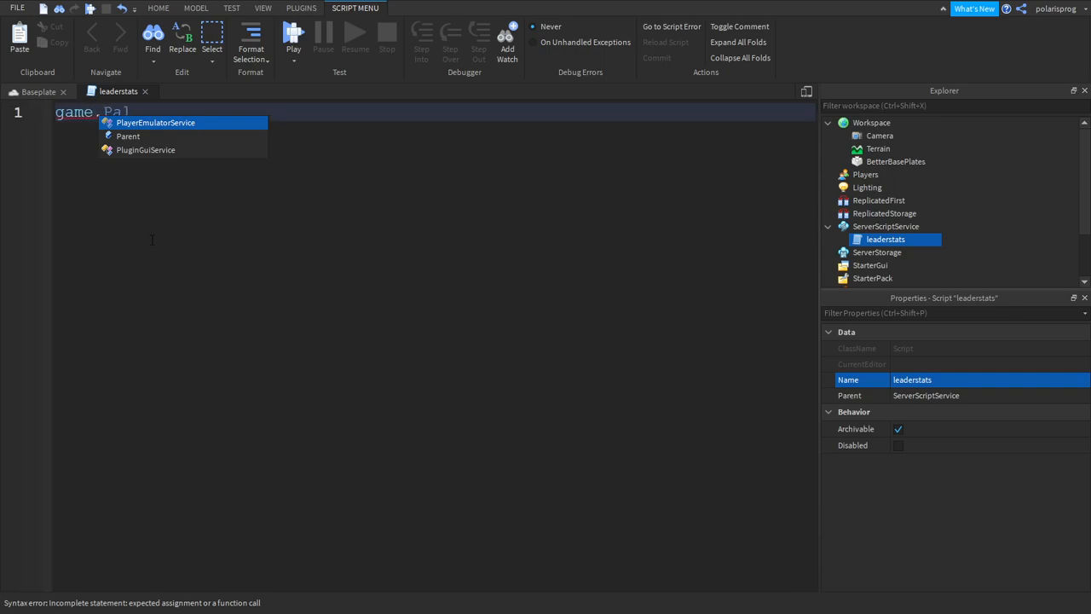
type("Players/")
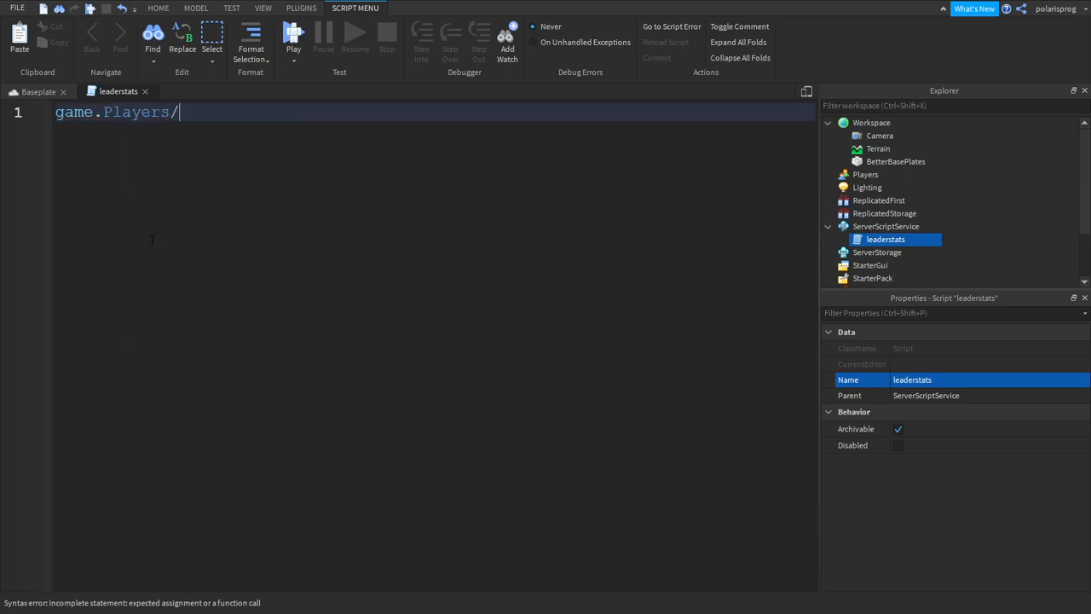
type("PlayerAdded:Connect(function")
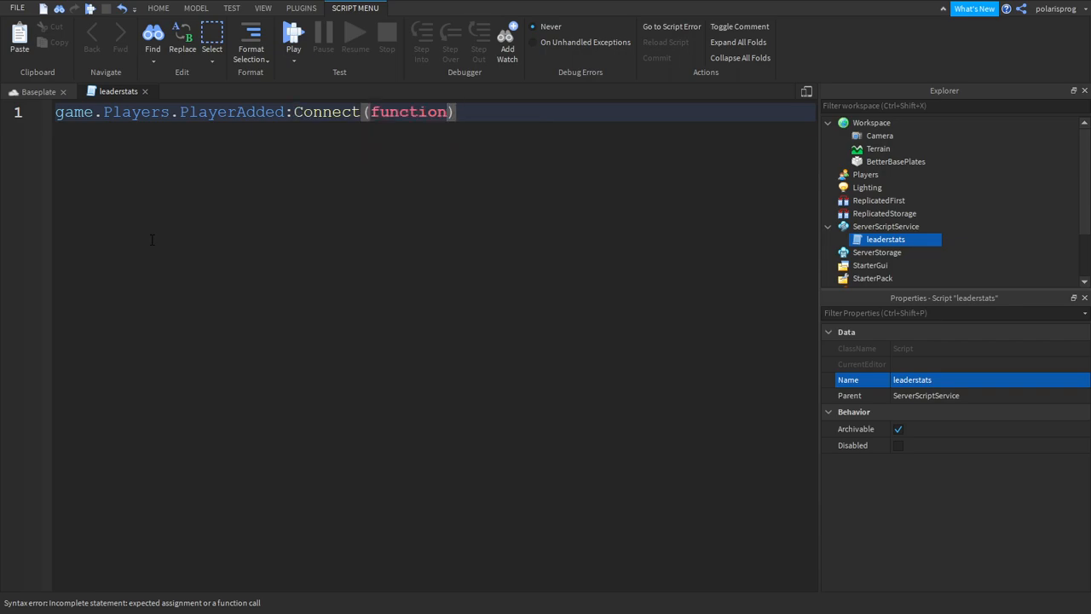
type("player")
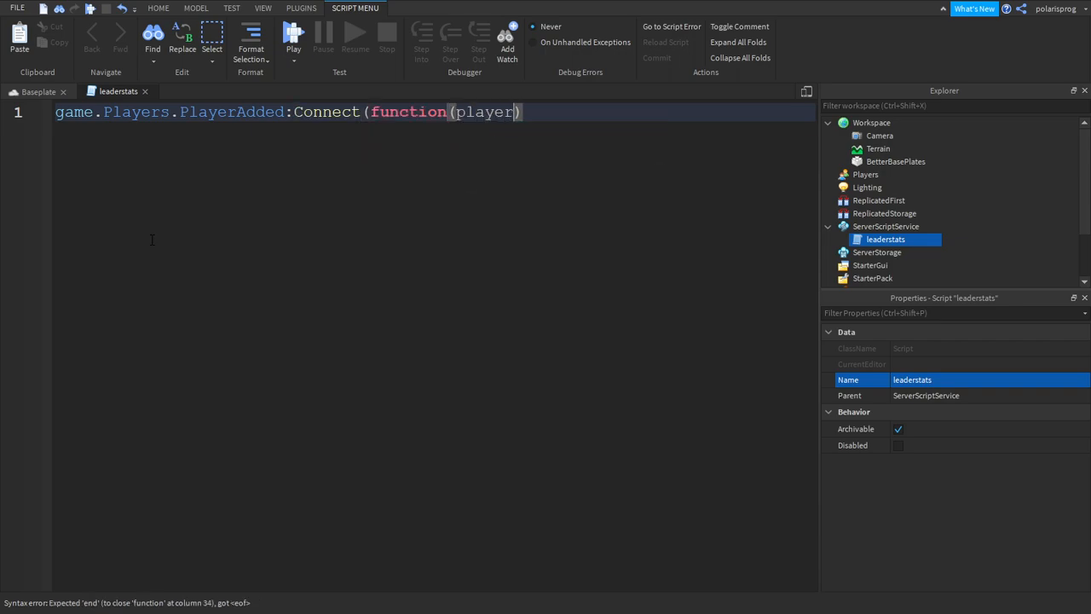
Step: Create a Folder with Instance.new('Folder', player) and name it "leaderstats"
type("local le")
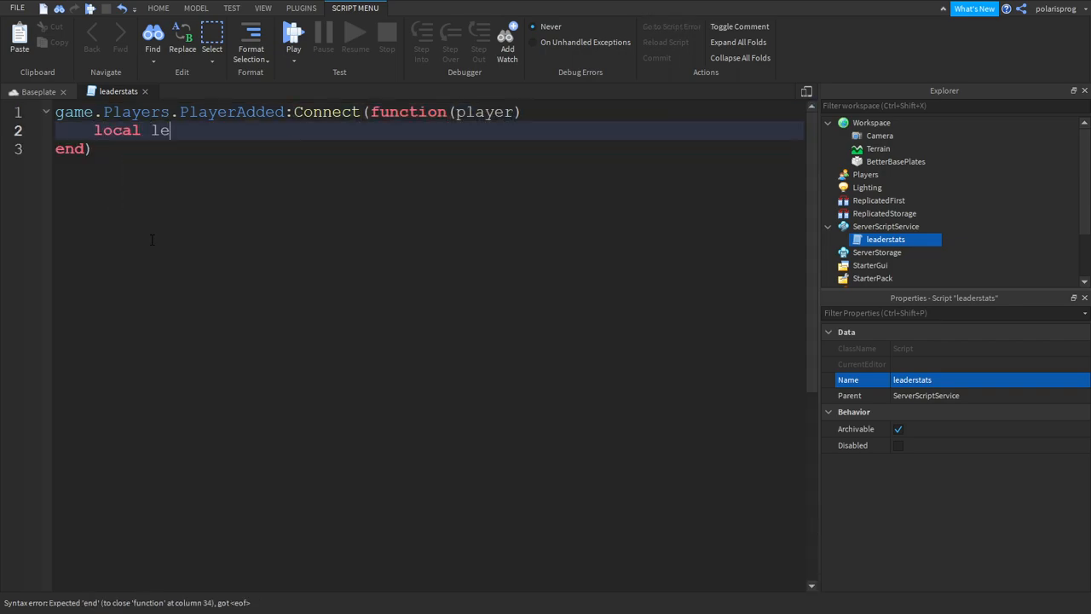
type("aderstats")
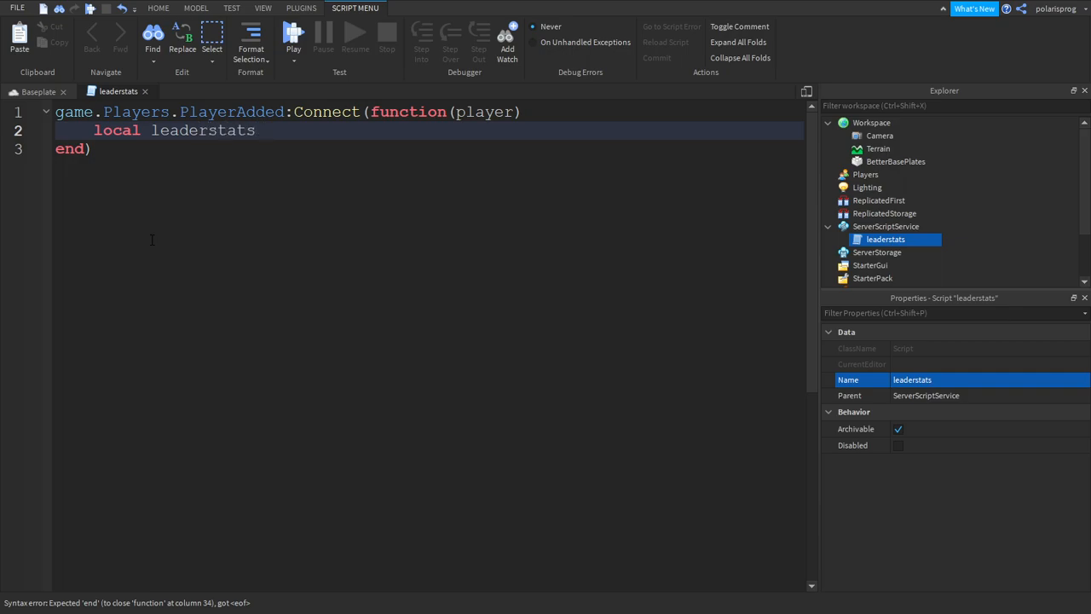
type("= Instance/.n")
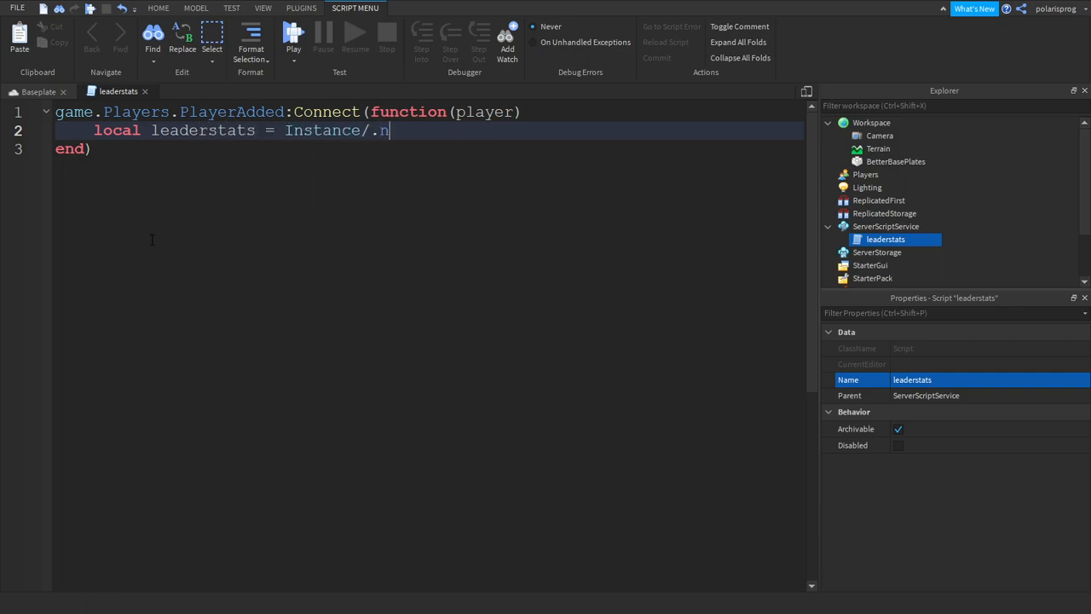
type("N")
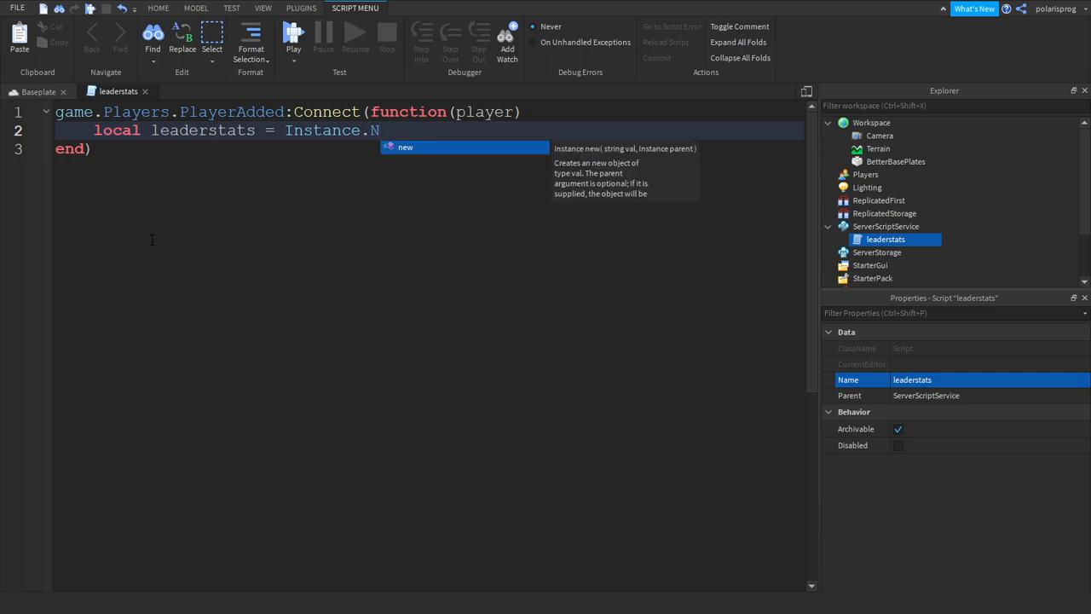
type("ew('Folder', player")
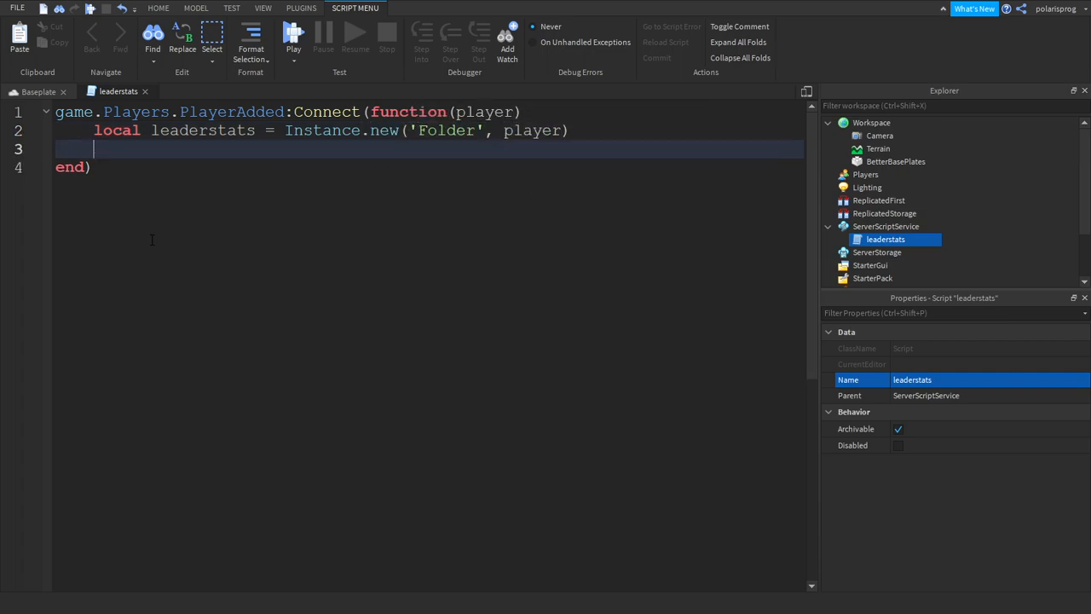
type("leaderstats.Name =")
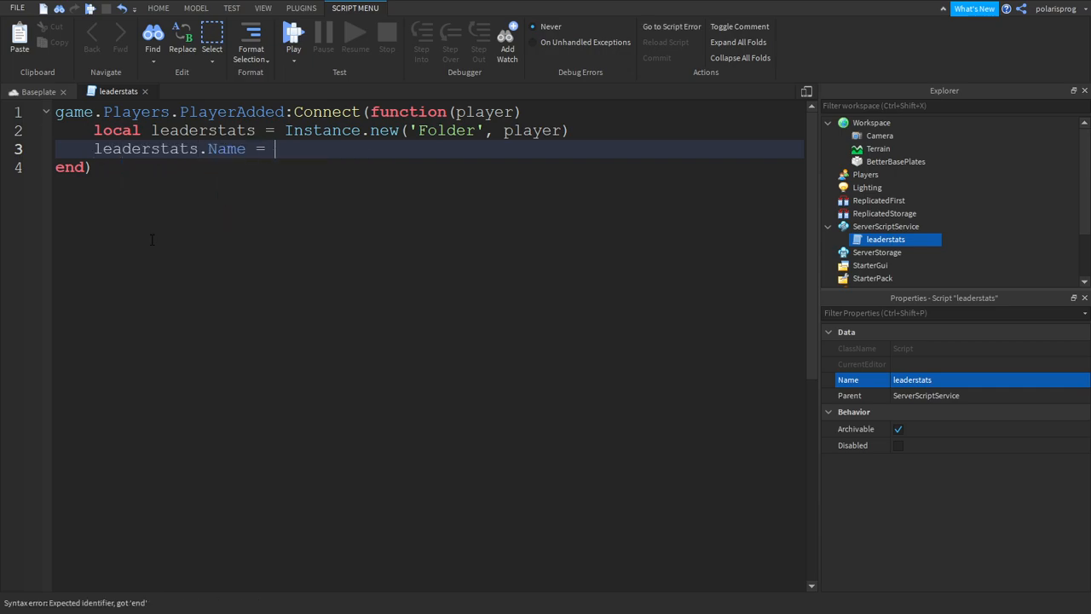
type("\"leadersta\"")
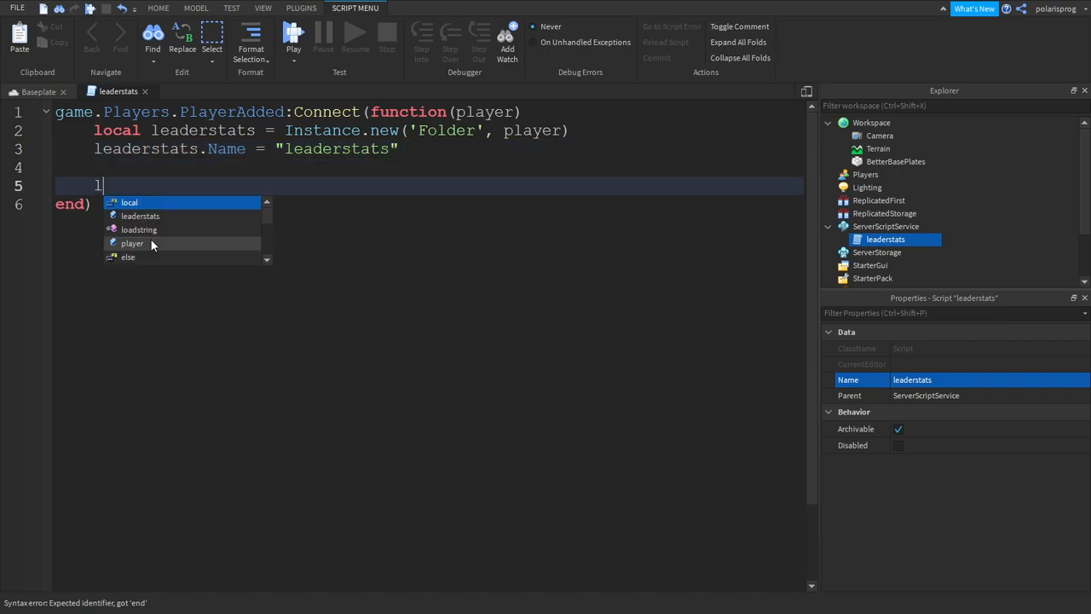
Step: Add local coins = Instance.new('IntValue', player) and set coins.Name = 'Coins'
type("ocal")
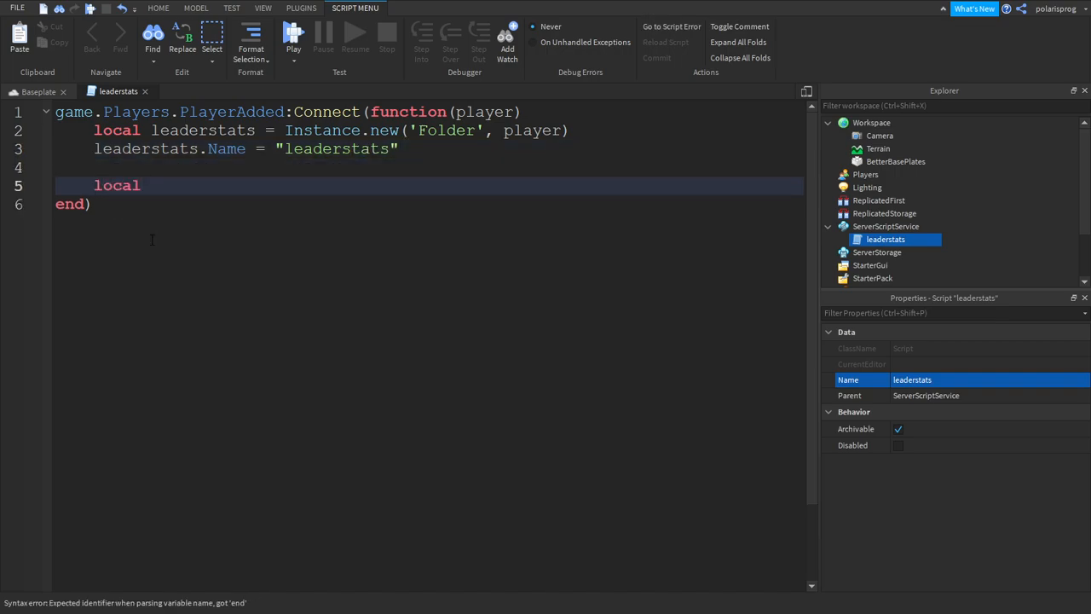
type("coins = i")
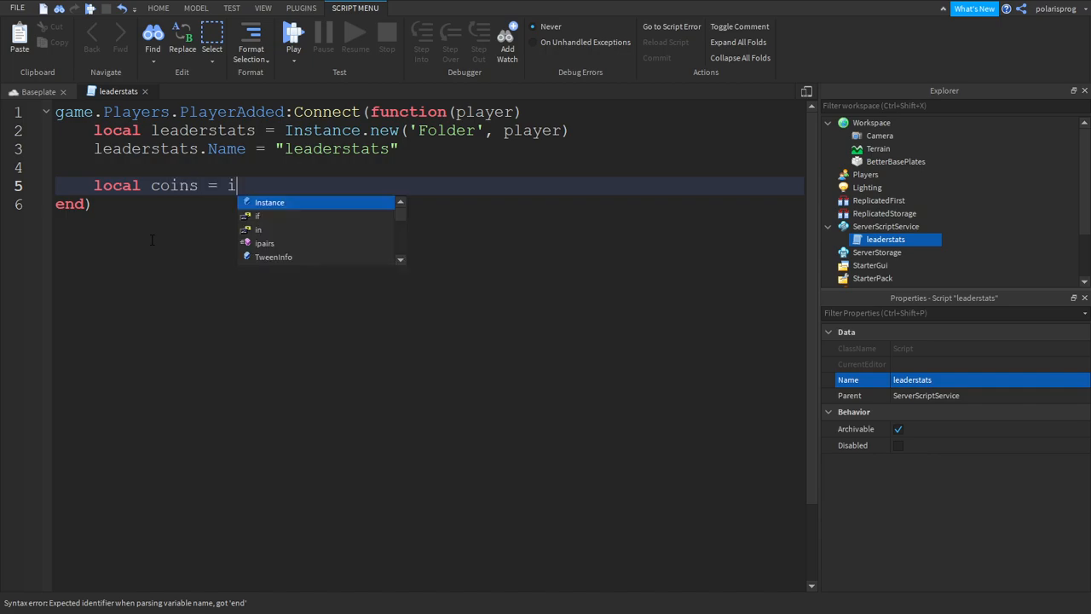
type("Instance.new('IntValue',")
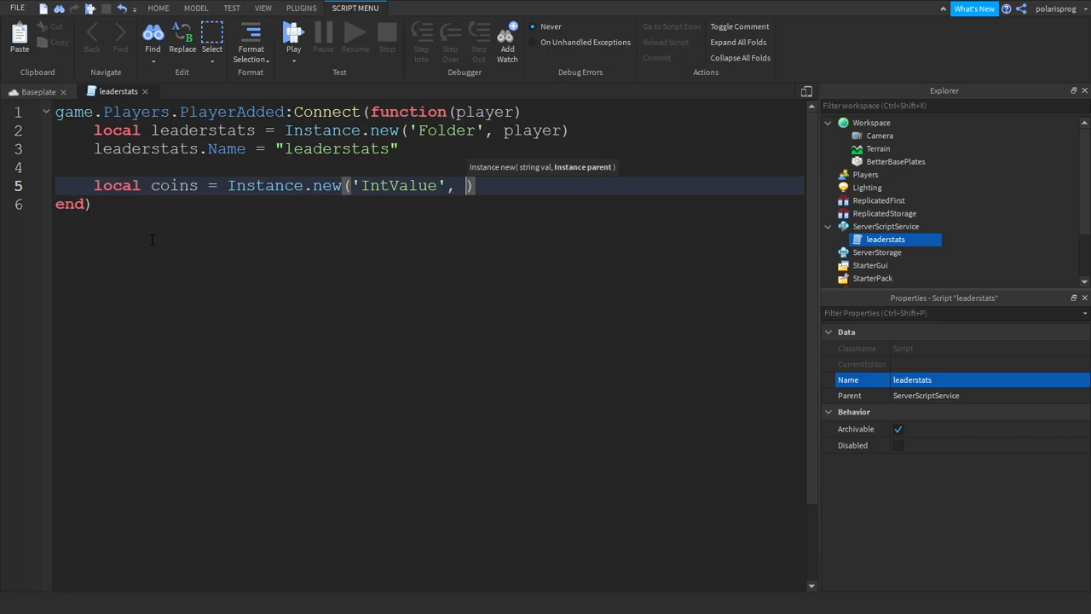
type("player)")
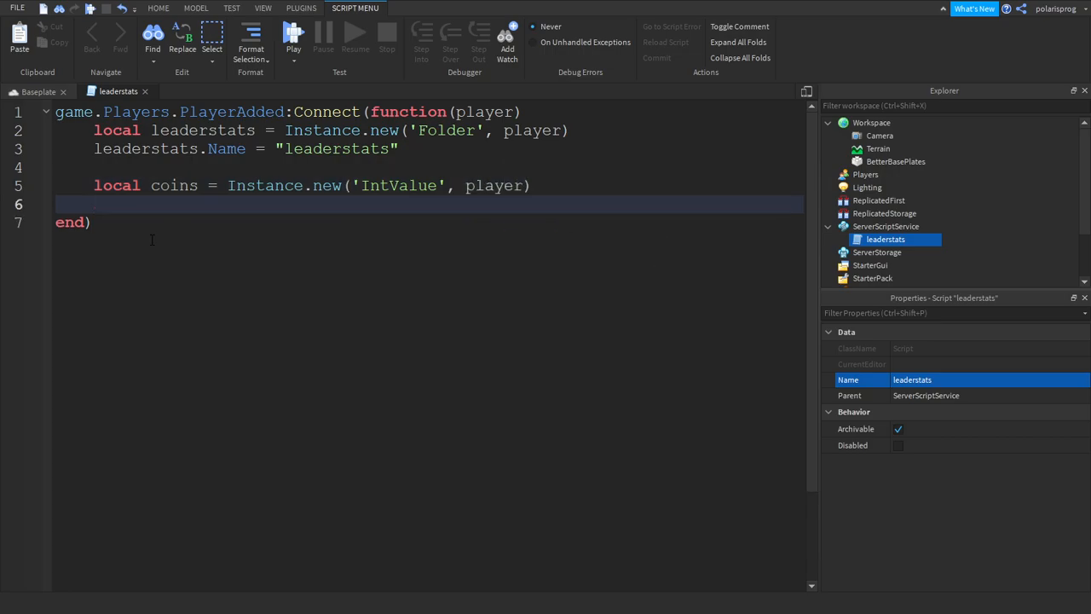
type("coins.Name =")
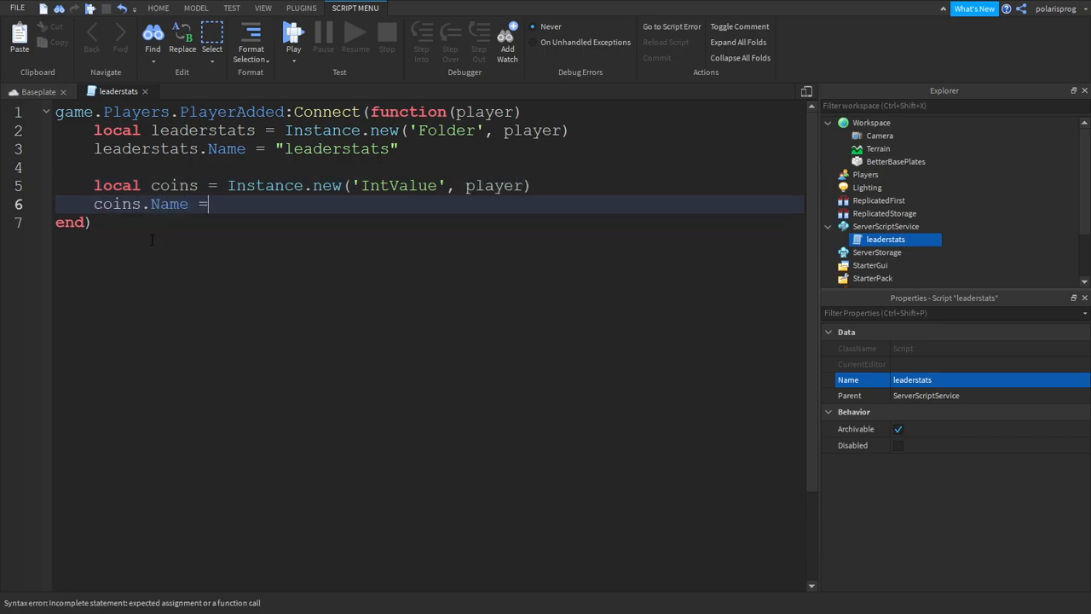
type("'Coins'")
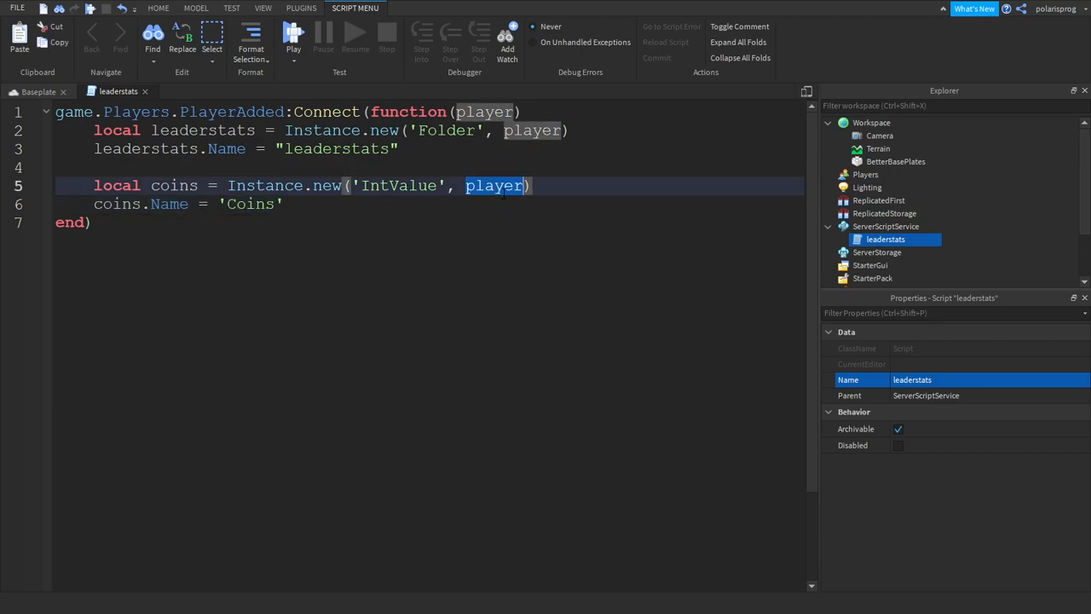
Step: Reparent the Coins value to leaderstats and set coins.Value = 0
double_click(495, 184)
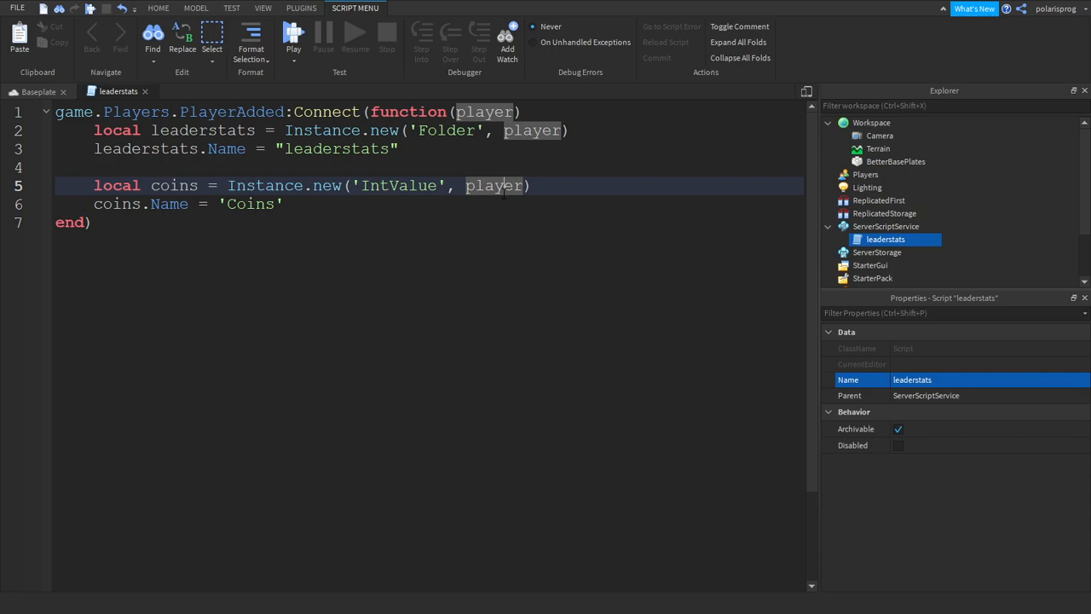
double_click(493, 186)
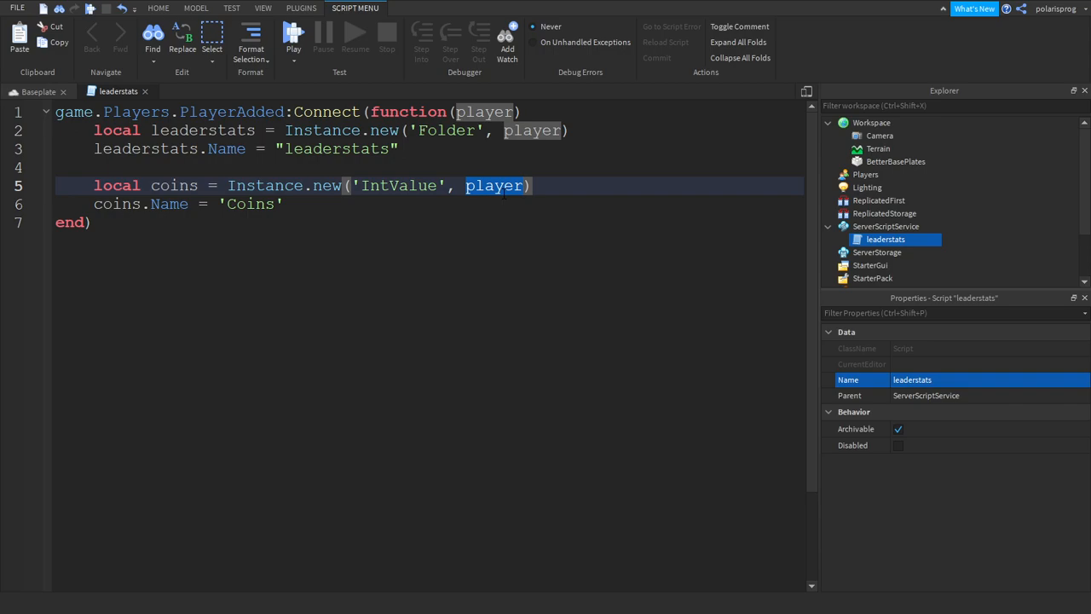
type("leaderstats")
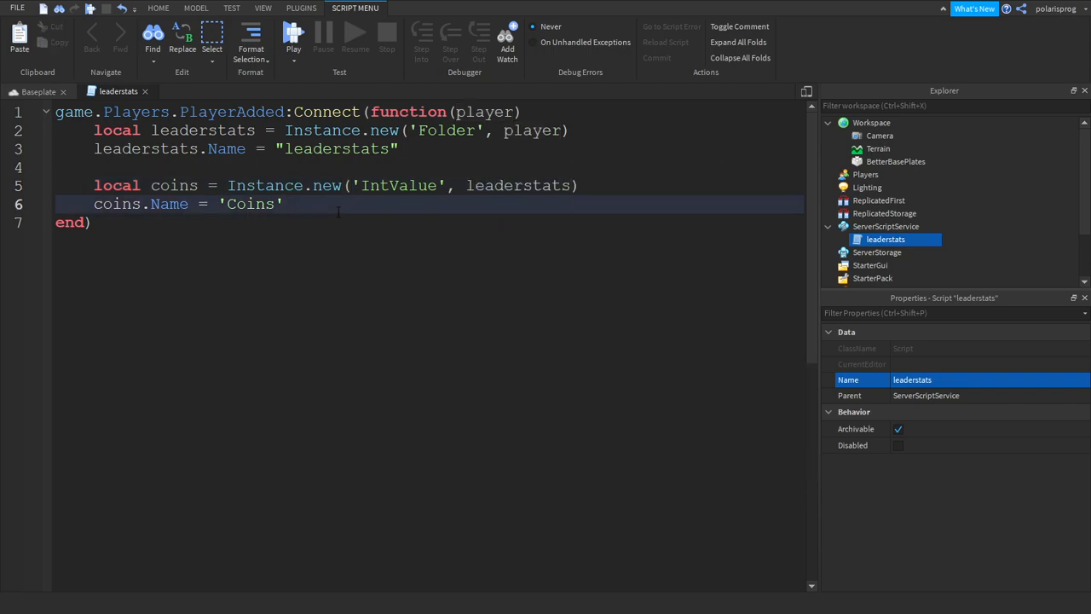
key("Enter")
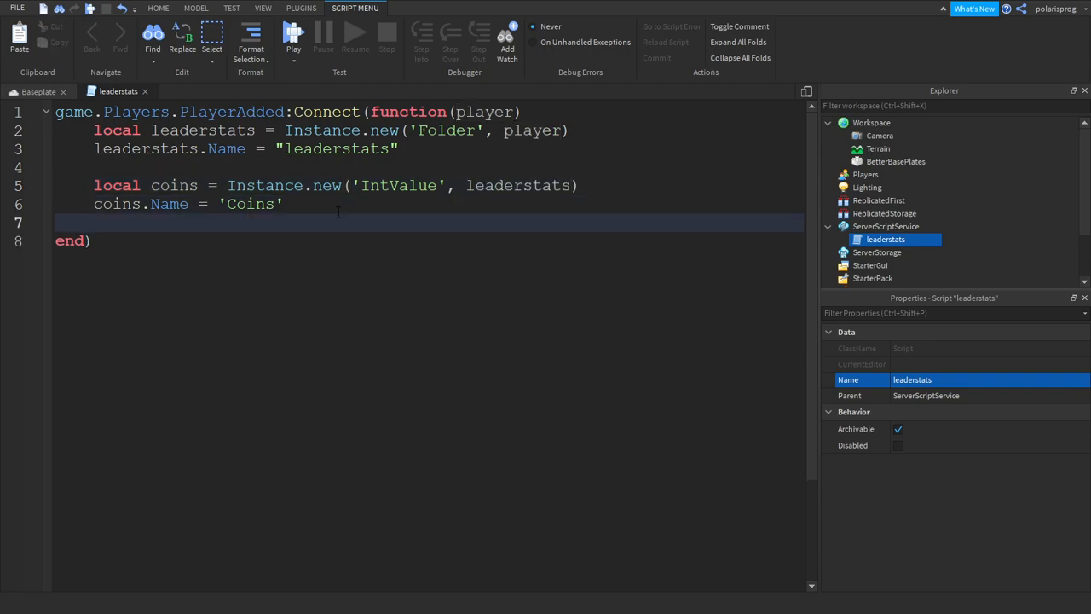
type("Co")
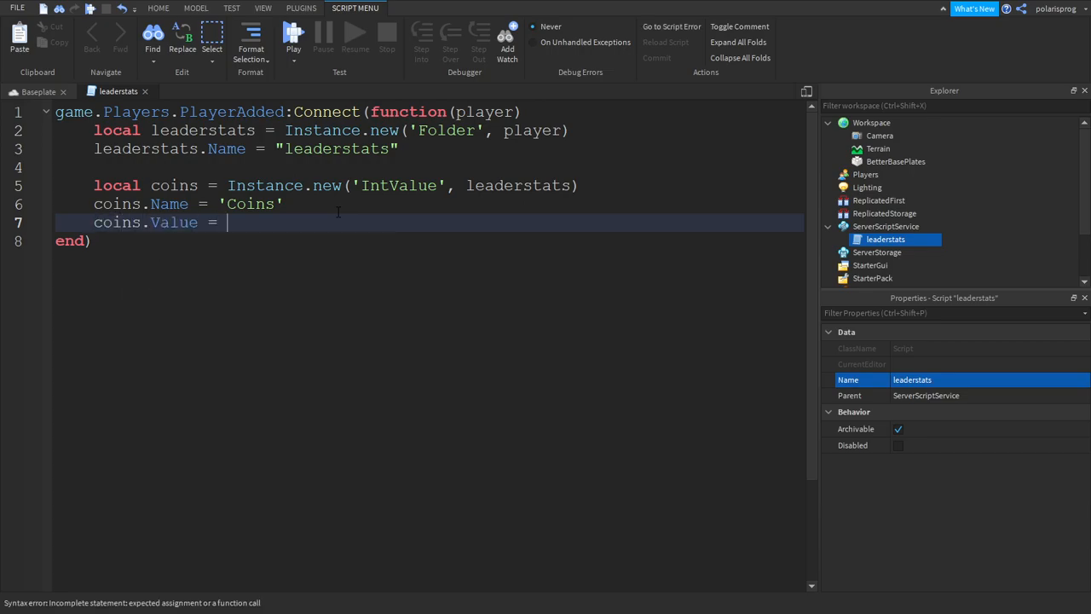
type("0")
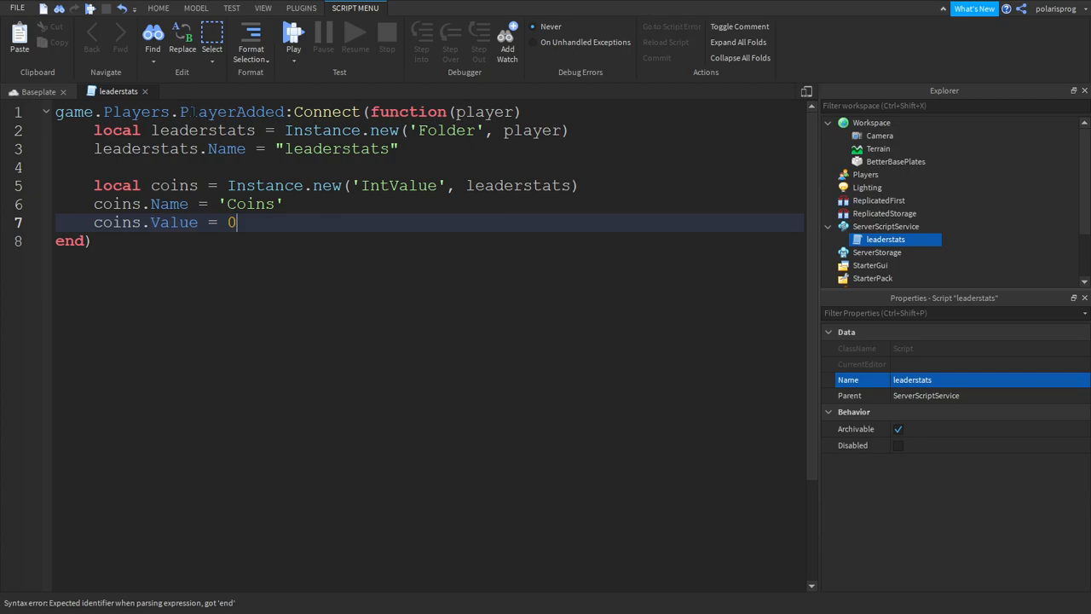
Step: Switch between the Baseplate viewport and the leaderstats script, editing the value name to Mon
left_click(25, 92)
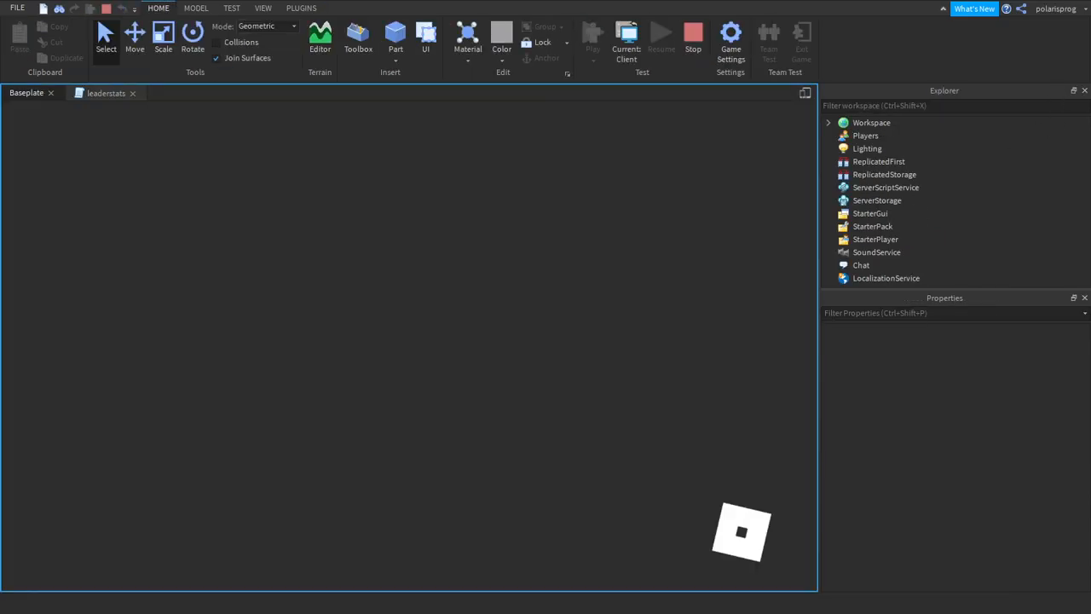
left_click(593, 34)
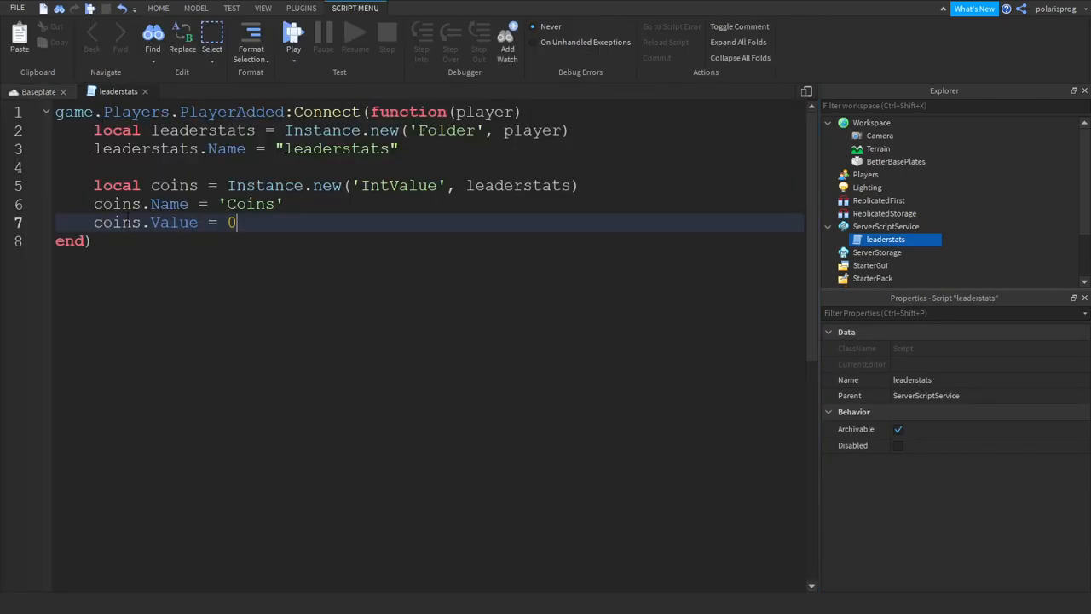
type("Mon")
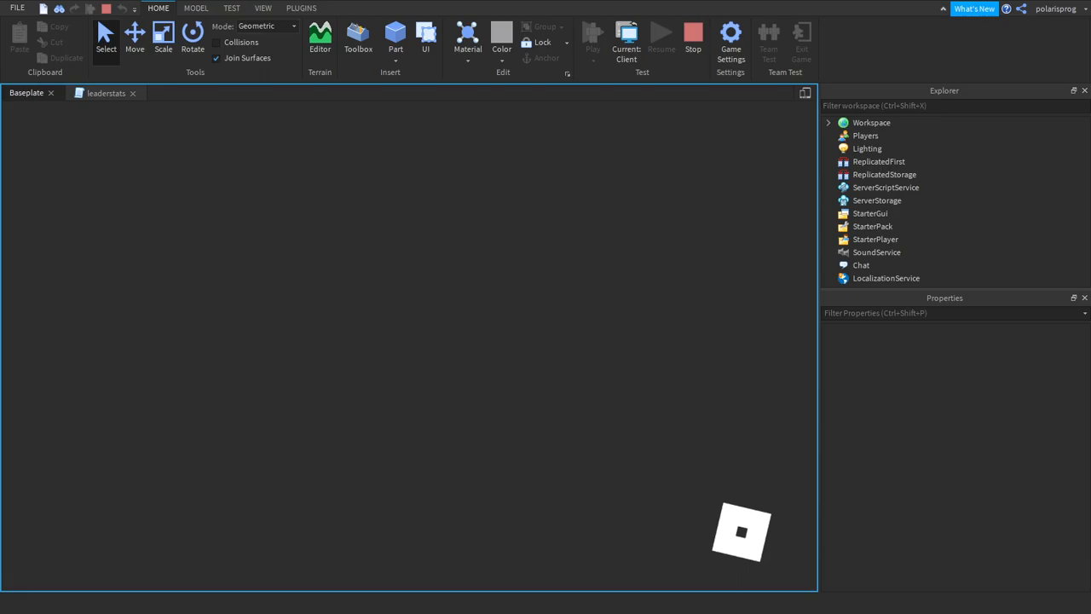
left_click(593, 36)
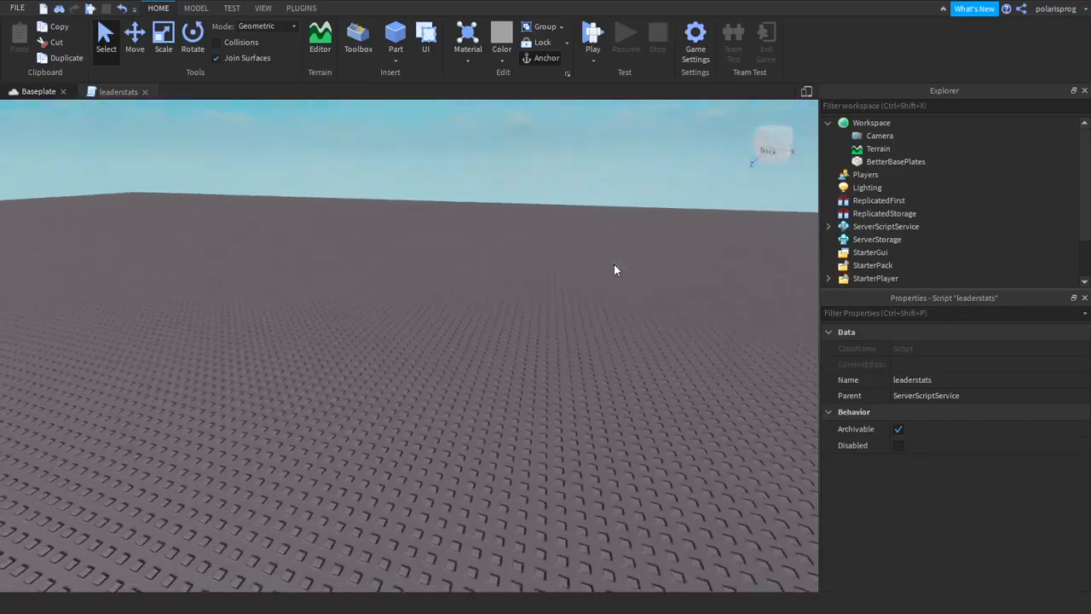
Step: Open the Load Character plugin and enter the username polarisprog
left_click(300, 7)
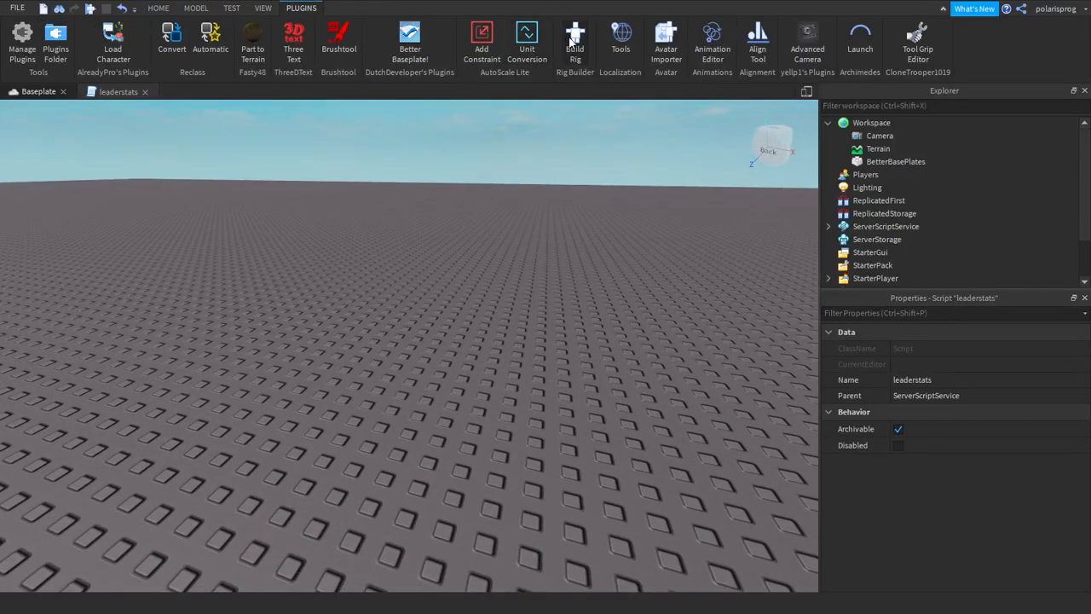
left_click(113, 38)
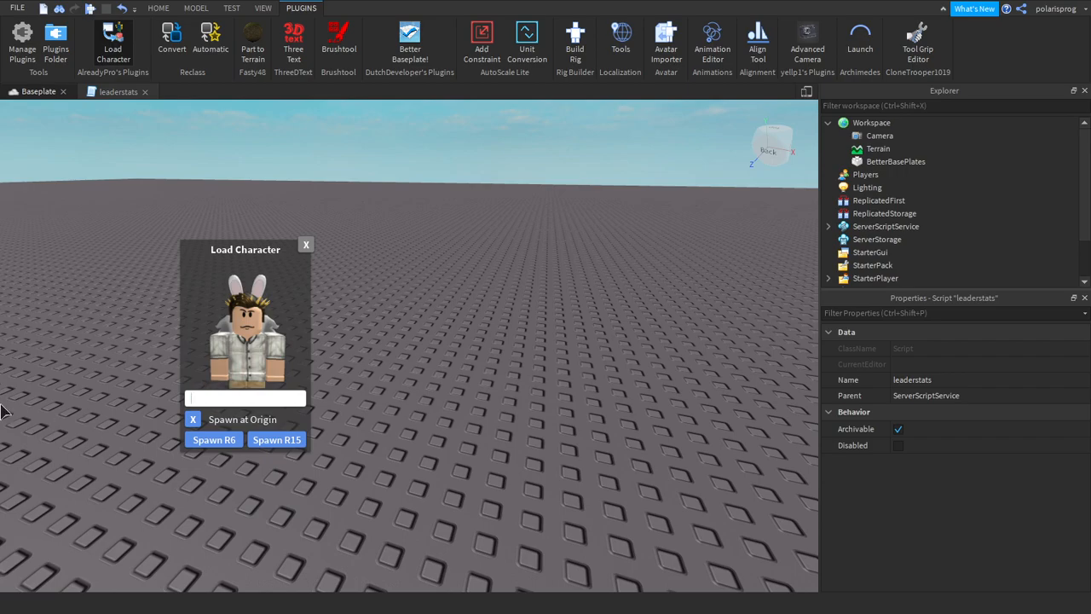
type("polarisprog")
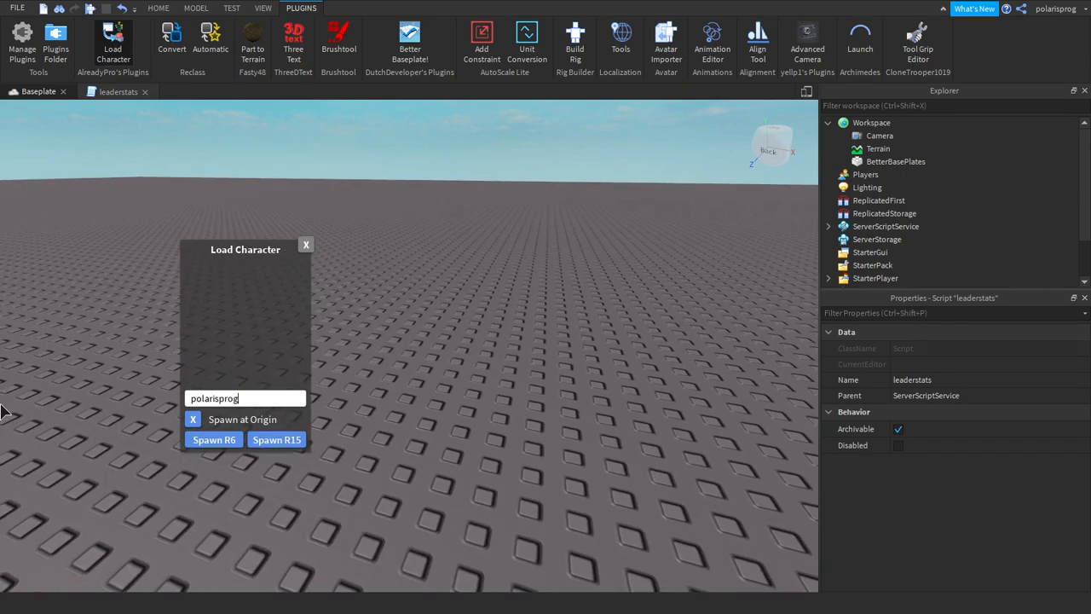
mouse_move(331, 440)
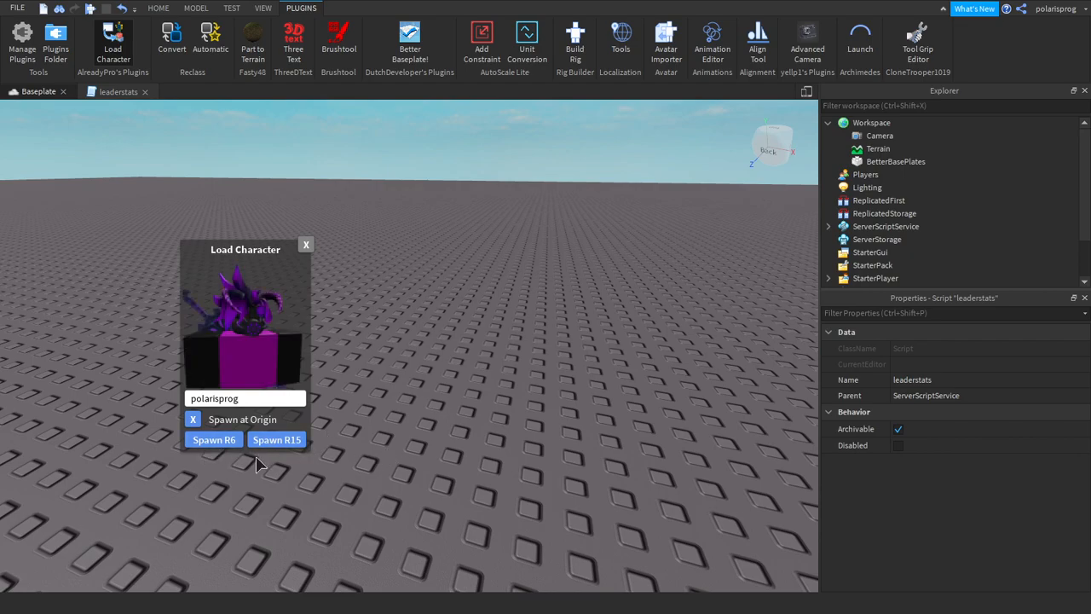
left_click_drag(246, 249, 297, 268)
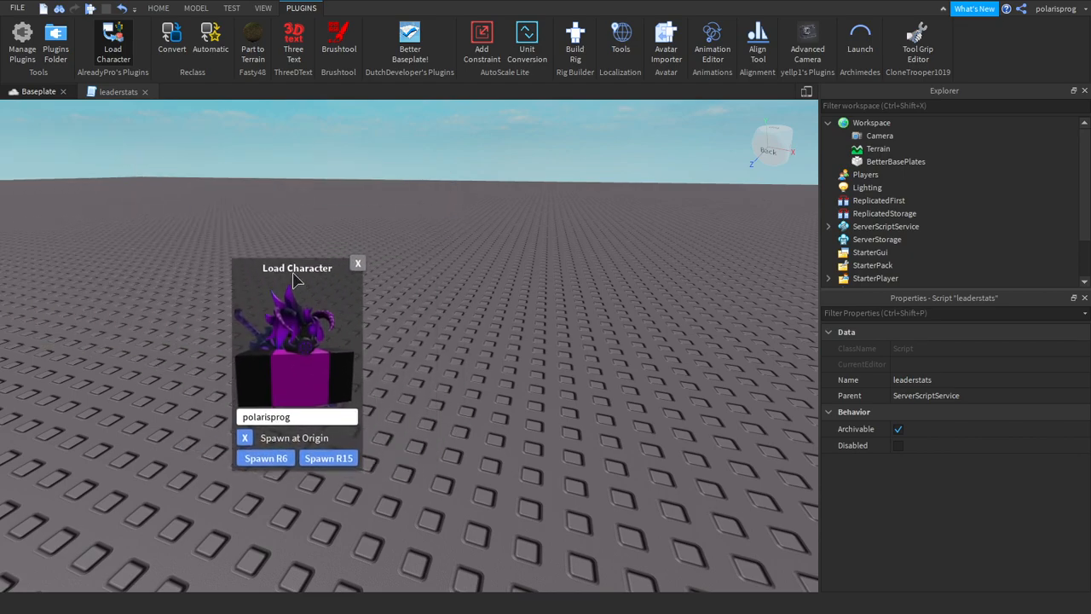
left_click_drag(297, 267, 222, 241)
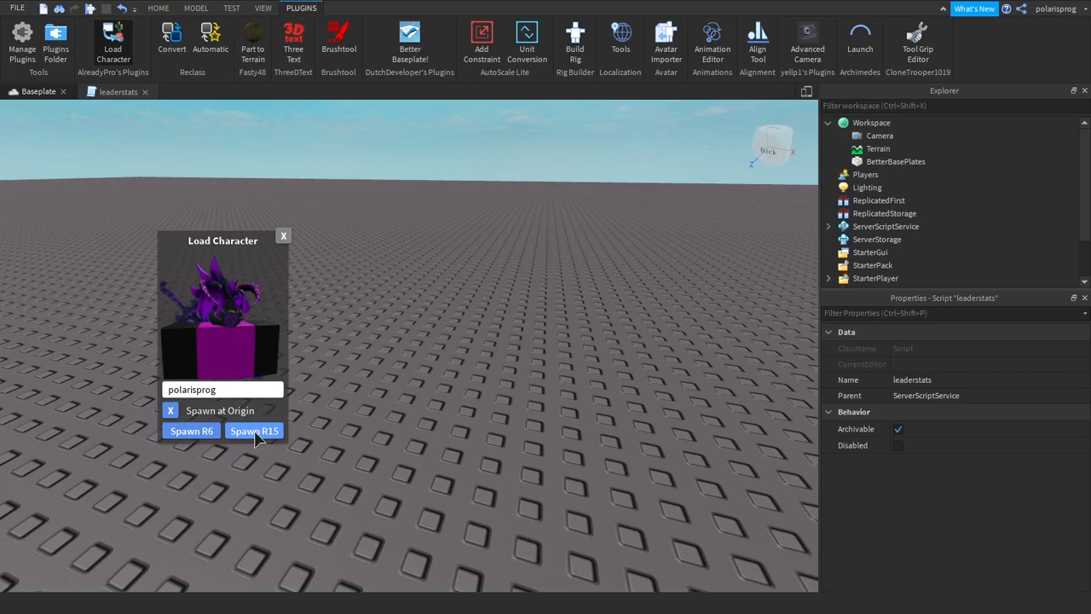
Step: Spawn polarisprog as an R15 character and select the model
left_click(254, 430)
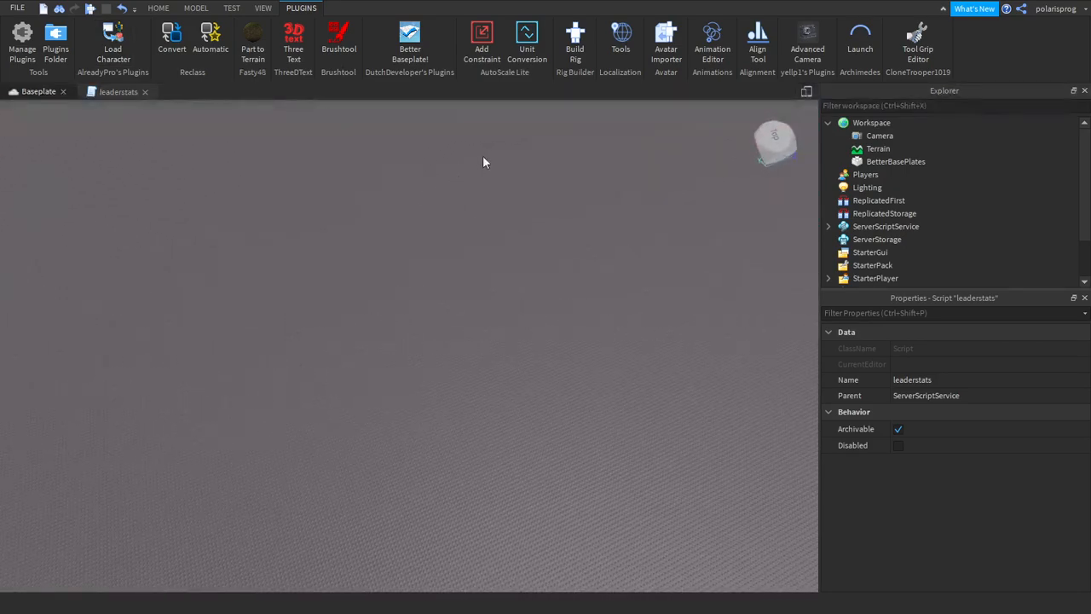
left_click(112, 37)
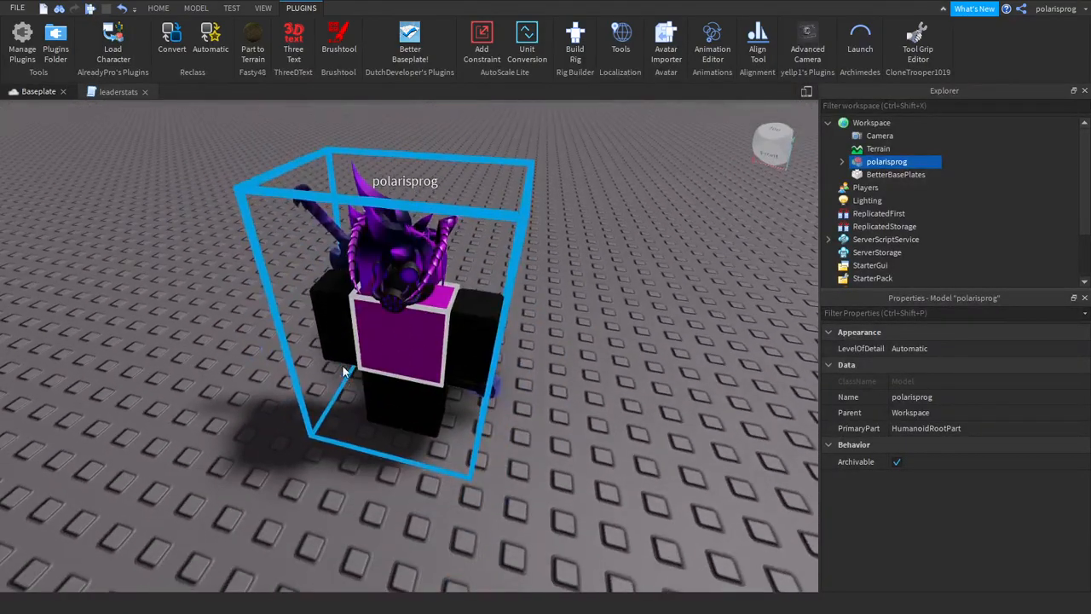
Step: Insert a block scaled into a counter on a thin Persimmon-red base part stretched along it
left_click(159, 7)
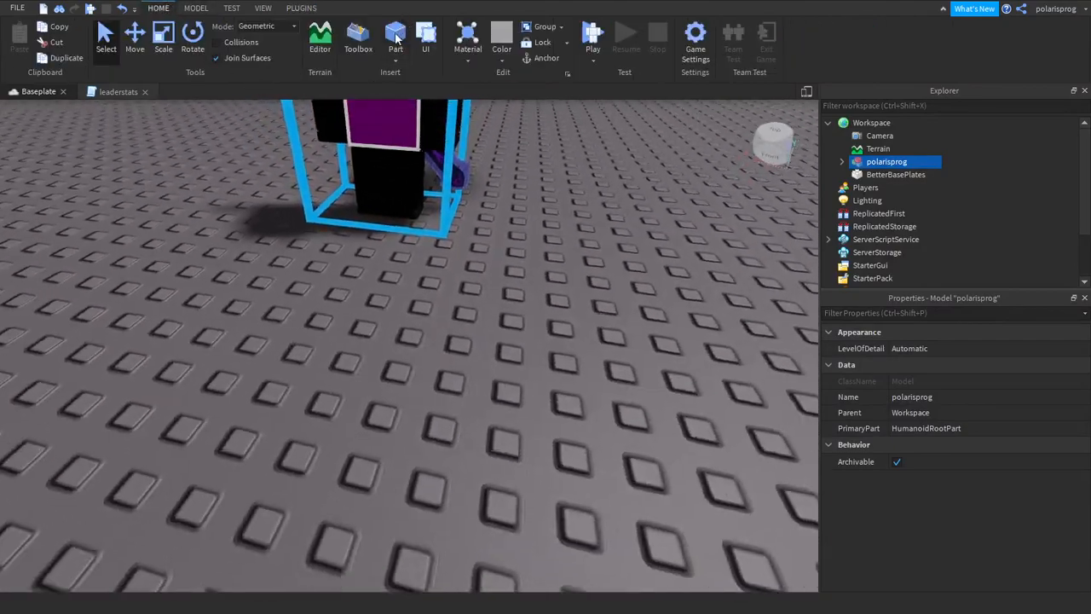
left_click(396, 36)
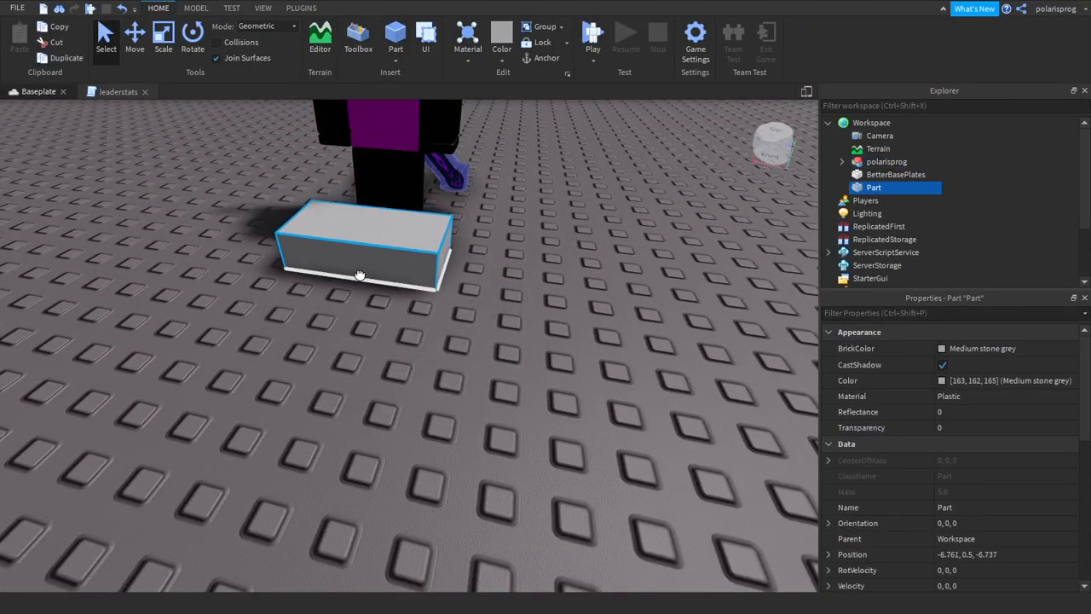
left_click(163, 34)
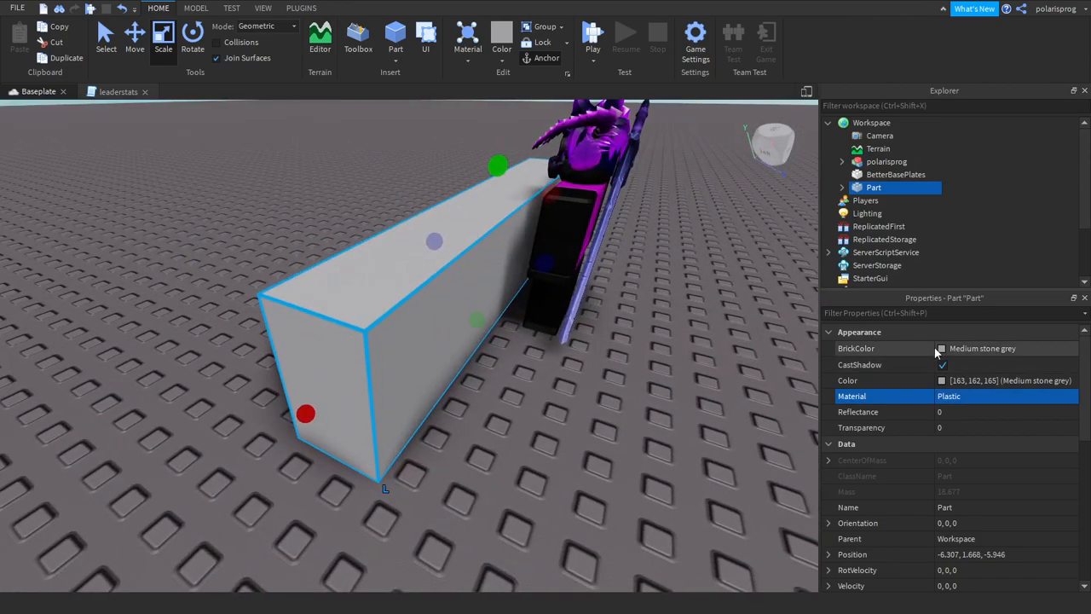
left_click(1006, 348)
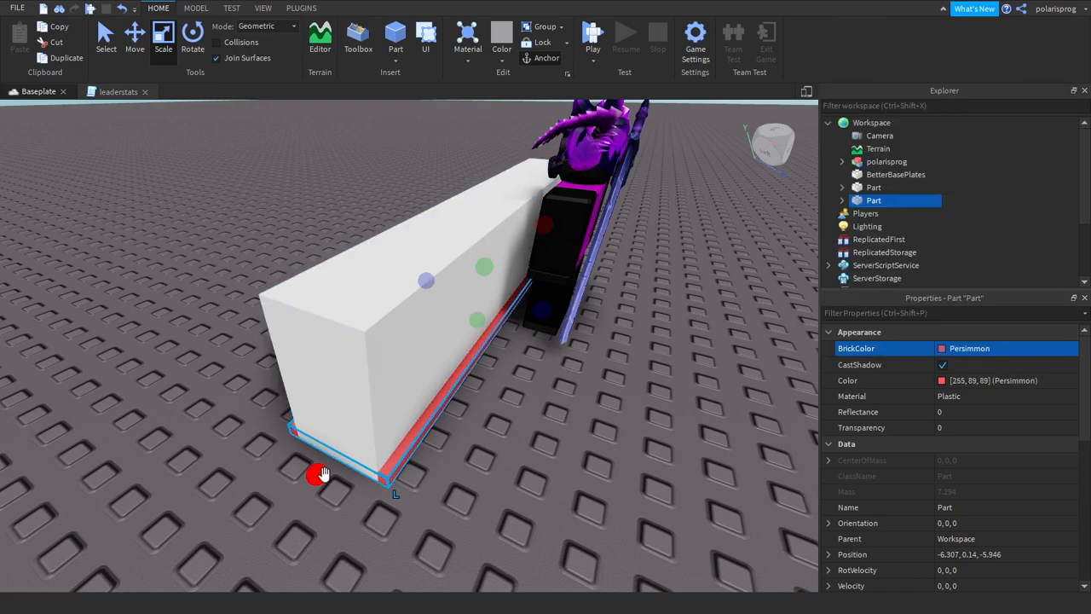
left_click_drag(323, 474, 307, 486)
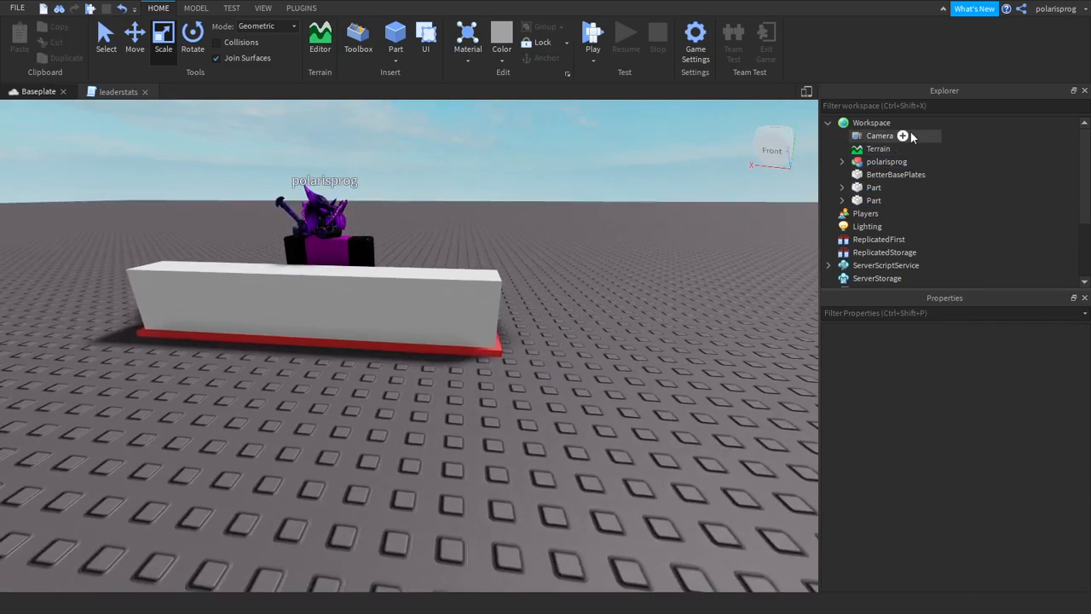
Step: Add a block named MainPart in front of the counter with a ProximityPrompt inside it
left_click(406, 269)
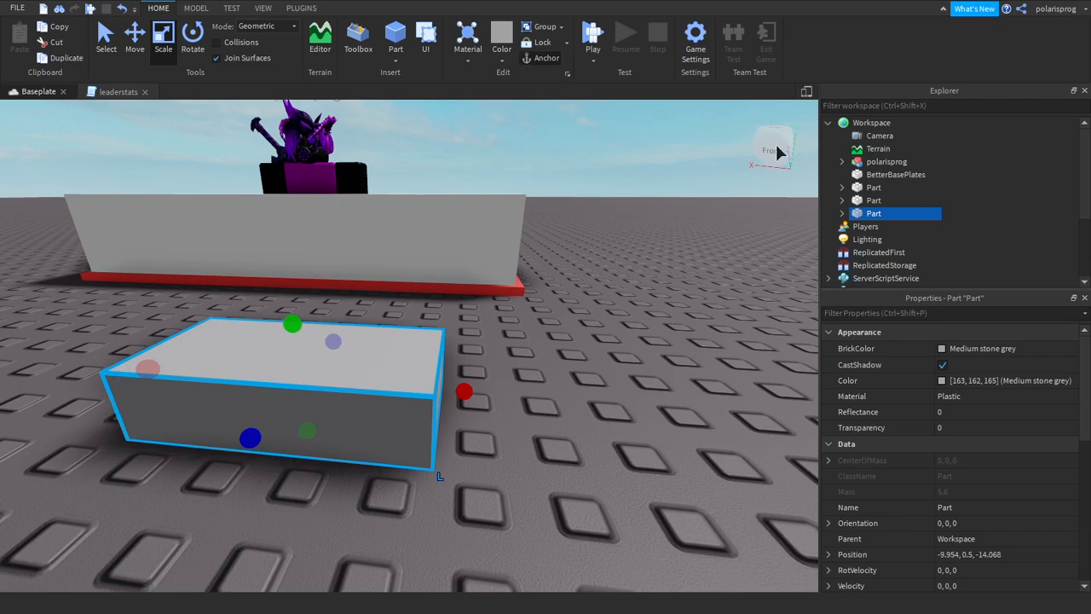
double_click(873, 213)
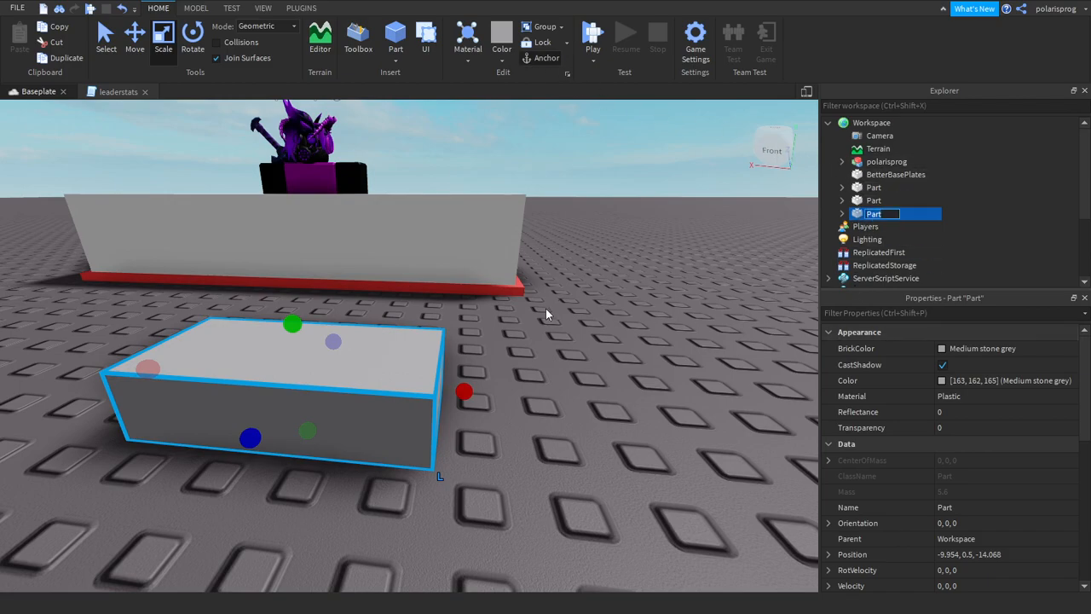
type("MainPart")
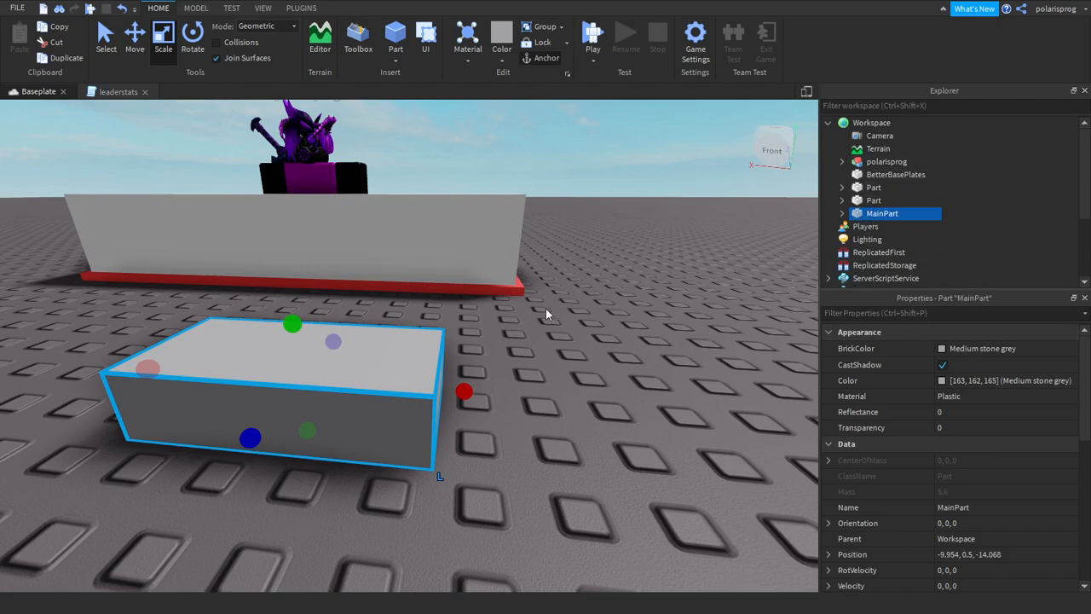
left_click(907, 213)
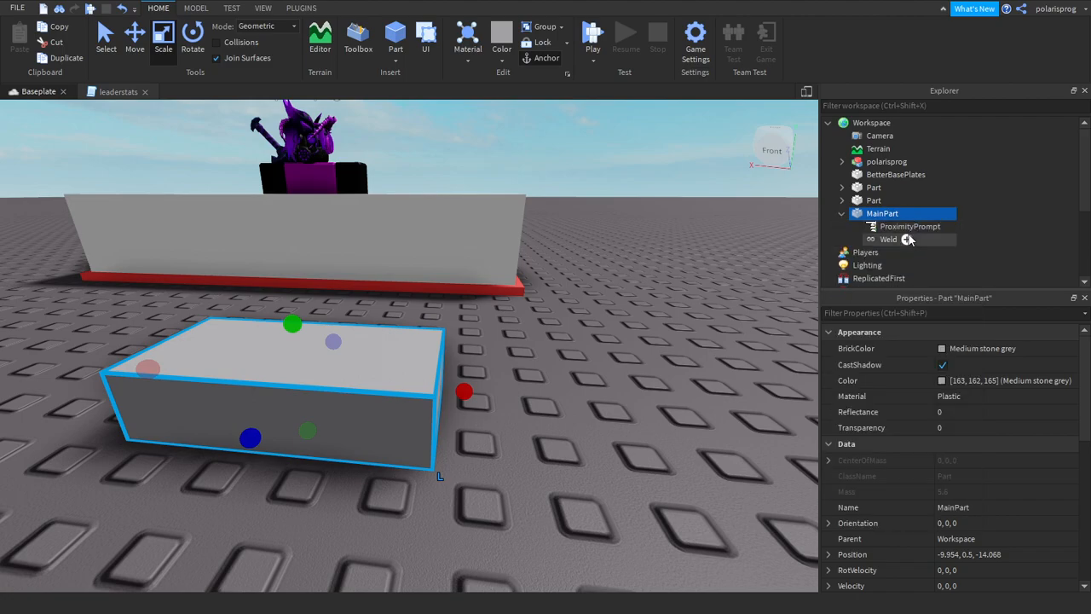
Step: Give the ProximityPrompt a 15-second hold duration and action text Rob
left_click(911, 225)
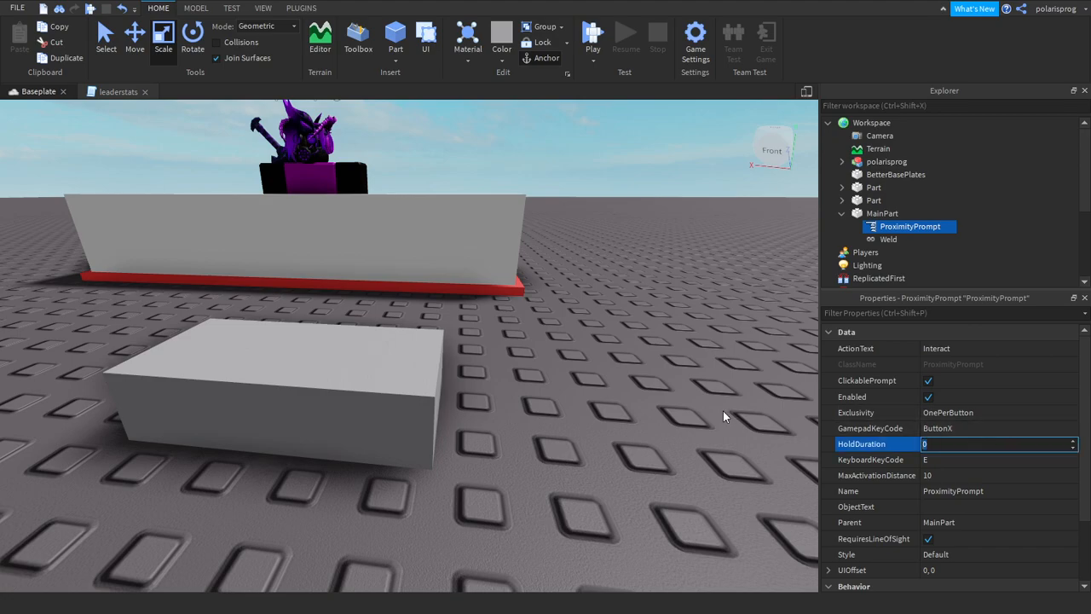
type("10")
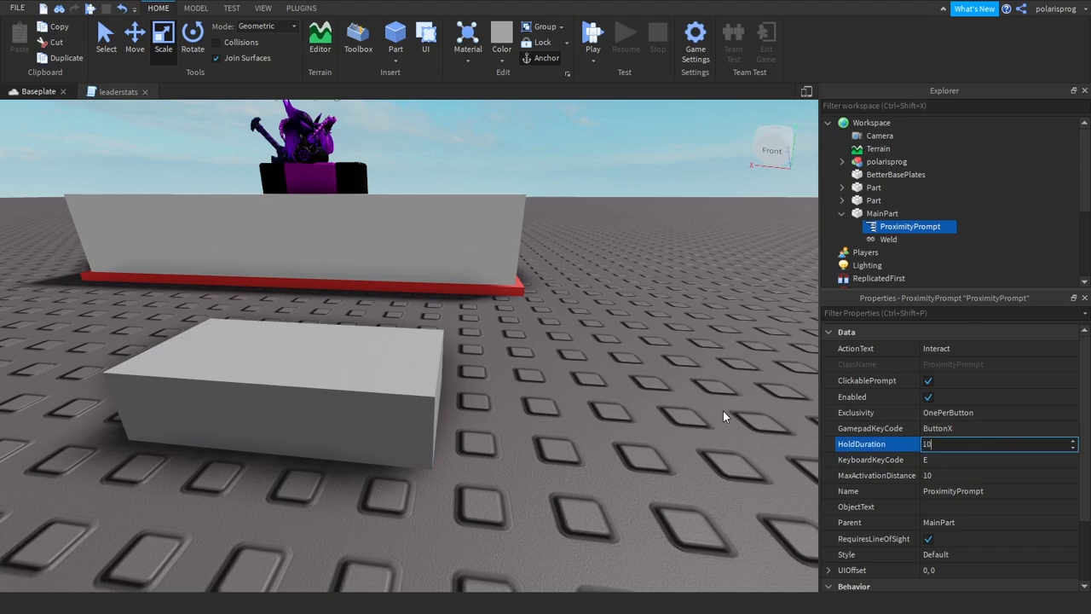
type("15")
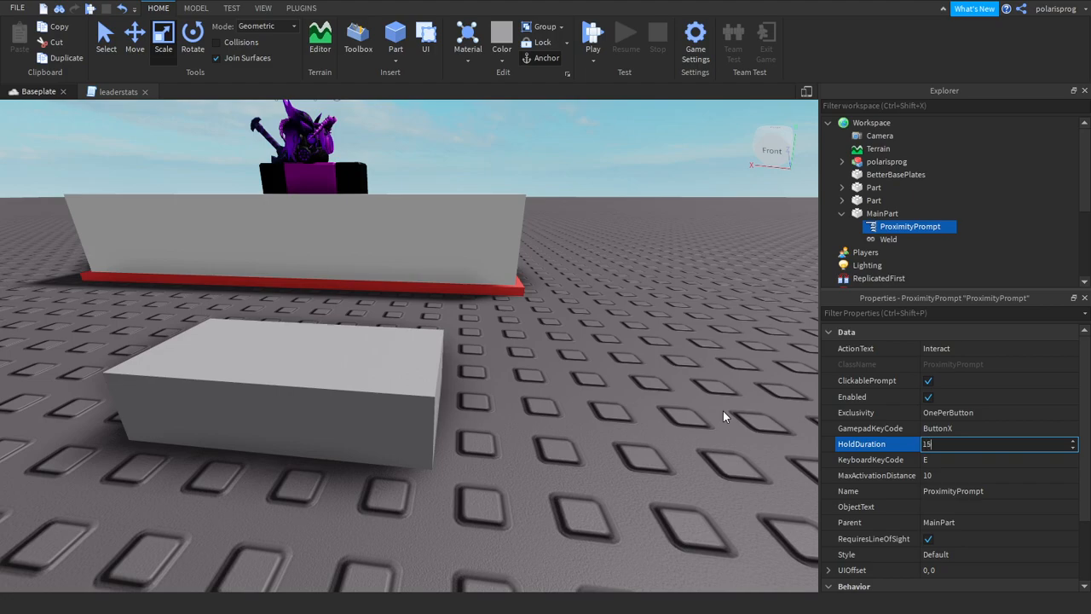
left_click(870, 461)
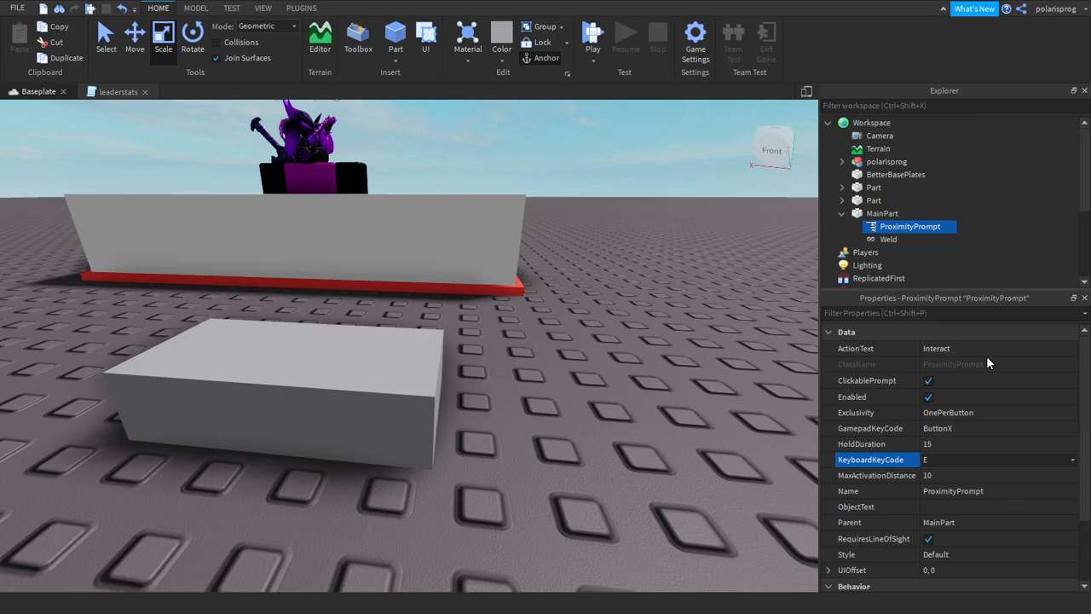
left_click(998, 347)
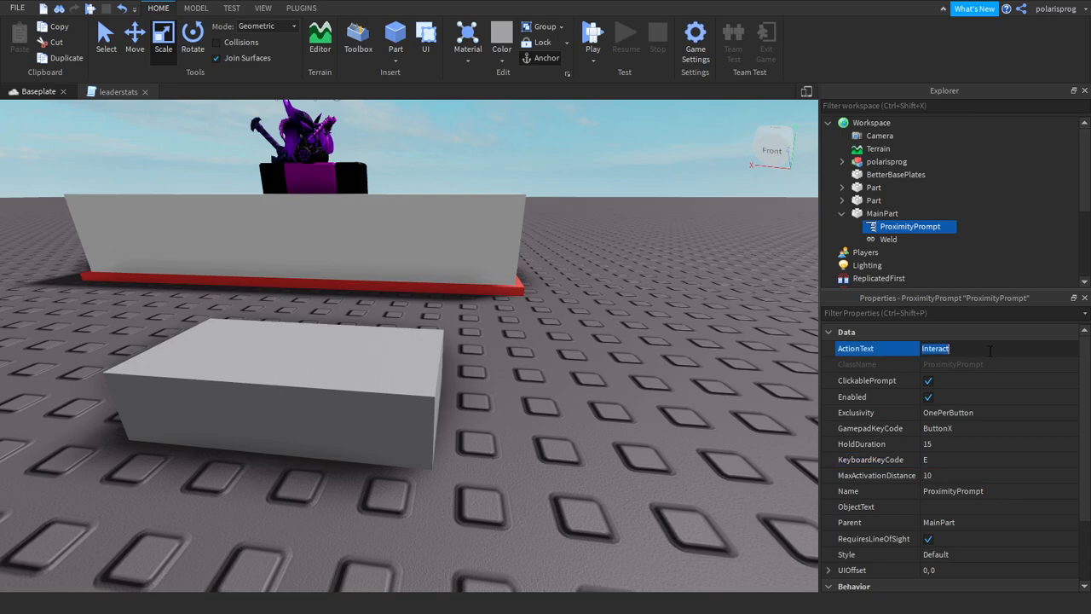
type("Rob")
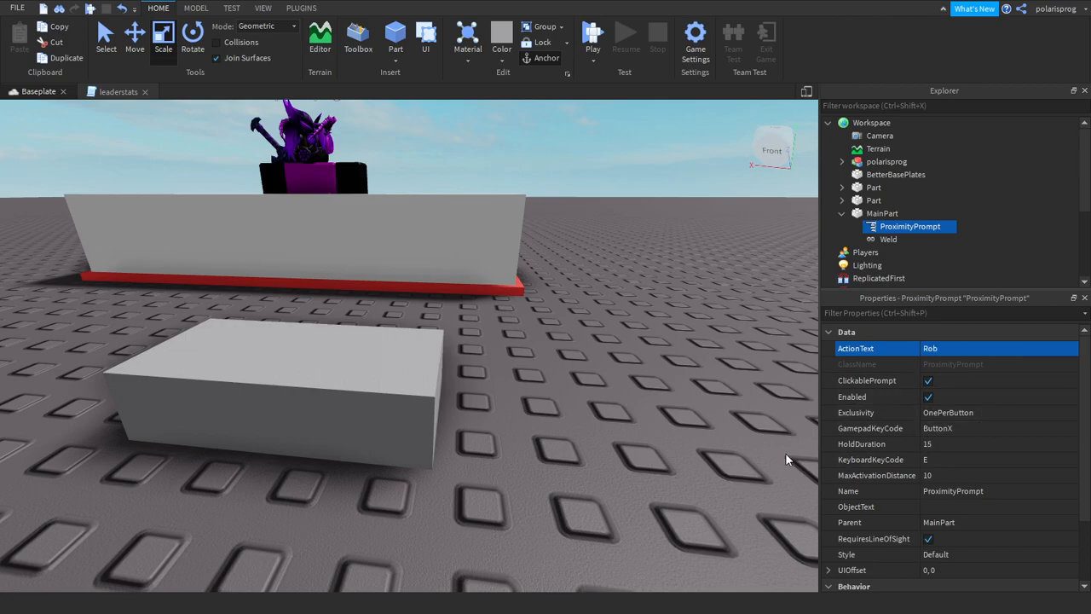
Step: Select MainPart and set its property to 1, 1, 1
left_click(884, 213)
type("tr")
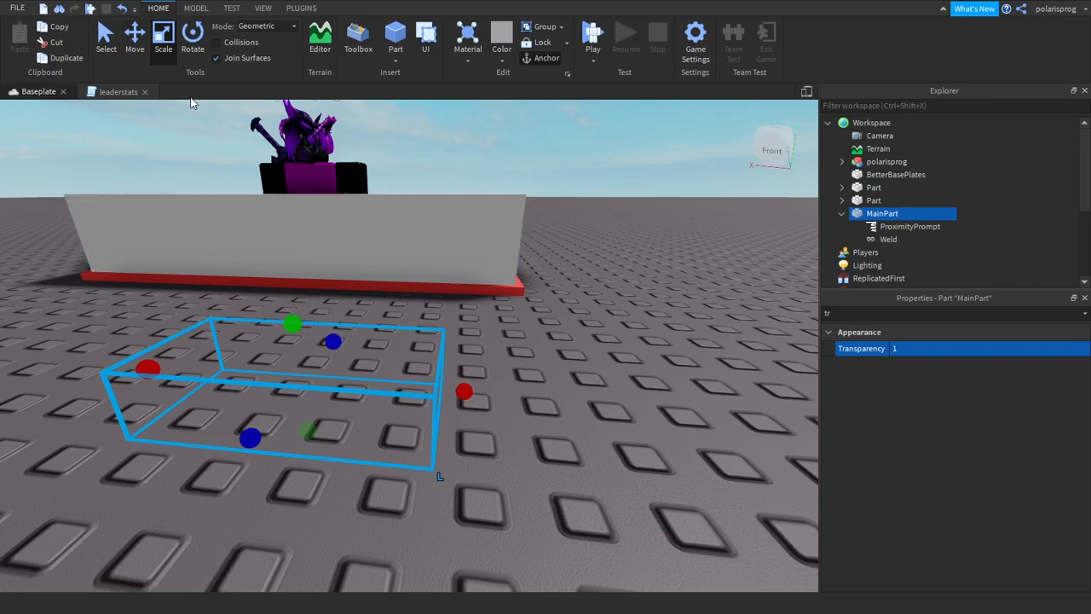
left_click(952, 314)
type("size")
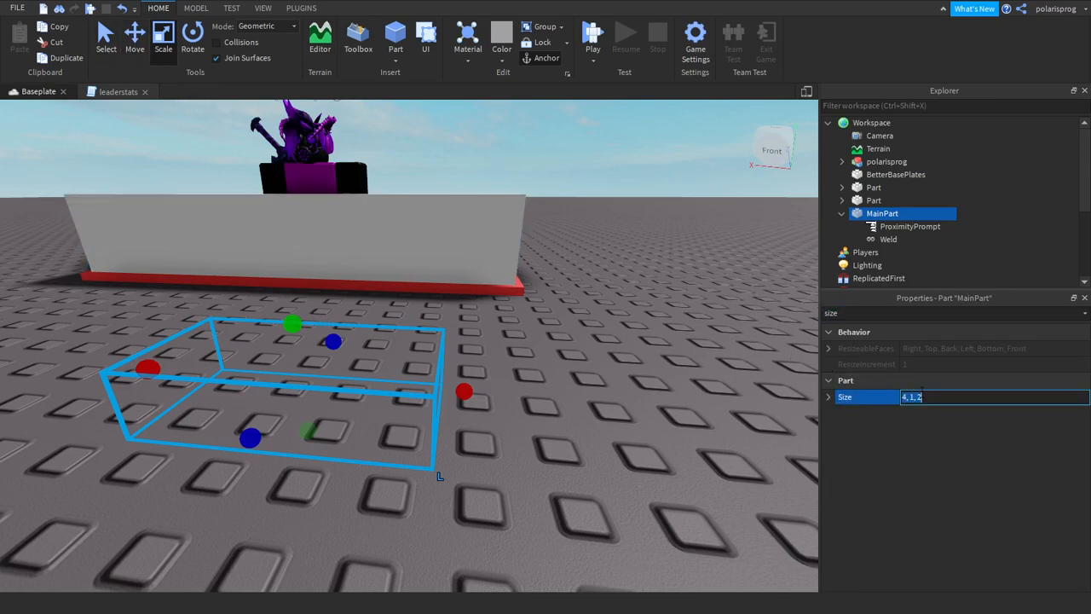
type("1, 1, 1")
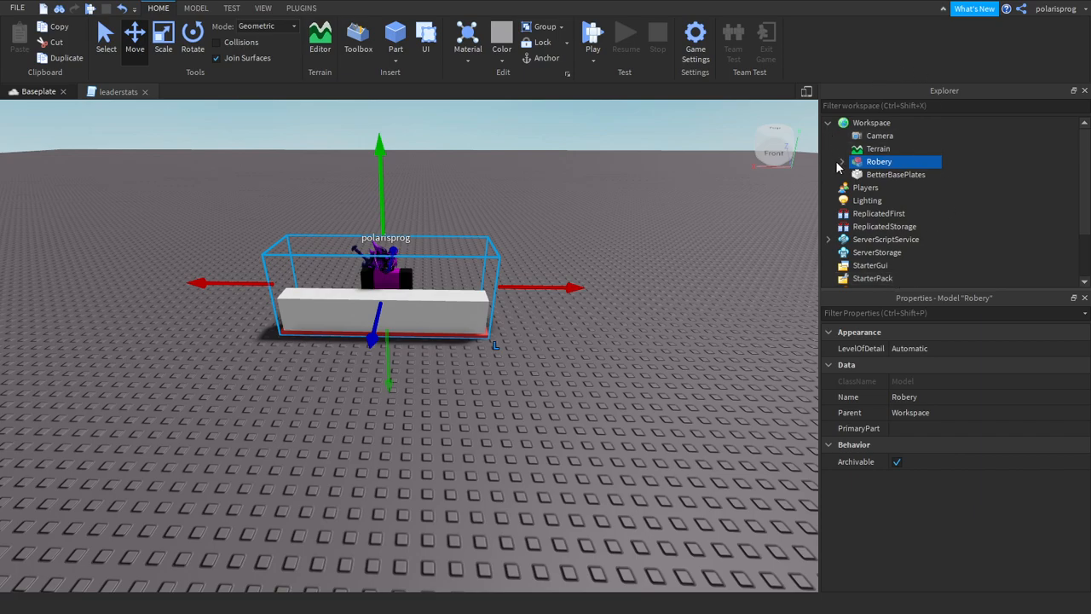
Step: Expand the Robery model and insert a Script inside MainPart
left_click(838, 162)
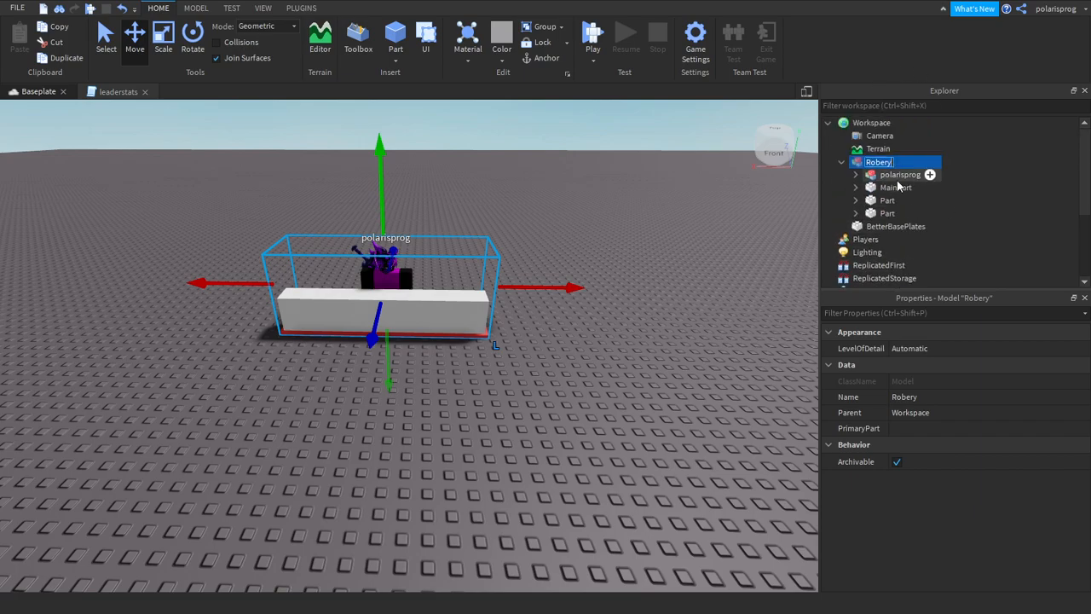
left_click(895, 186)
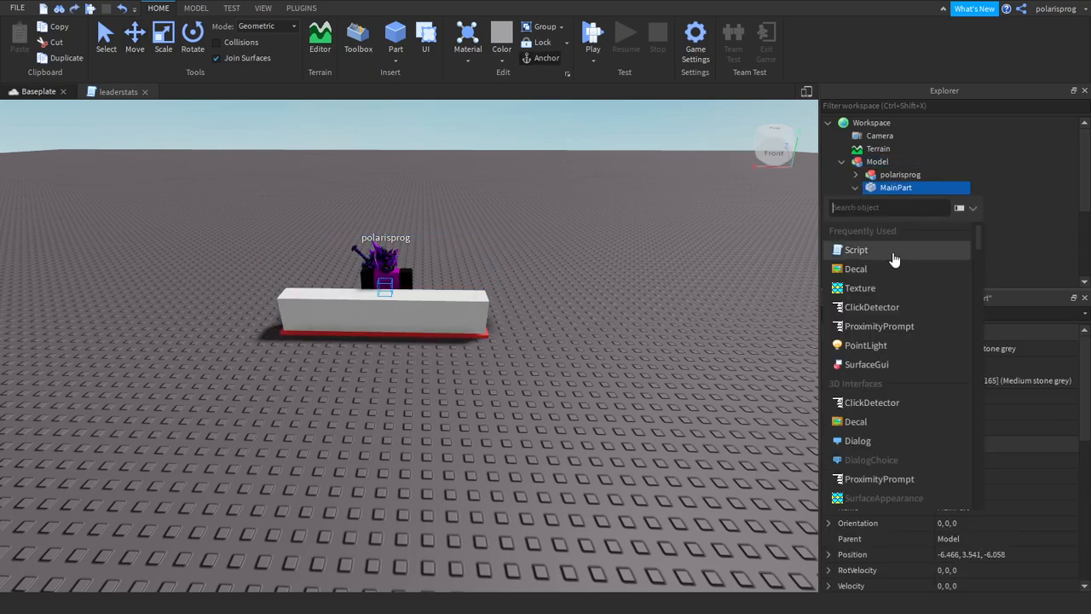
left_click(856, 249)
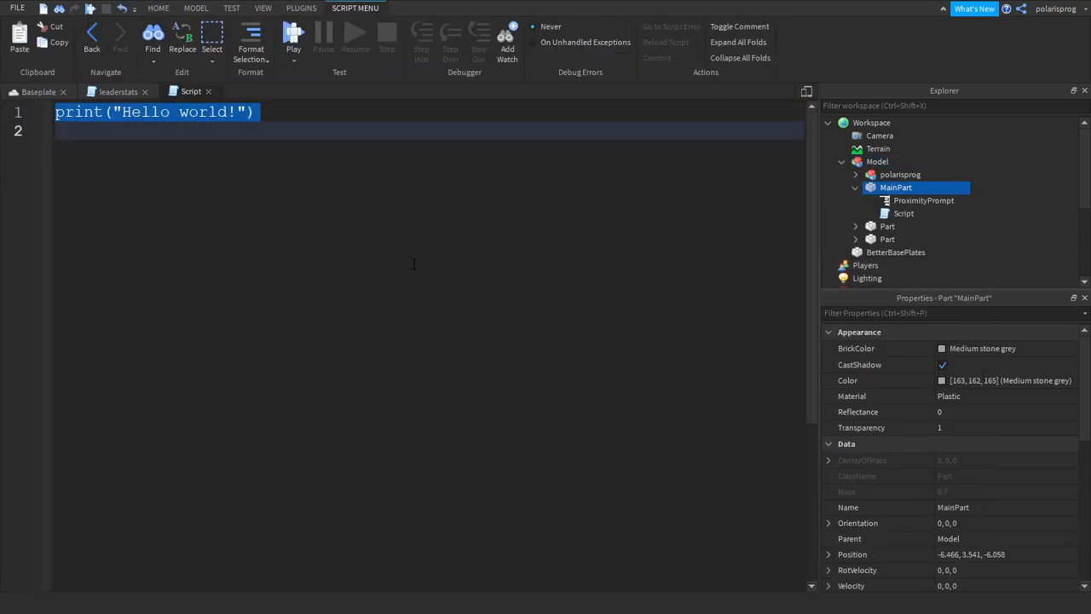
Step: Write a script.Parent.ProximityPrompt.Triggered:Connect(function(player)) handler
type("script.Parent.M")
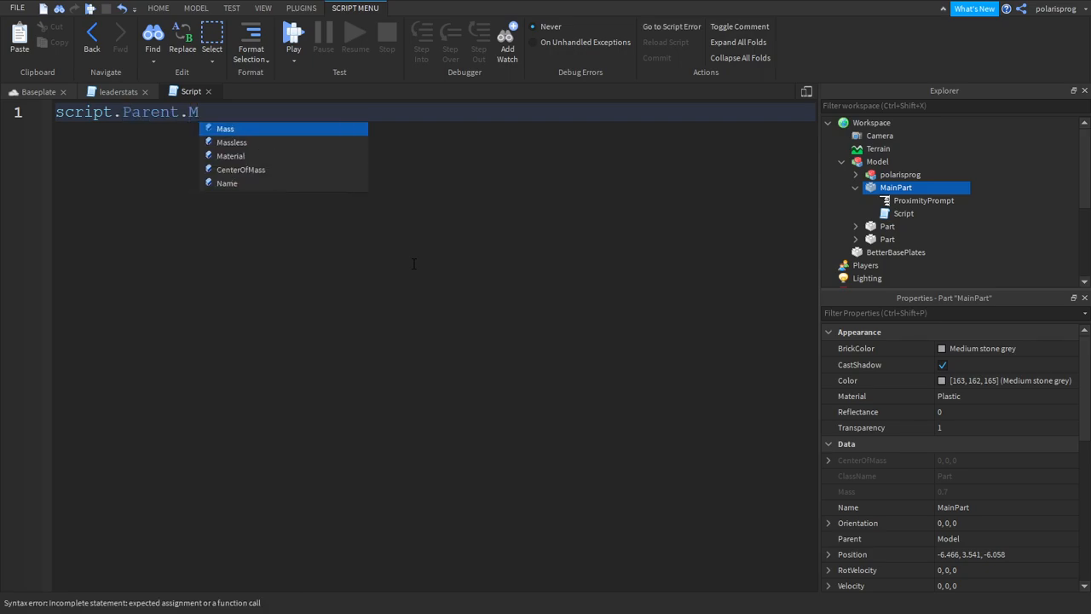
type("P")
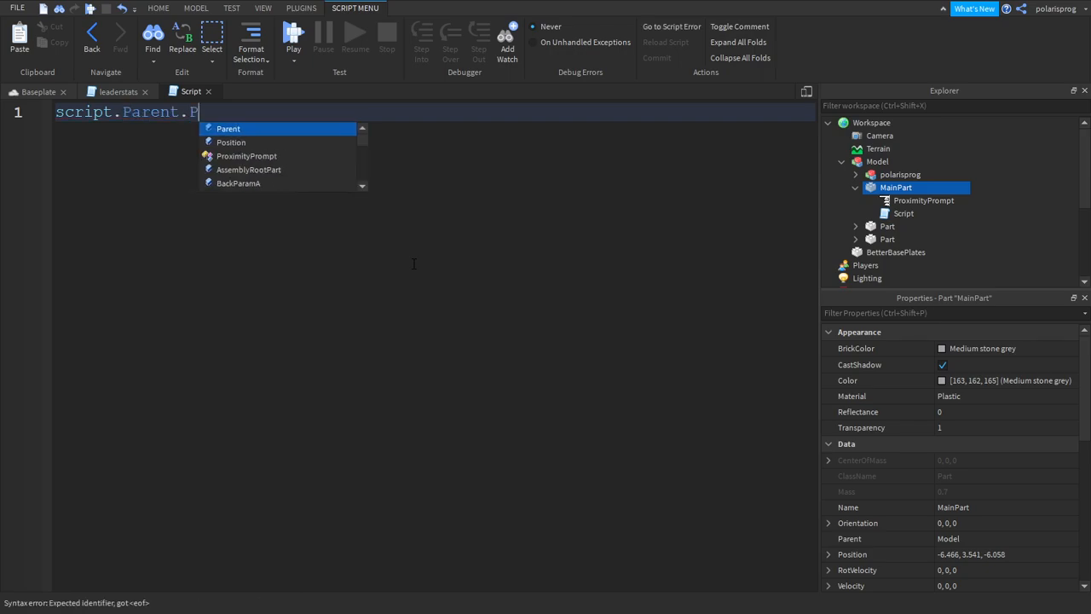
type("roximityPrompt.")
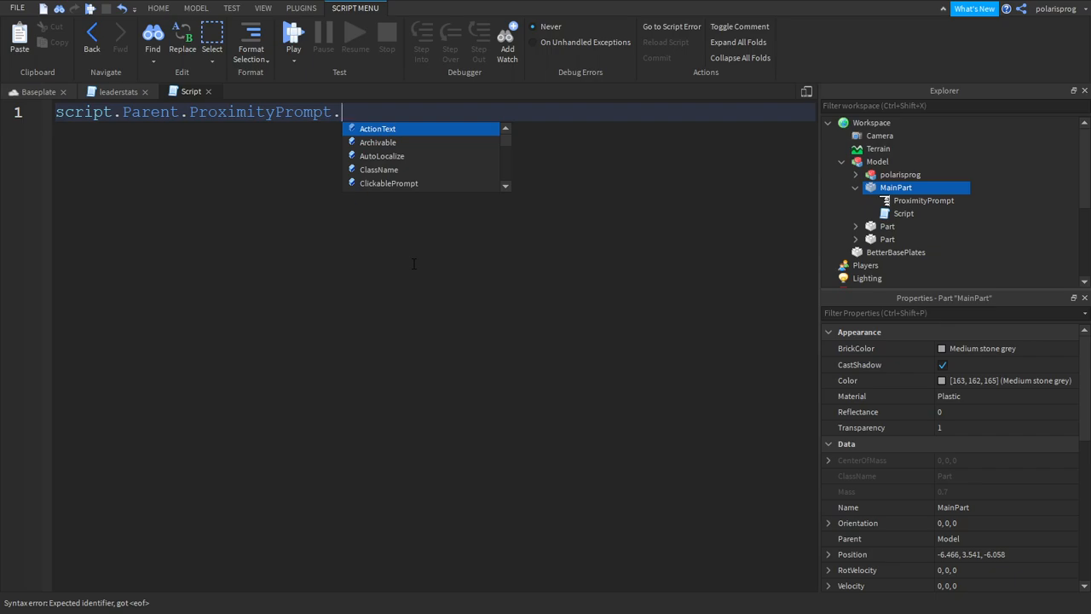
type("Triggered")
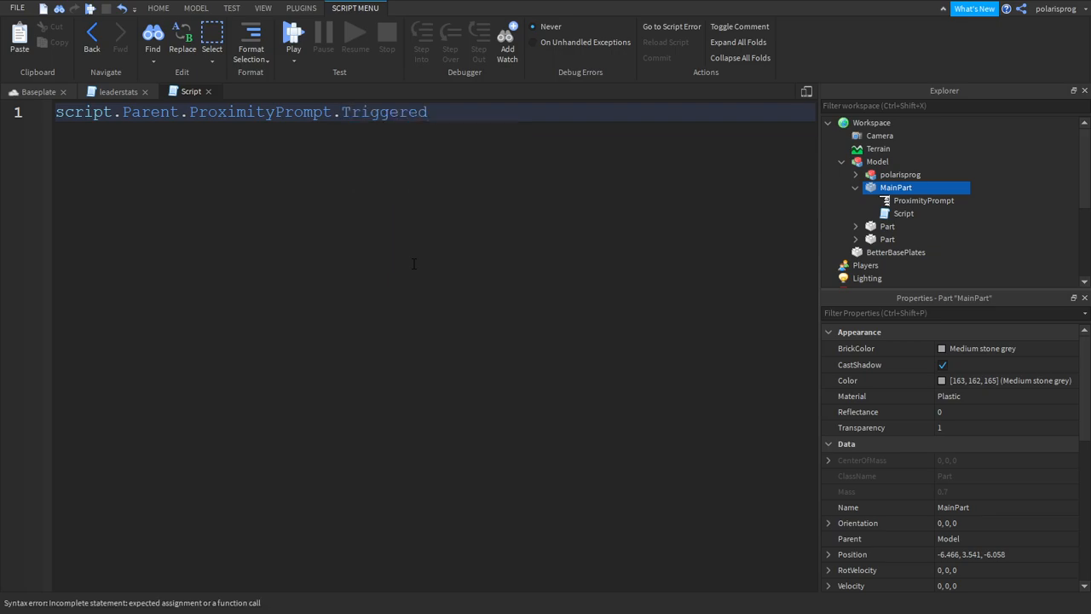
type(":Connect(function)")
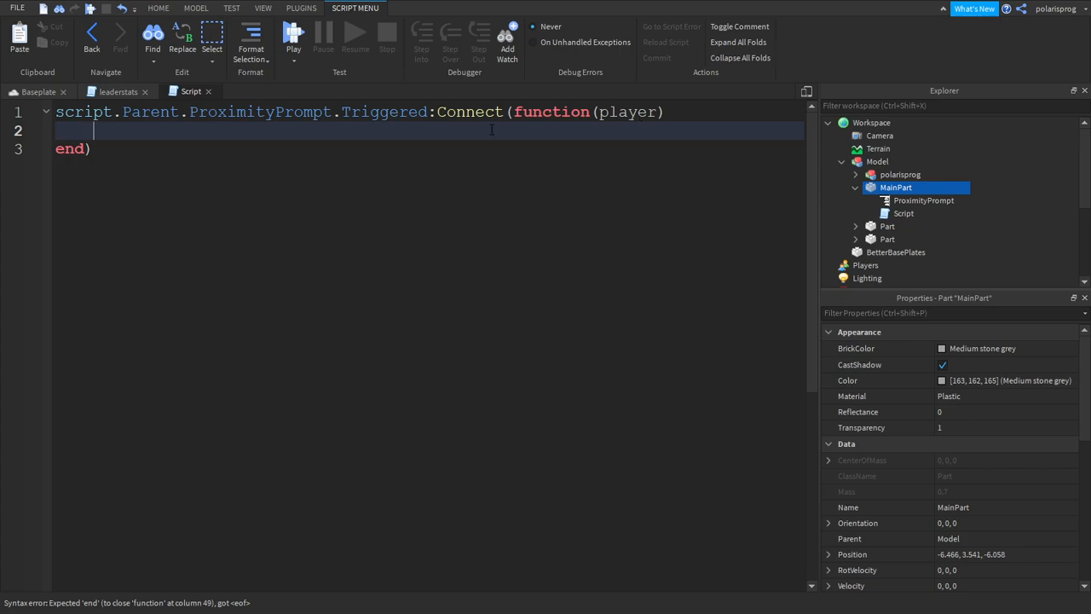
type("p")
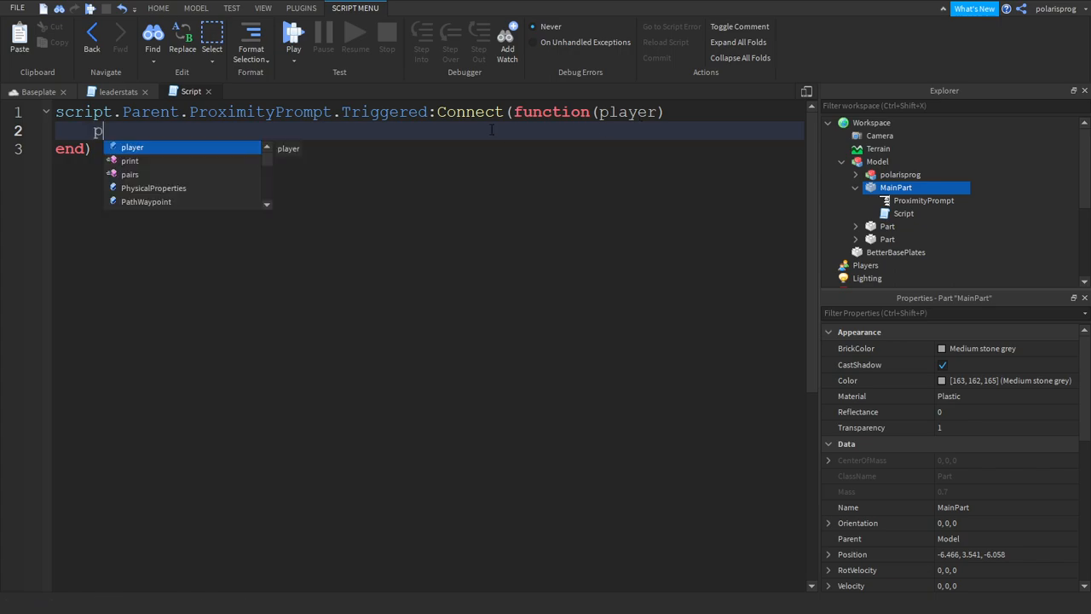
Step: Increase player.leaderstats.Money.Value by an amount inside the handler
type("player.leader")
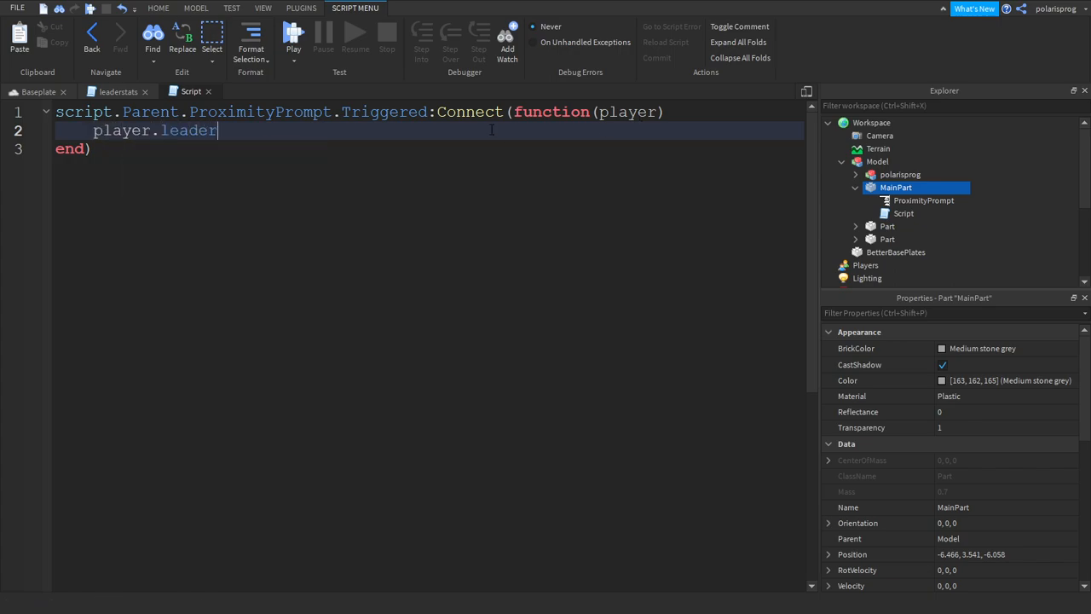
type("stats.")
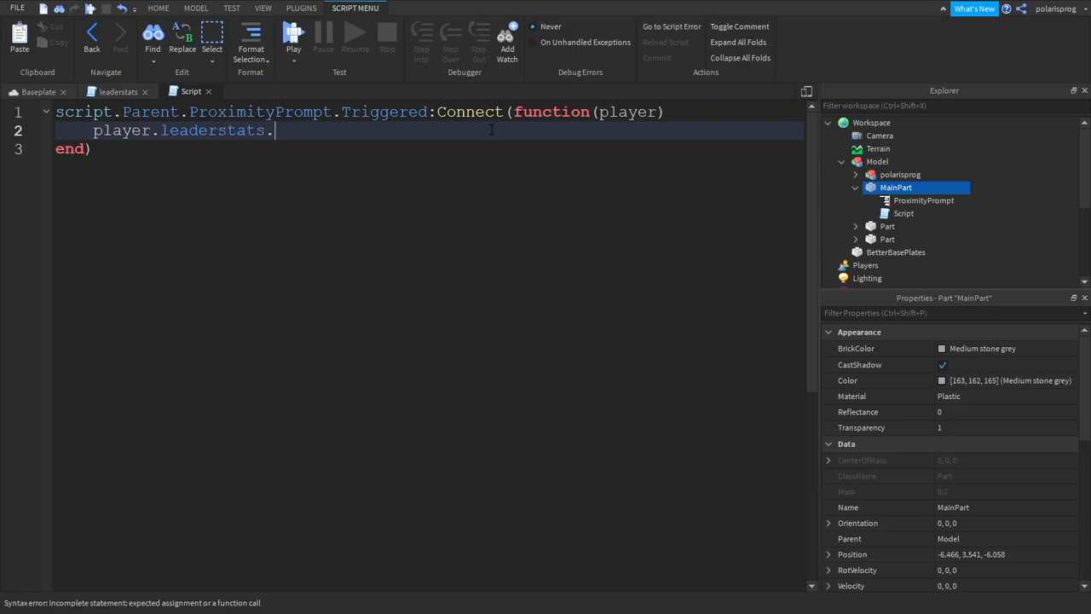
type("Money")
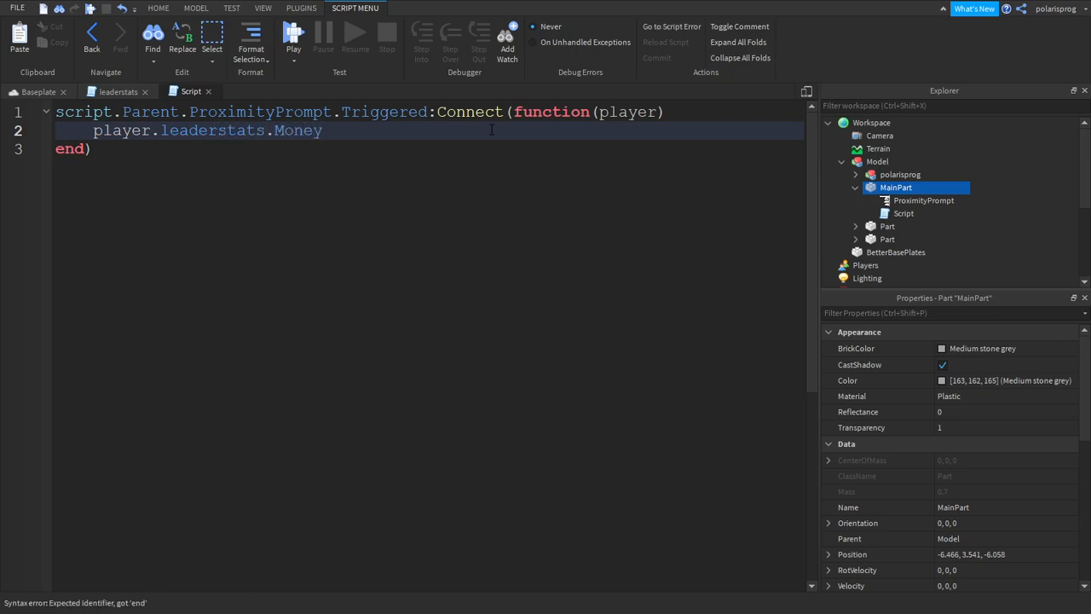
type(".Value = player.")
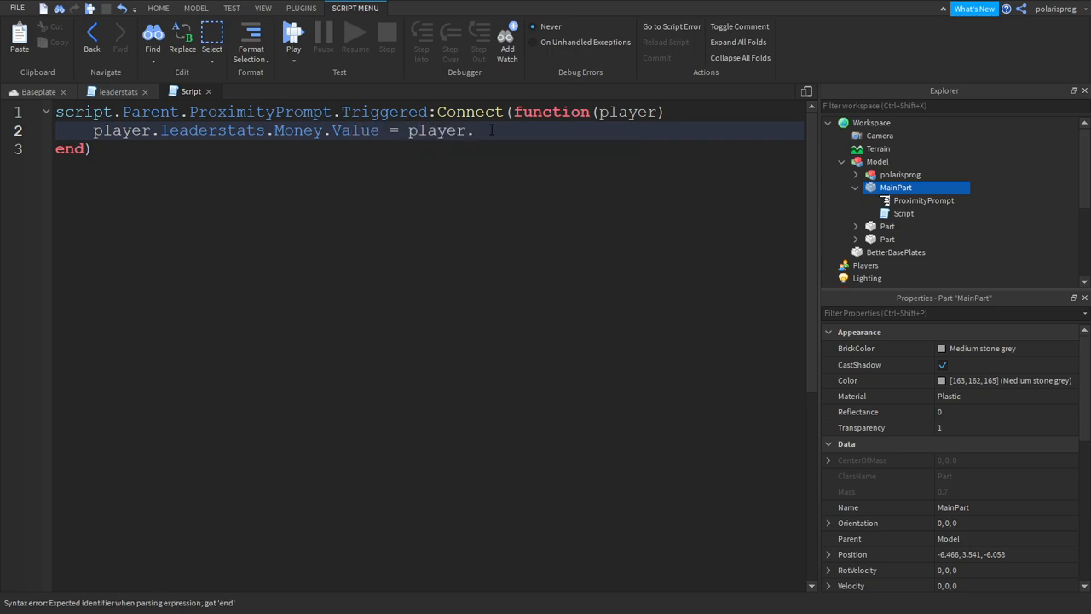
type("leaderstats")
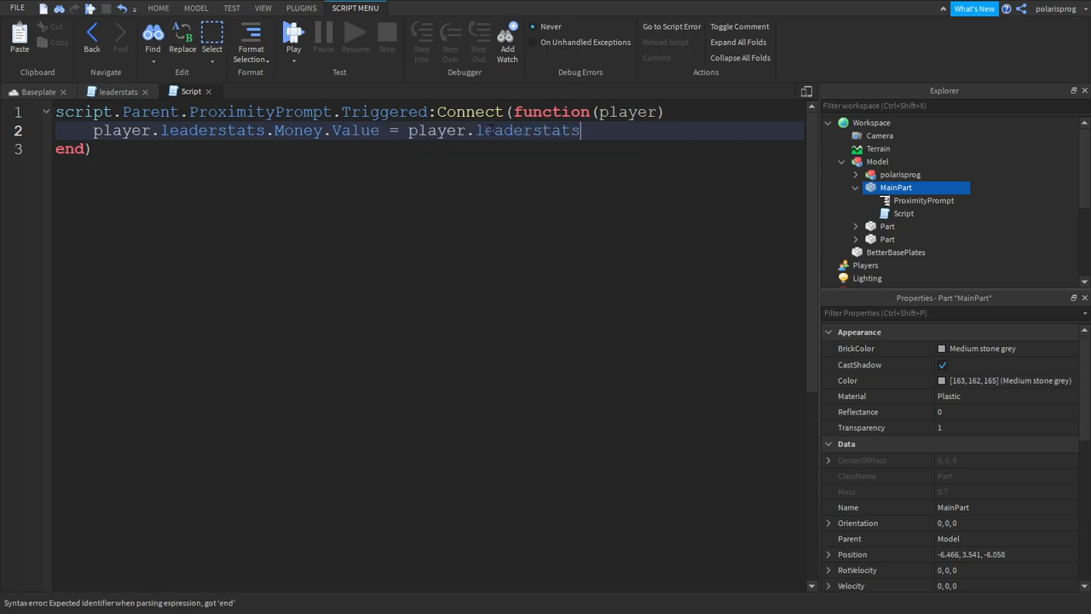
type(".Money.Value +")
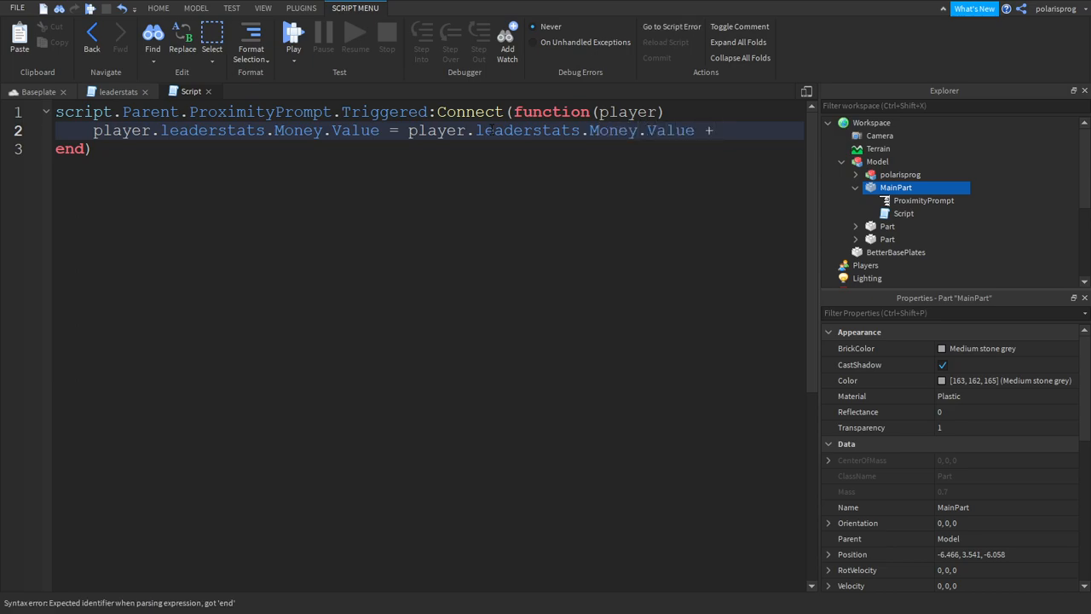
type("amoun")
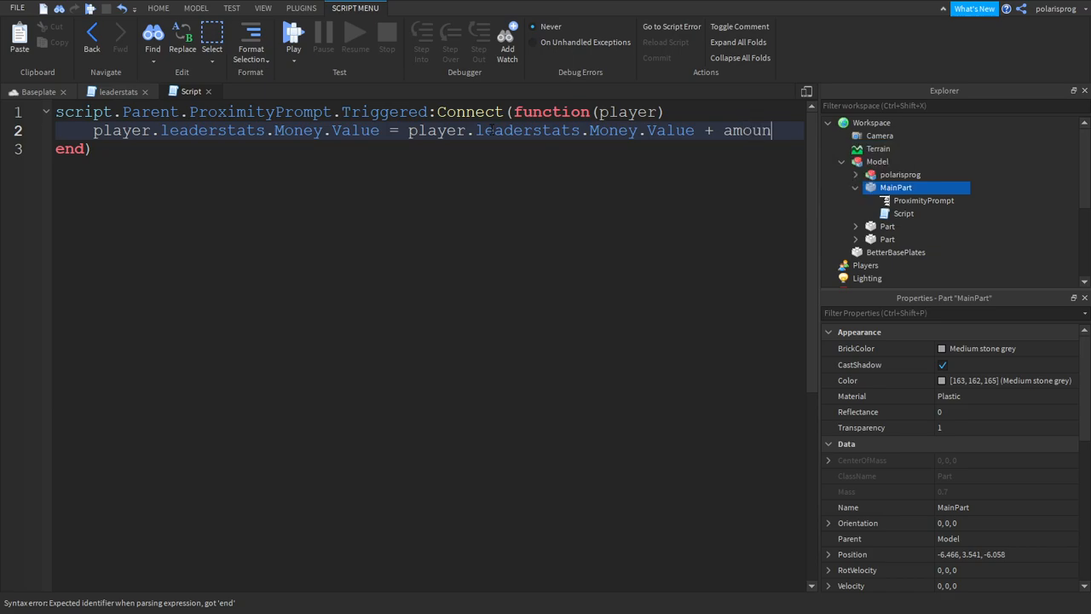
type("t")
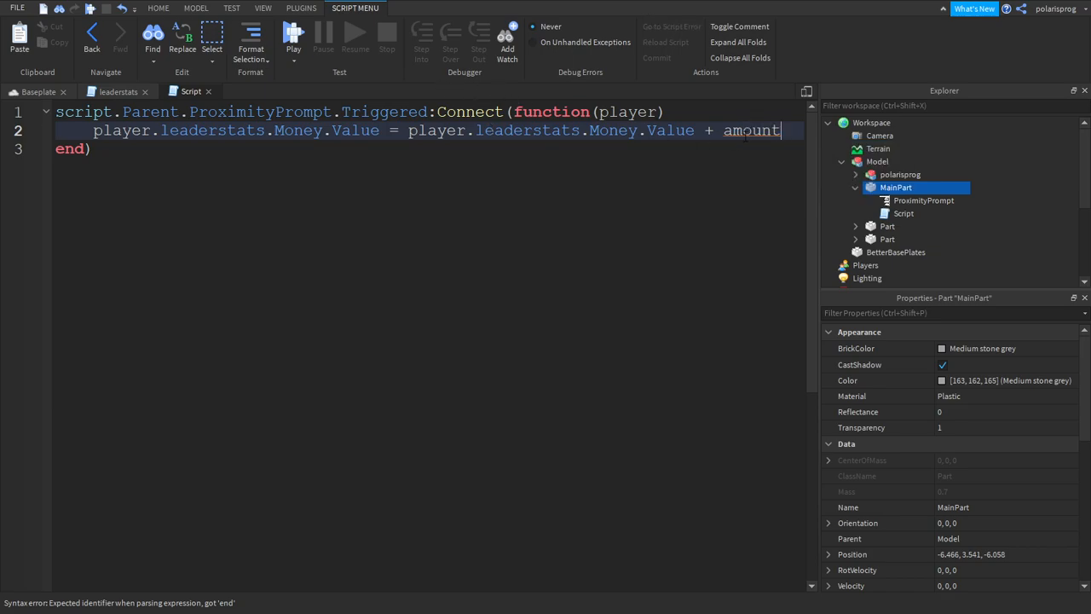
Step: Replace amount with a local Prize variable set to 250
double_click(751, 130)
type("Value")
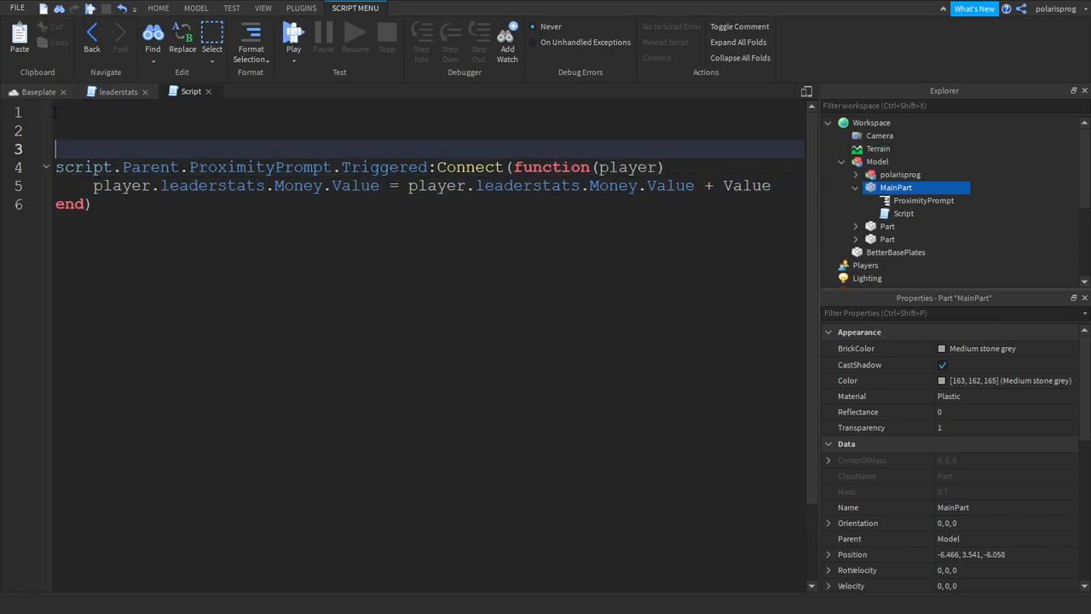
type("local")
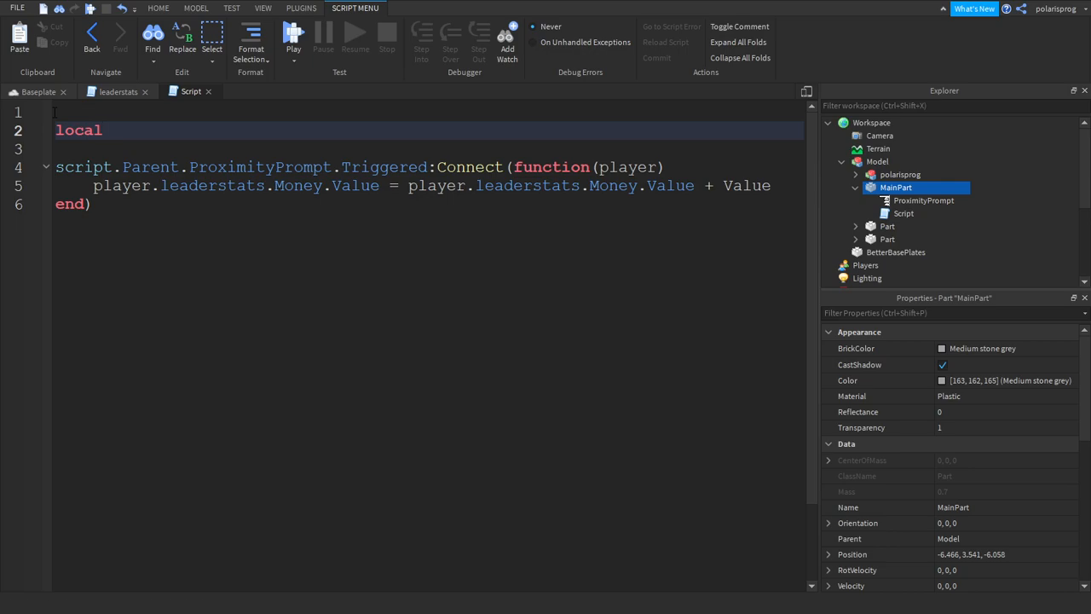
type("Value =")
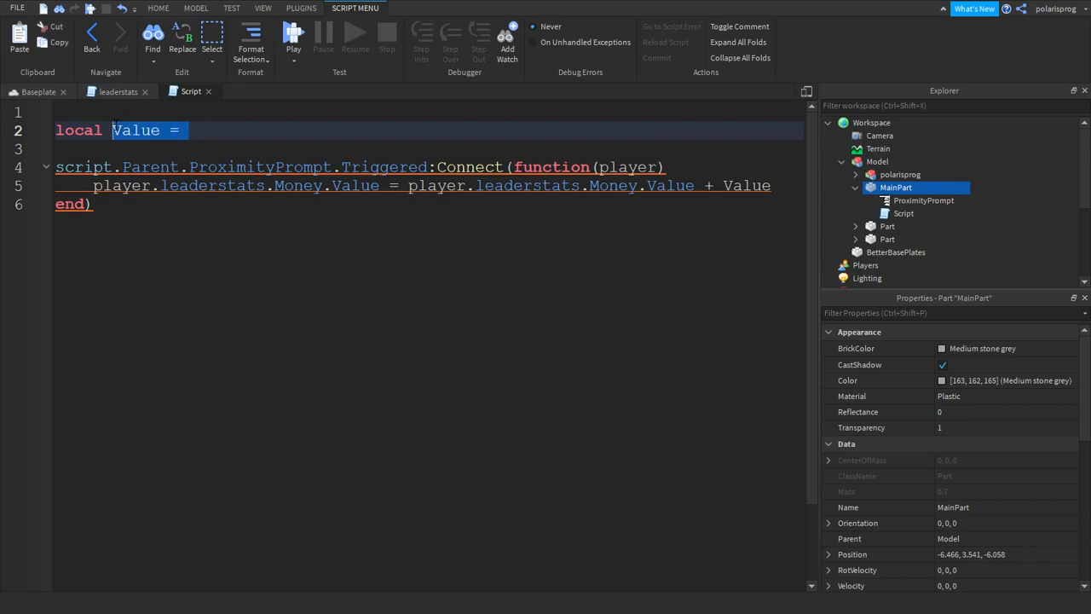
type("Pri")
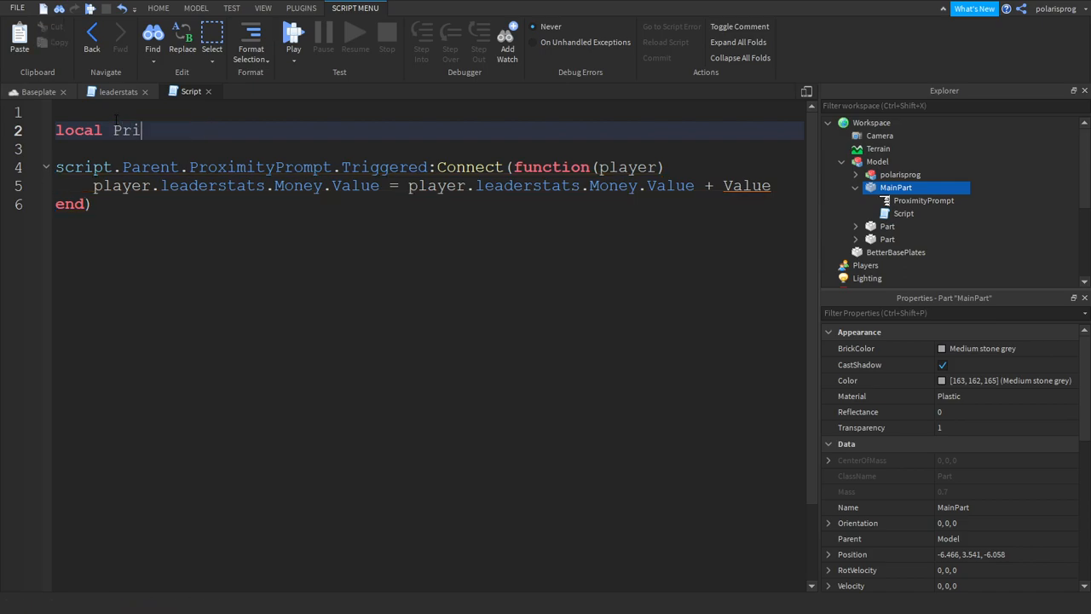
type("ze")
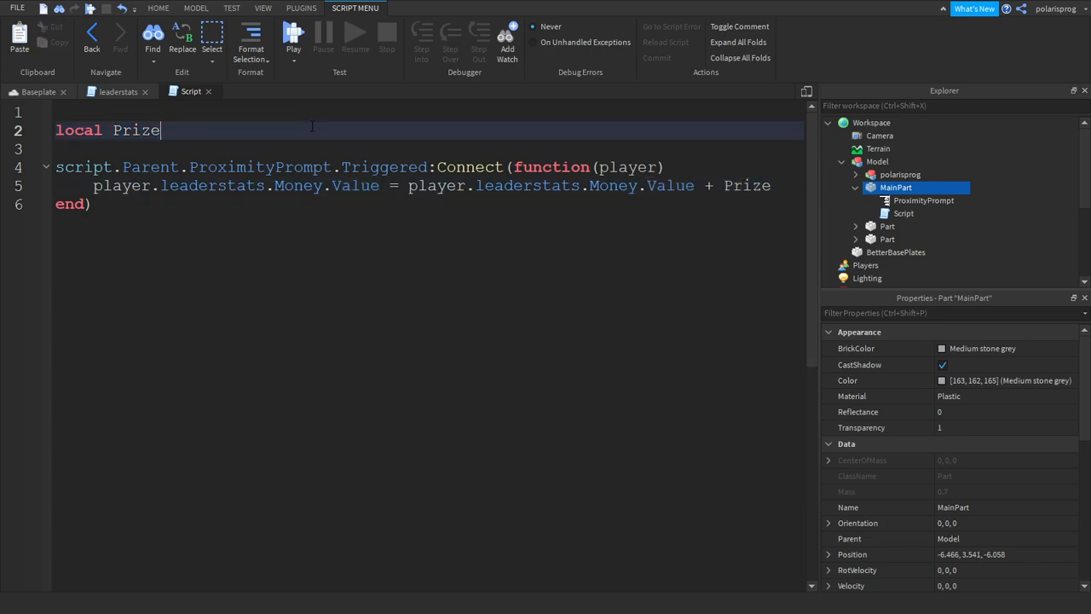
type("=")
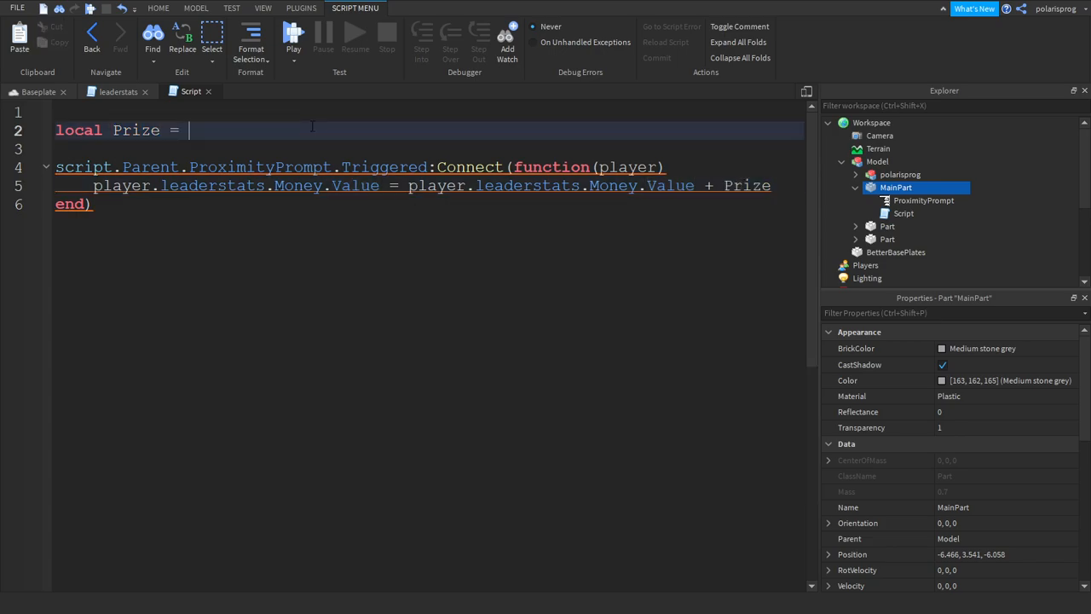
type("script.Parent")
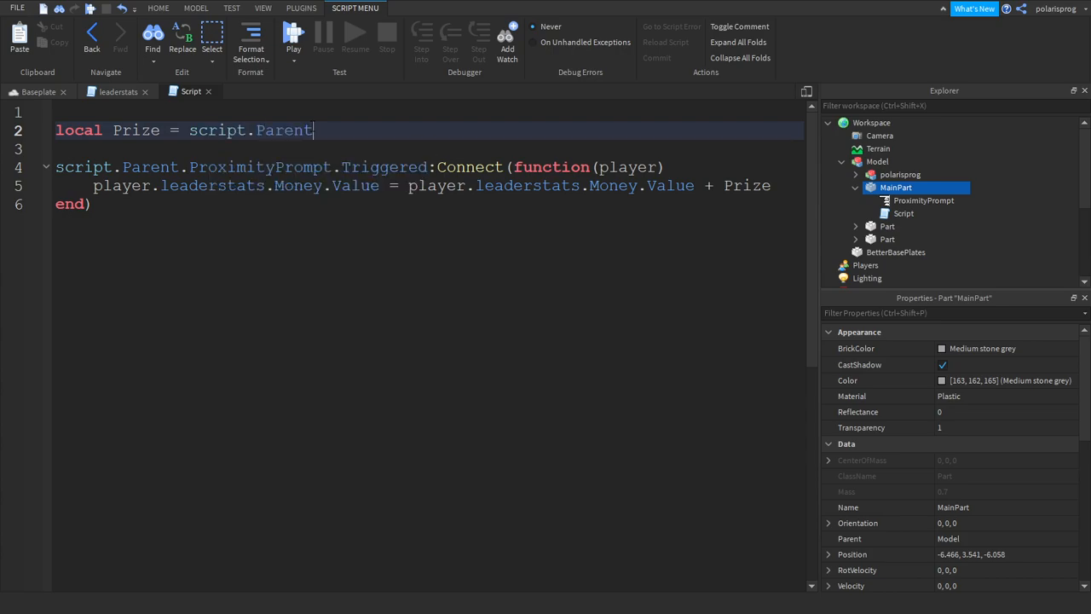
type(".Parent")
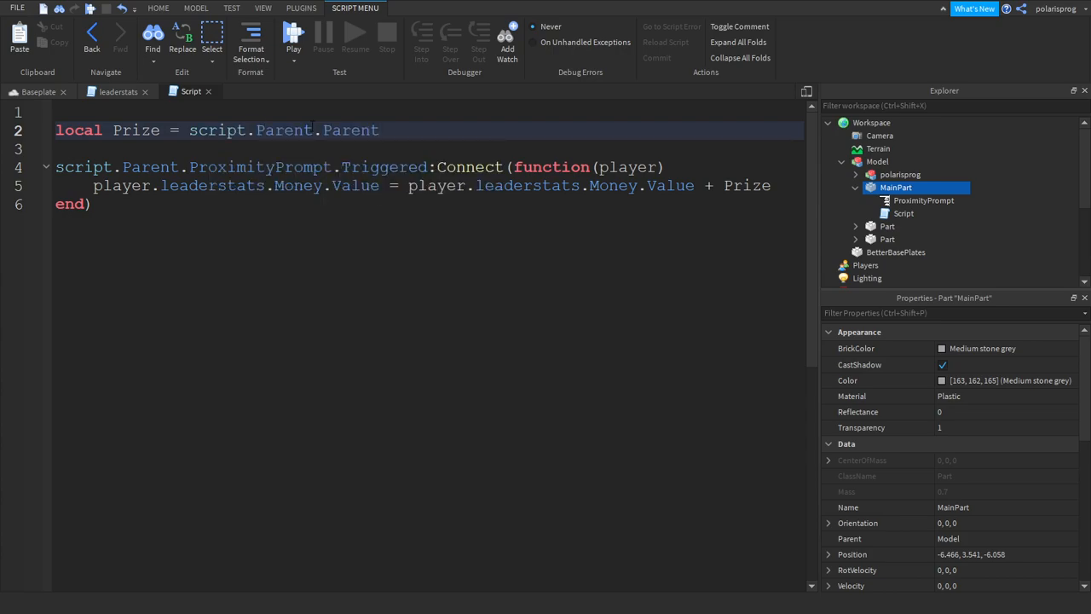
key("Delete")
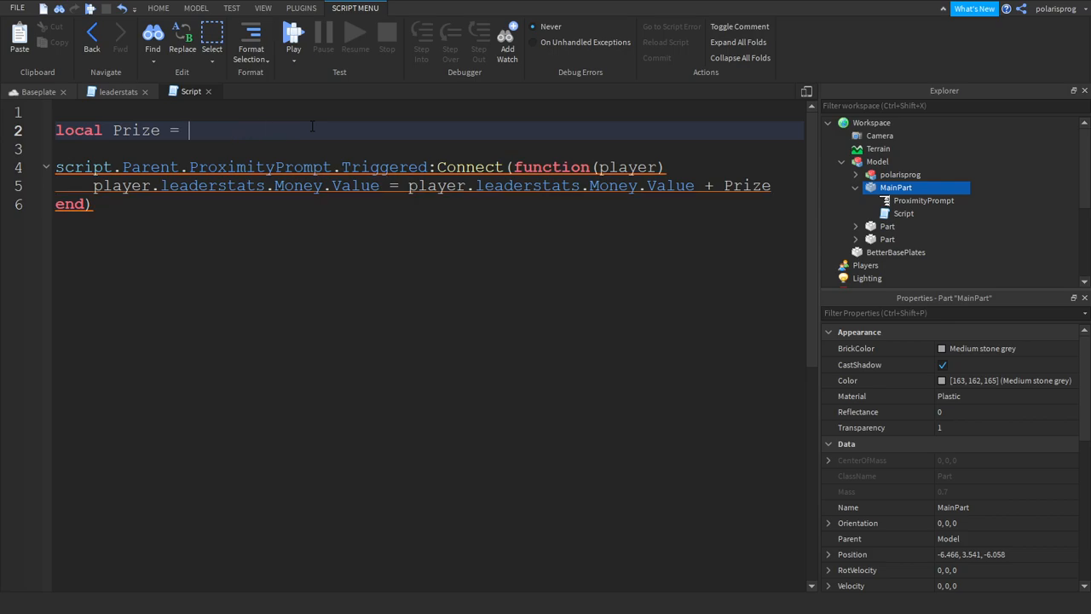
type("250")
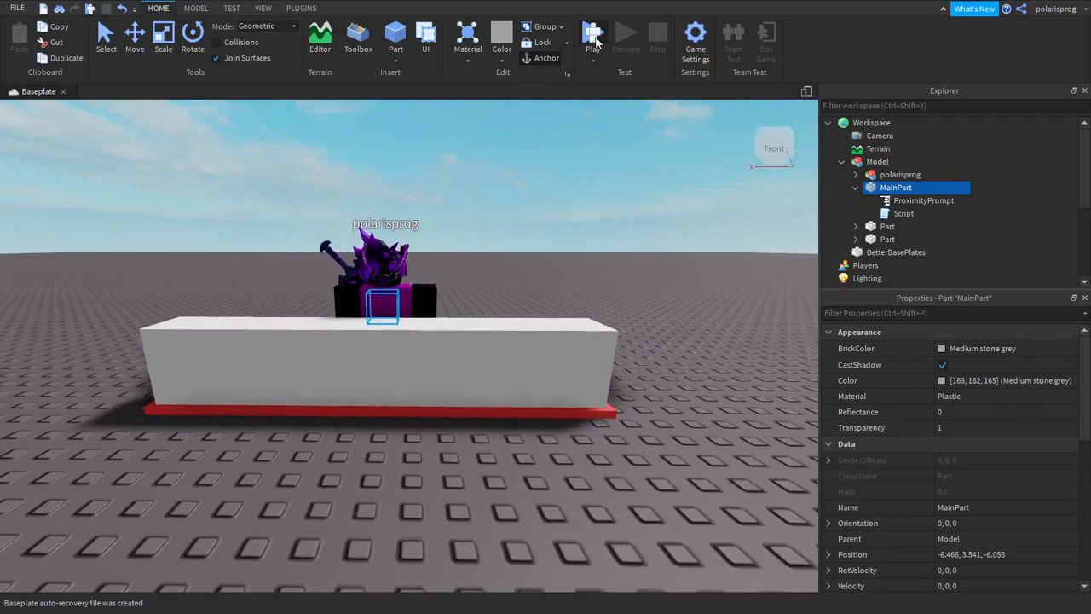
left_click(593, 34)
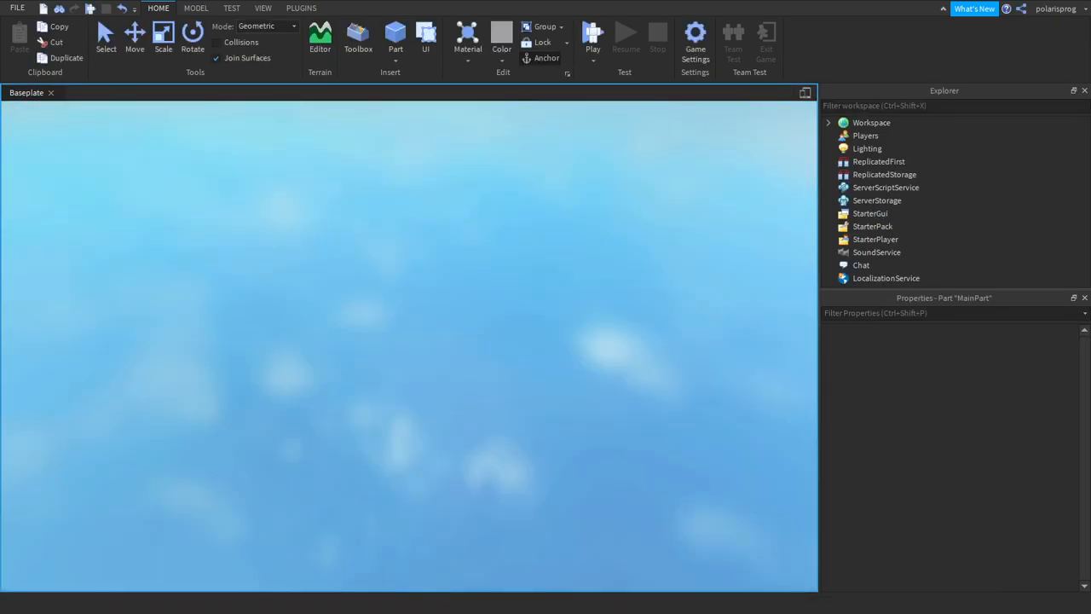
left_click(594, 38)
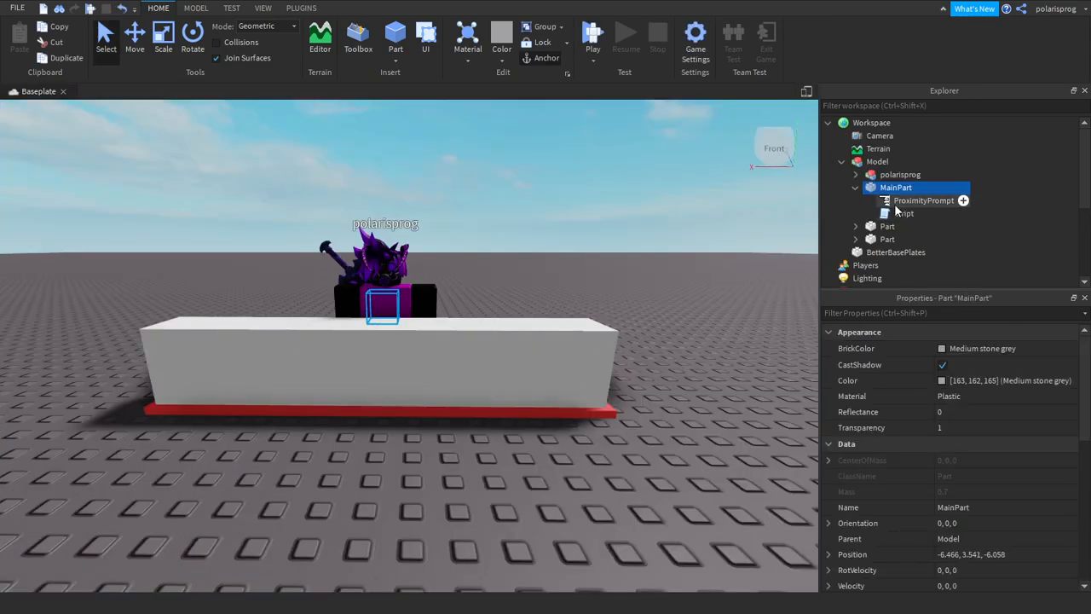
Step: Add wait(math.random(8, 13)) after the payout in MainPart's script
double_click(904, 214)
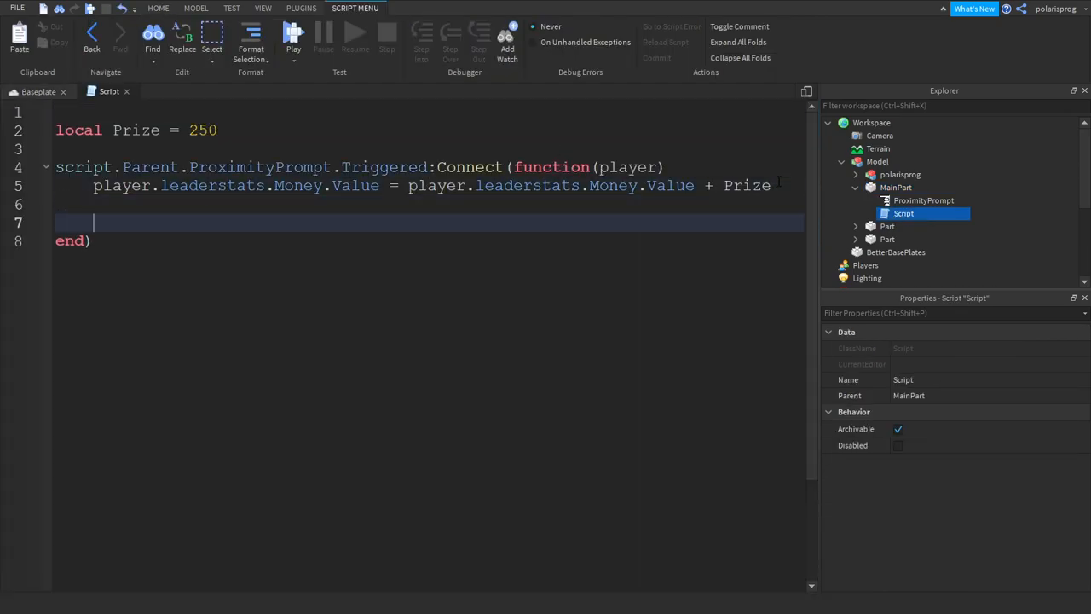
type("wait()")
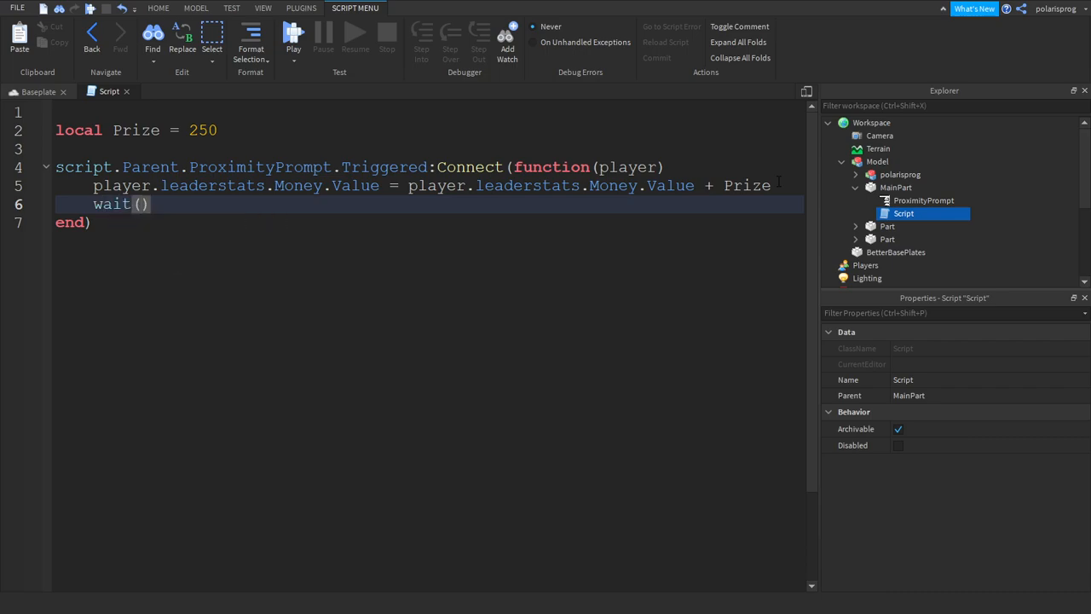
type("math.R")
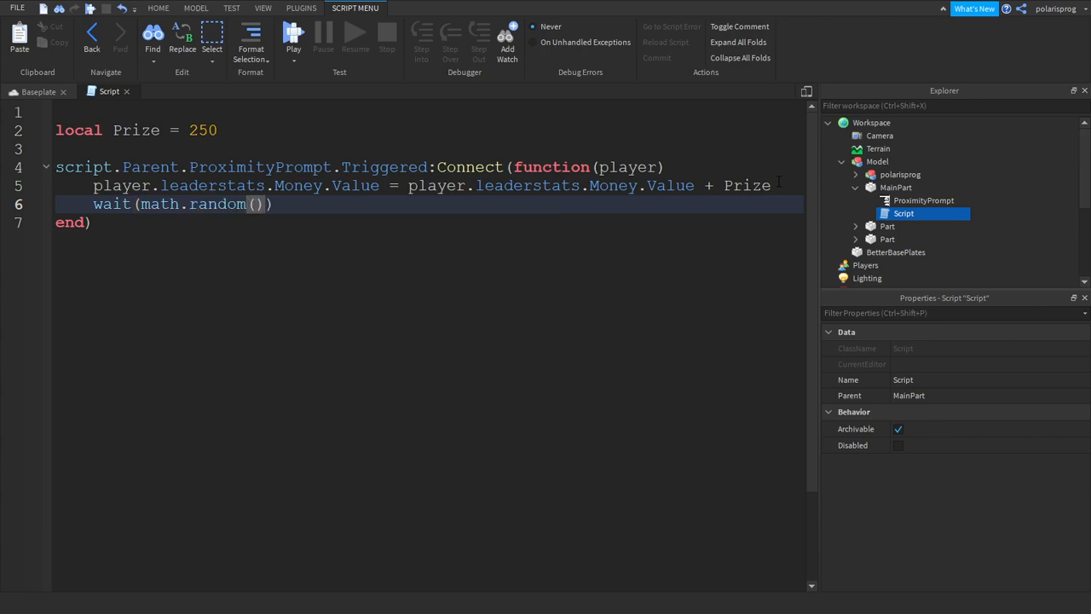
type("1,")
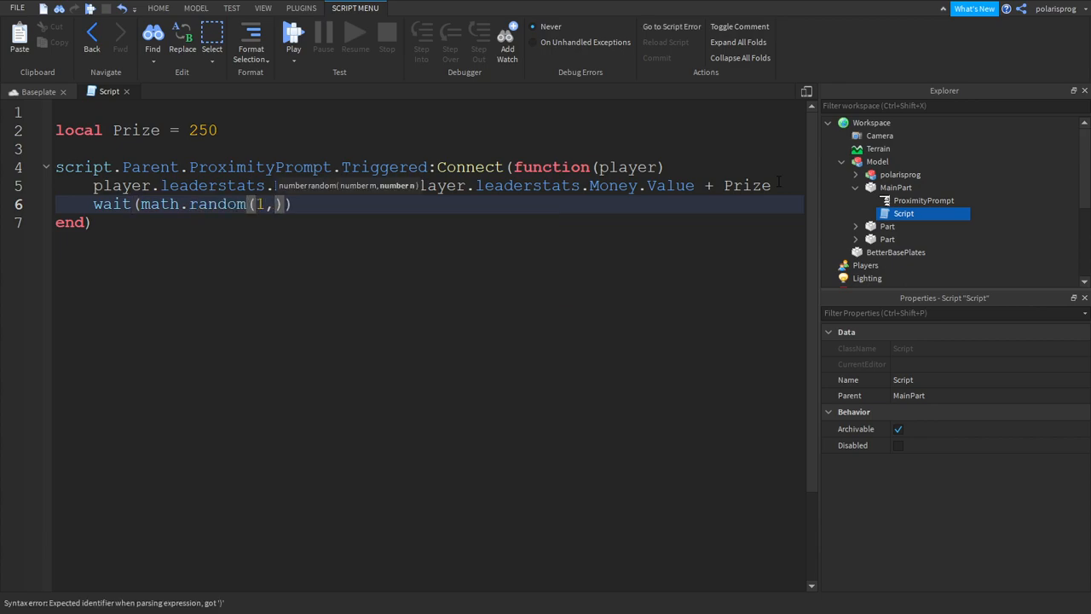
type("50")
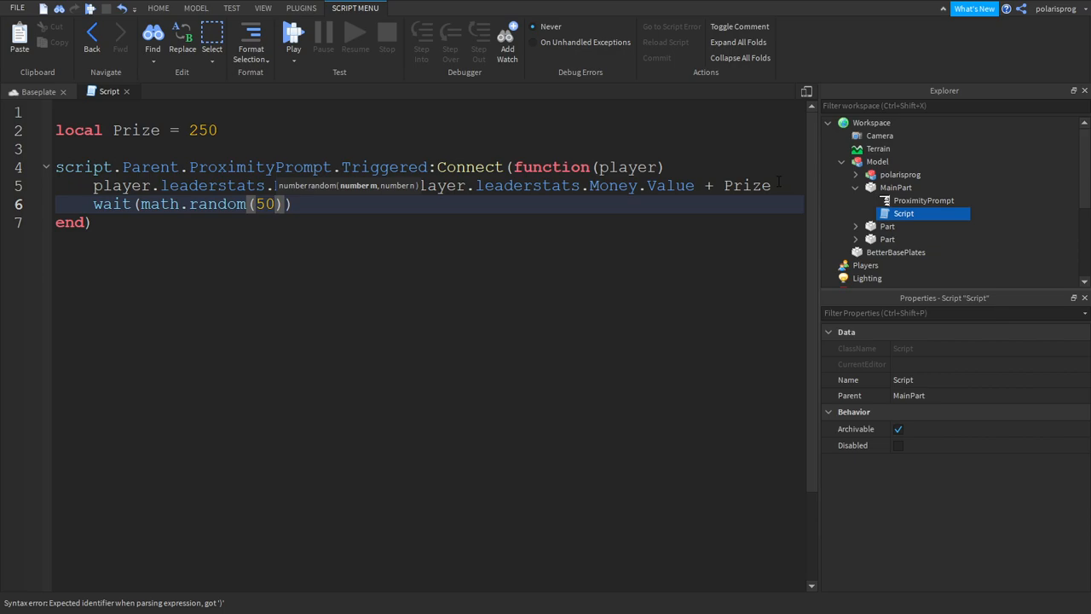
type("8")
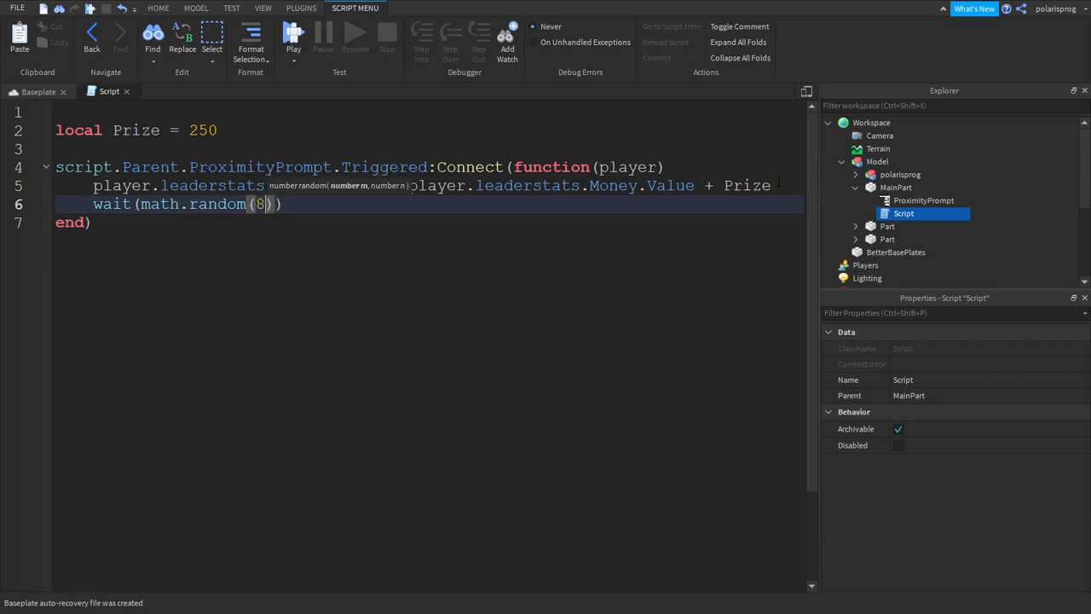
type(",")
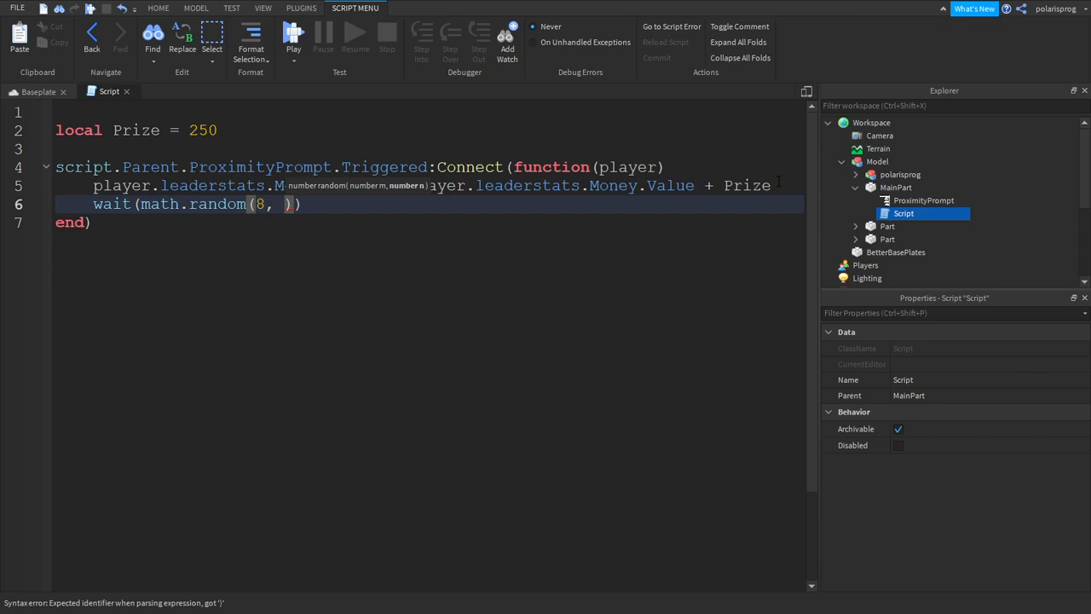
type("13")
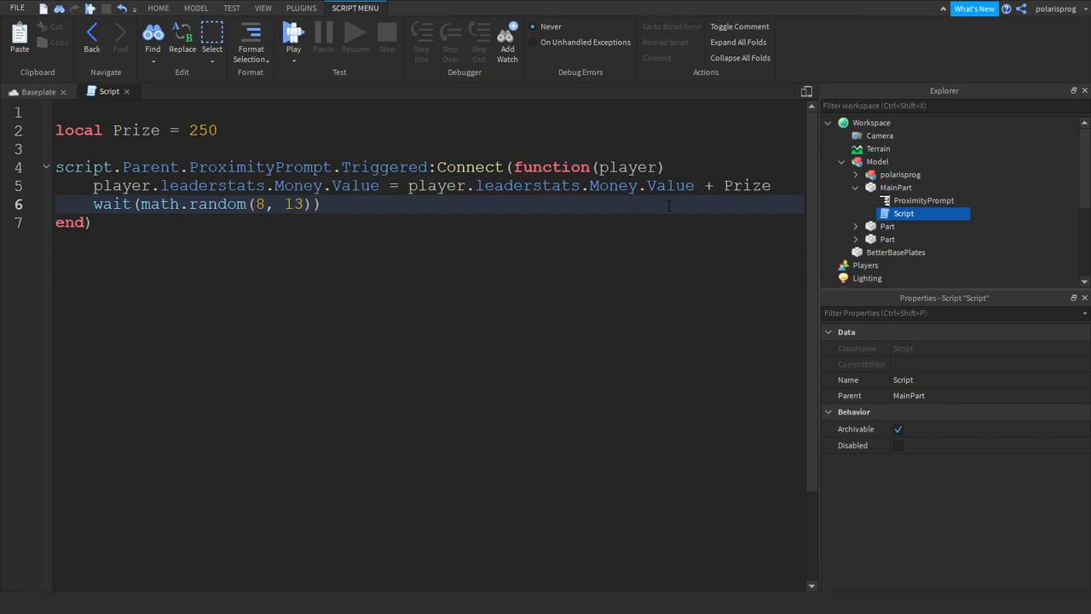
Step: Disable script.Parent.ProximityPrompt before the wait and set Enabled = true after it
type("scriptP")
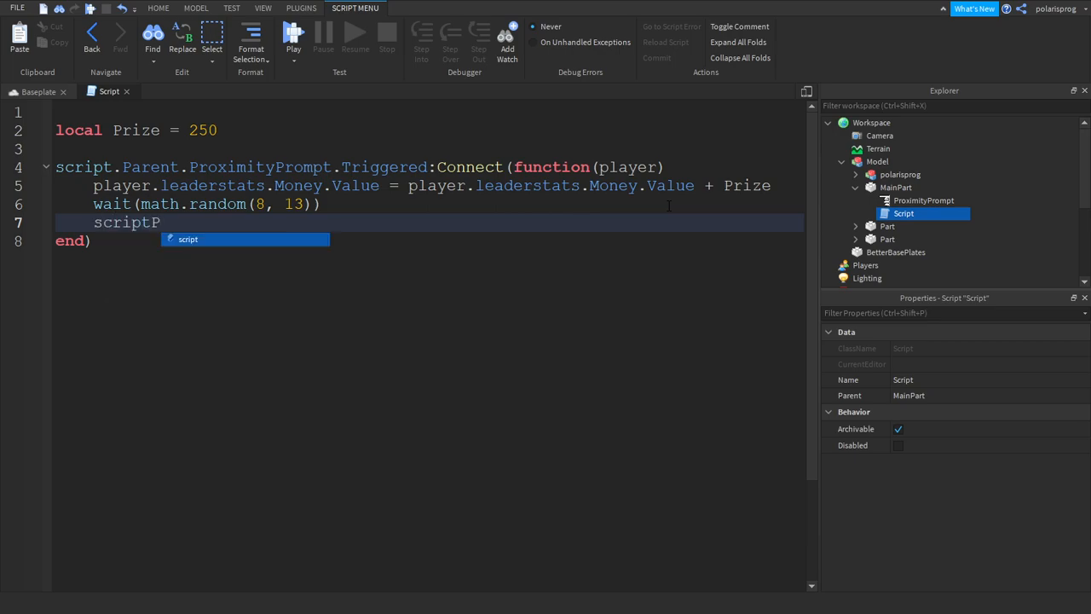
type(".Parent.PR")
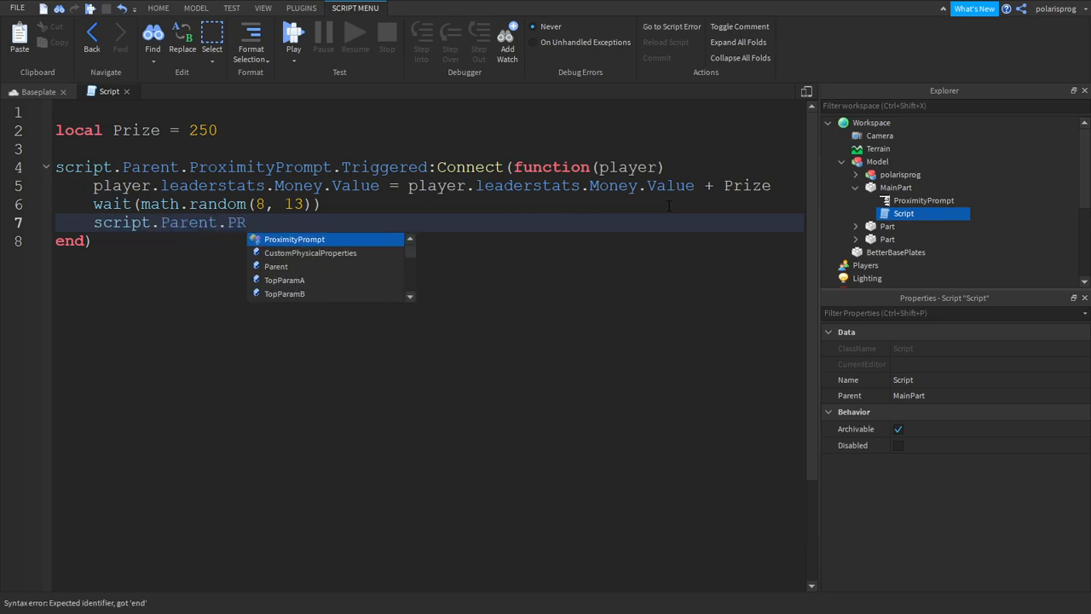
type("oximityPrompt.Enabled")
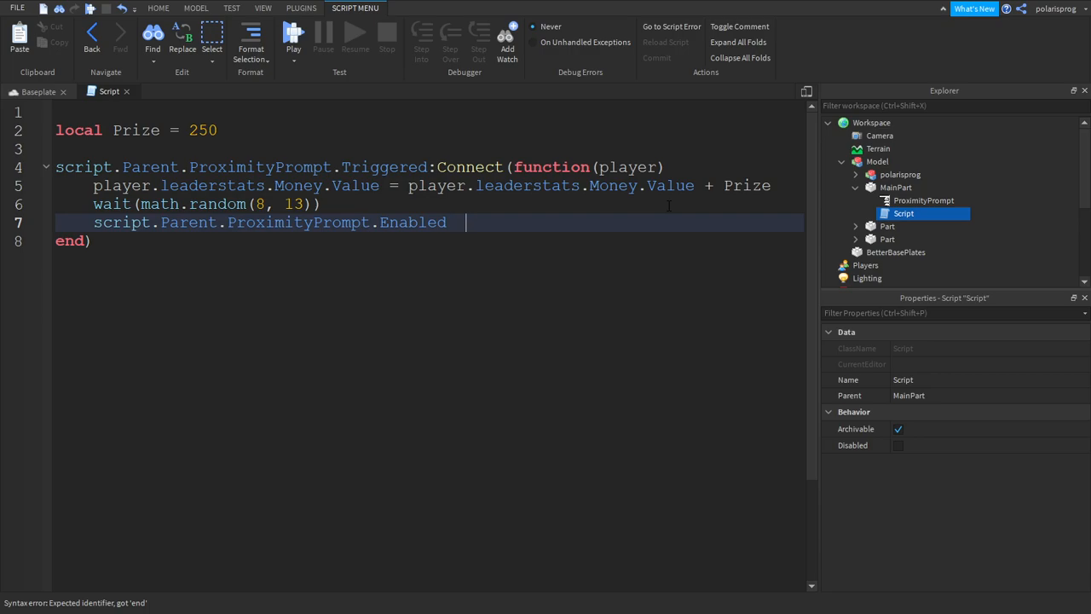
type("= true")
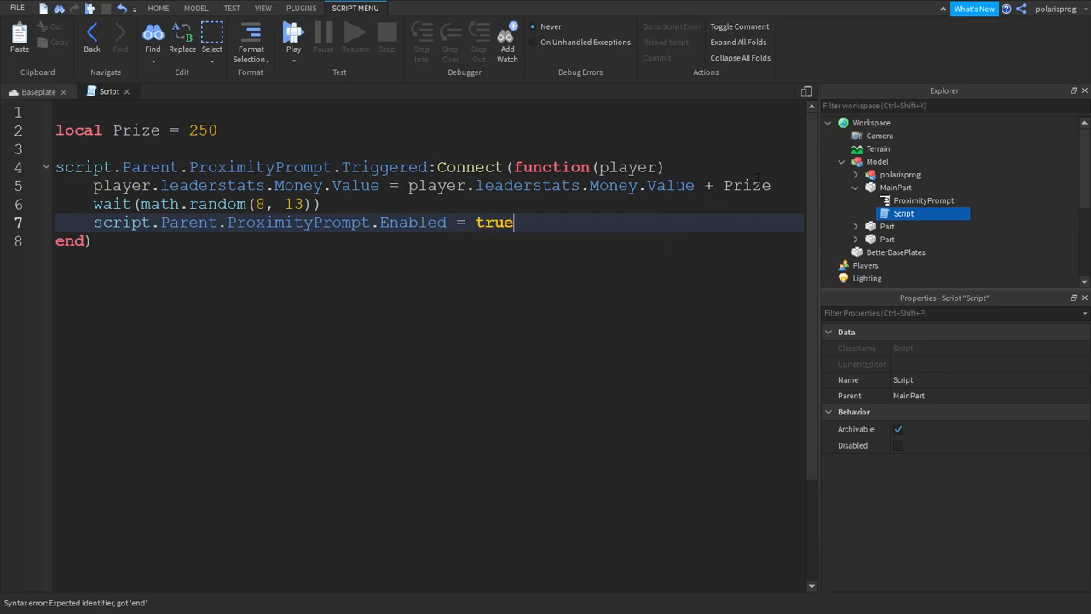
type("sc")
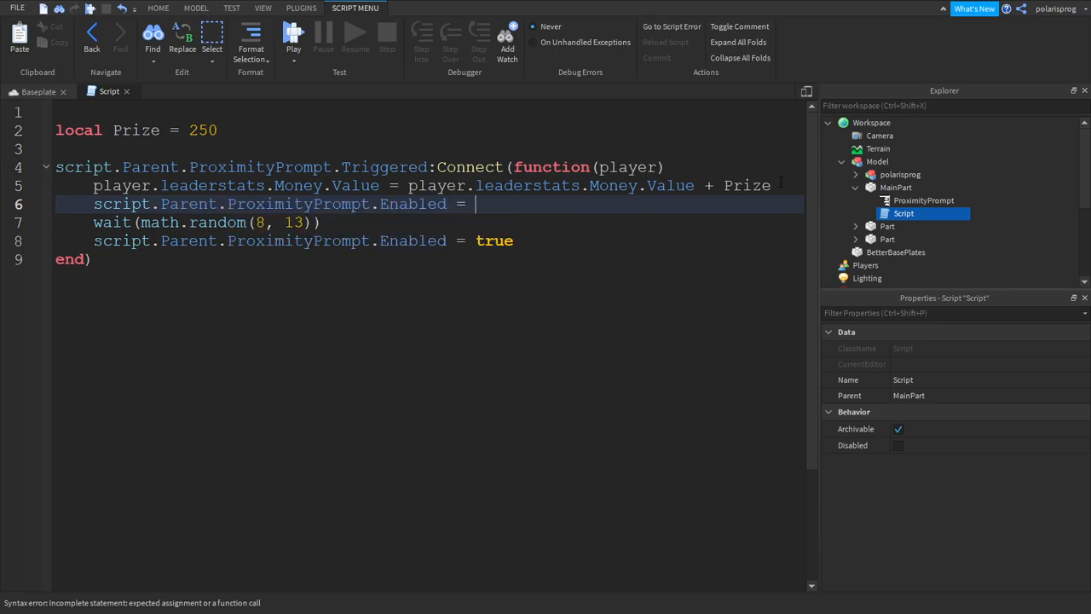
type("false")
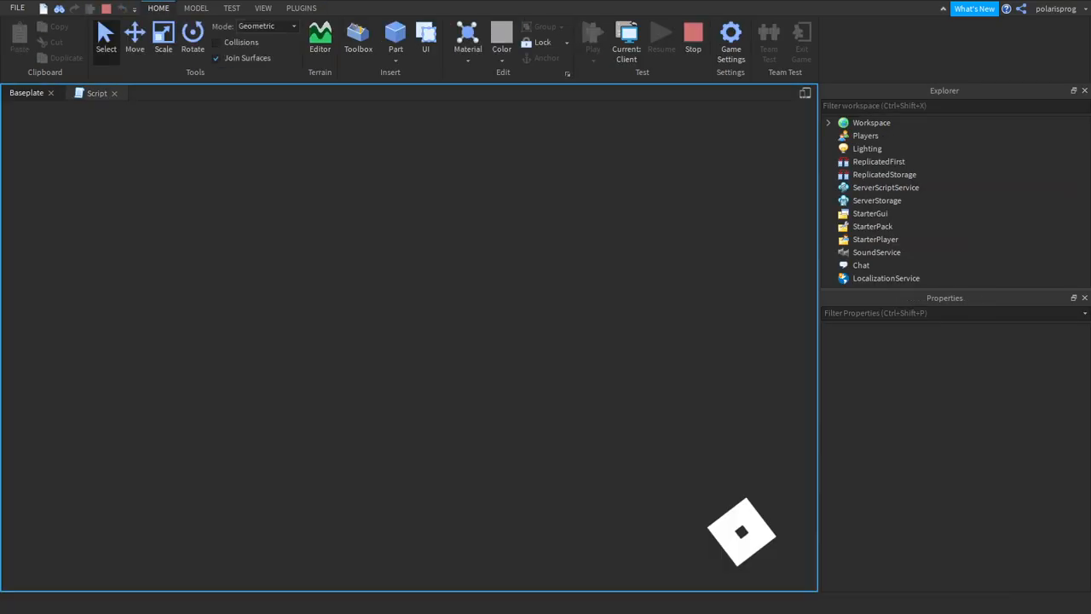
Step: Run a playtest, trigger the prompt to earn 250 Money, then stop the test
left_click(594, 34)
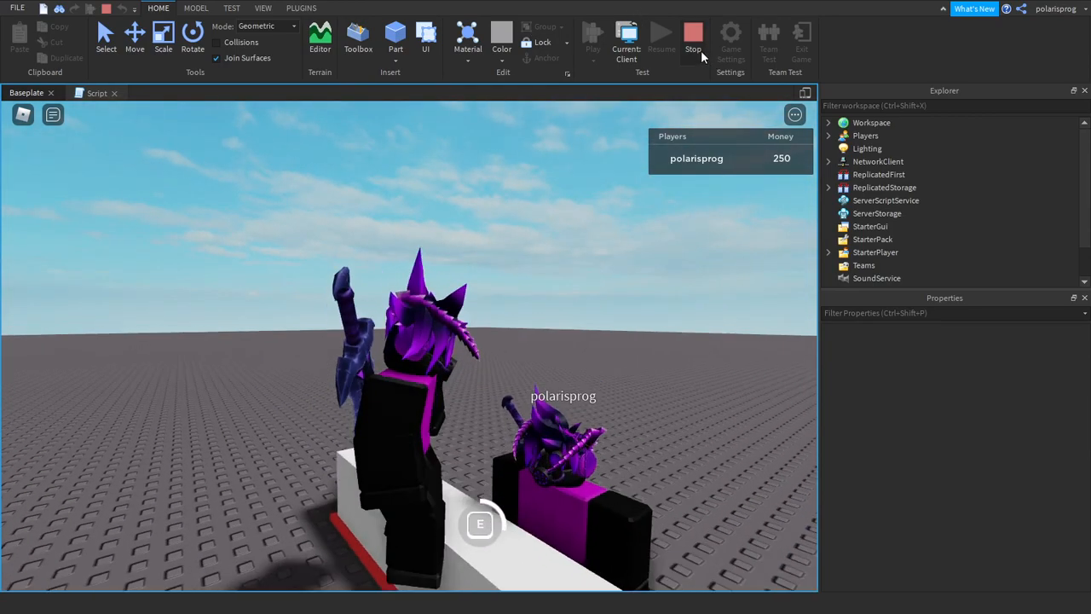
left_click(692, 37)
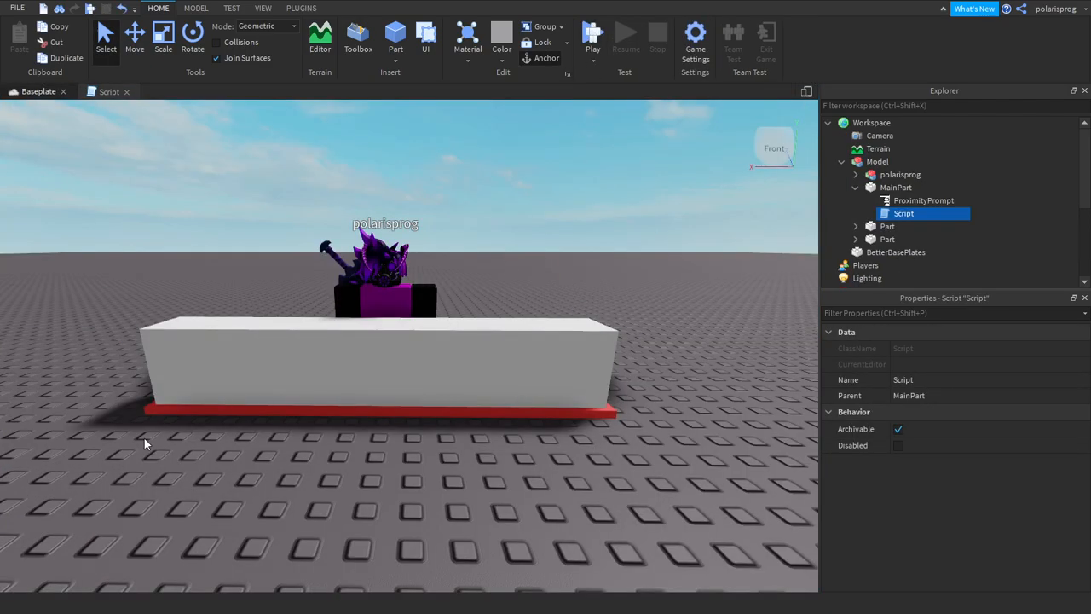
mouse_move(747, 303)
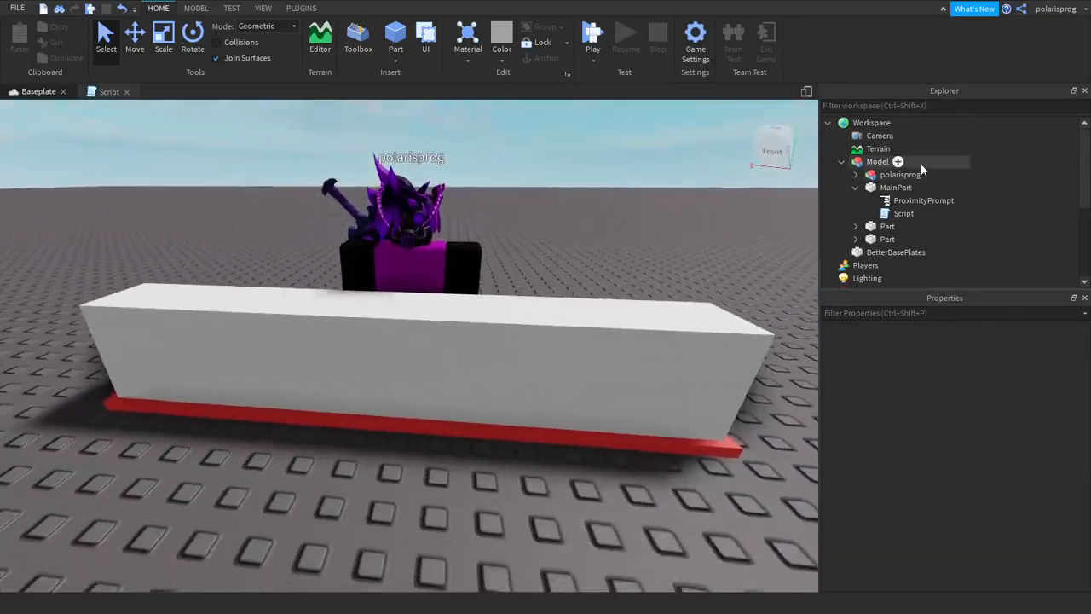
Step: Name the new StarterGui ScreenGui 'Robery' and stretch its TextLabel into a wide centred banner
scroll("down", 3)
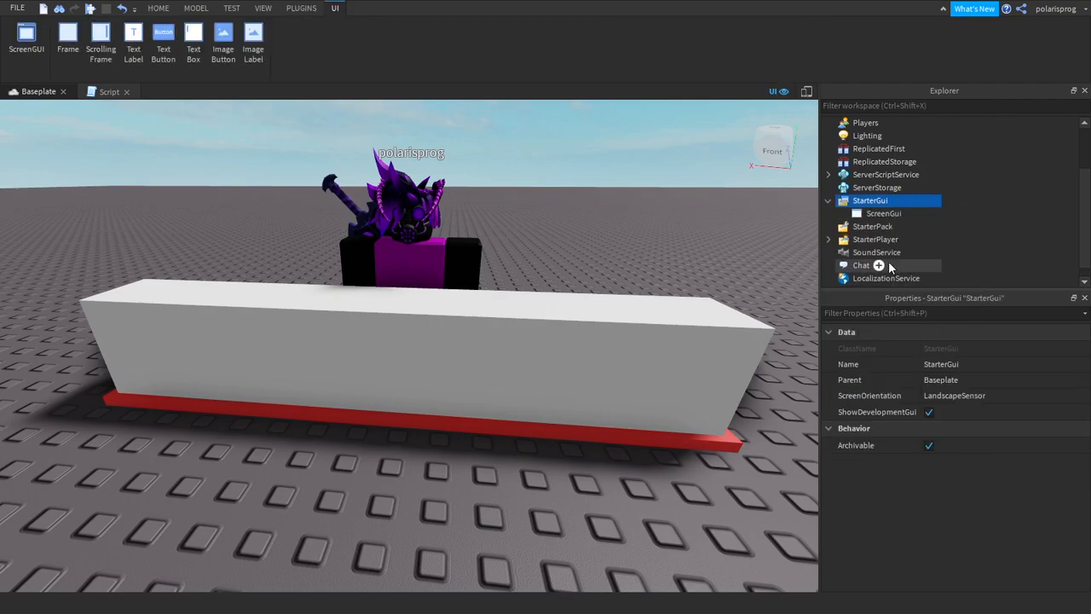
double_click(883, 213)
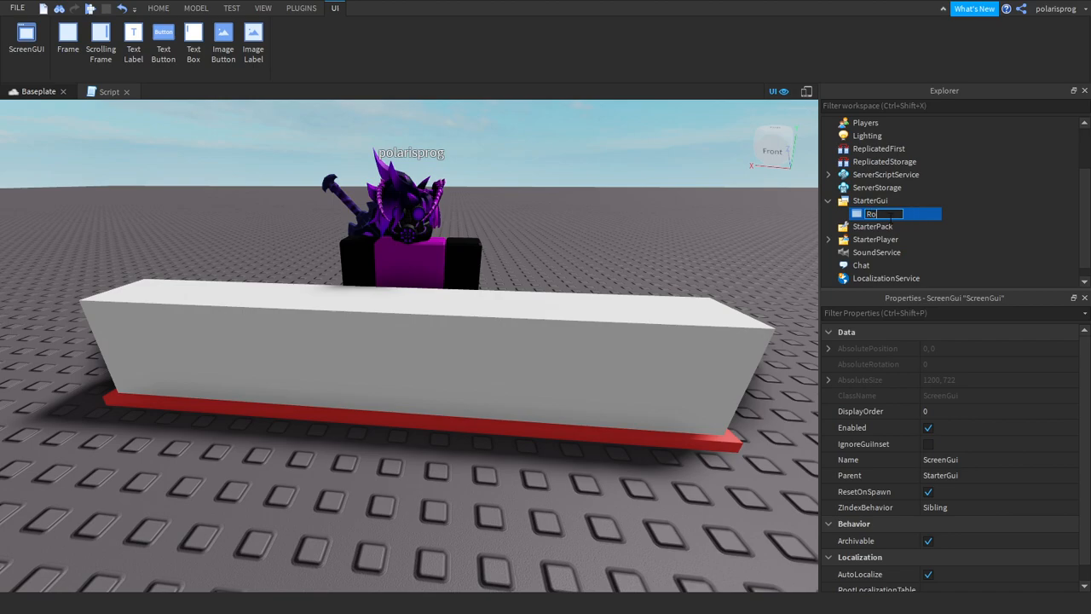
type("Robery")
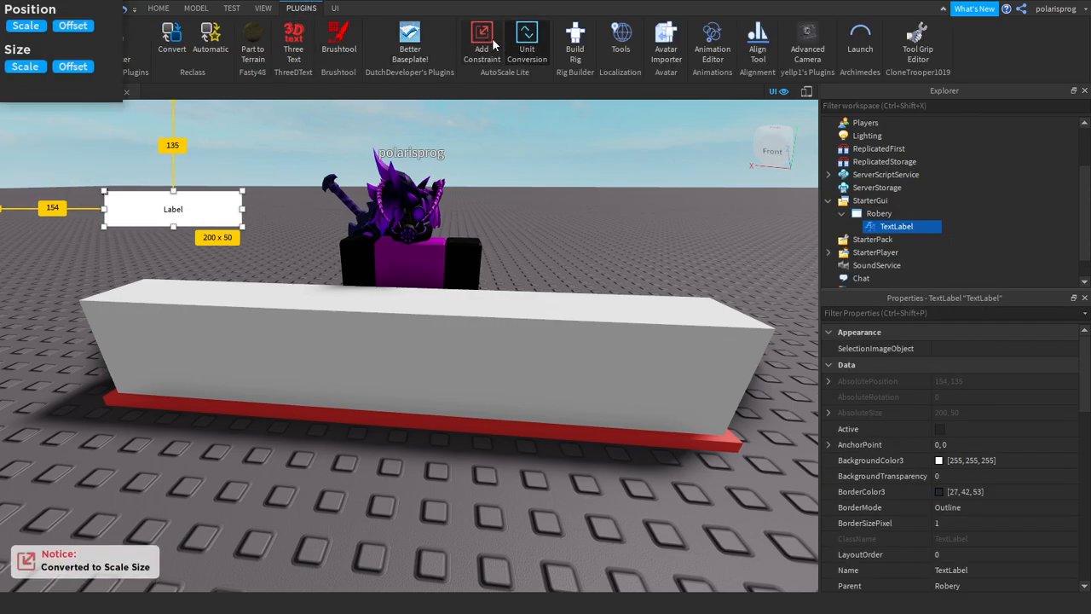
left_click_drag(242, 225, 573, 338)
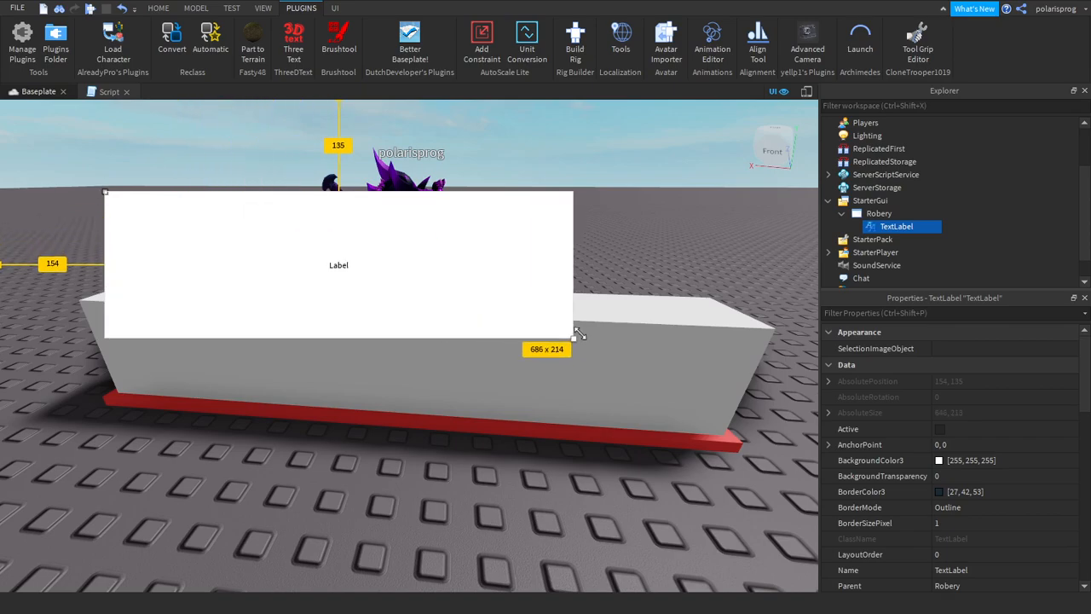
left_click_drag(579, 333, 560, 317)
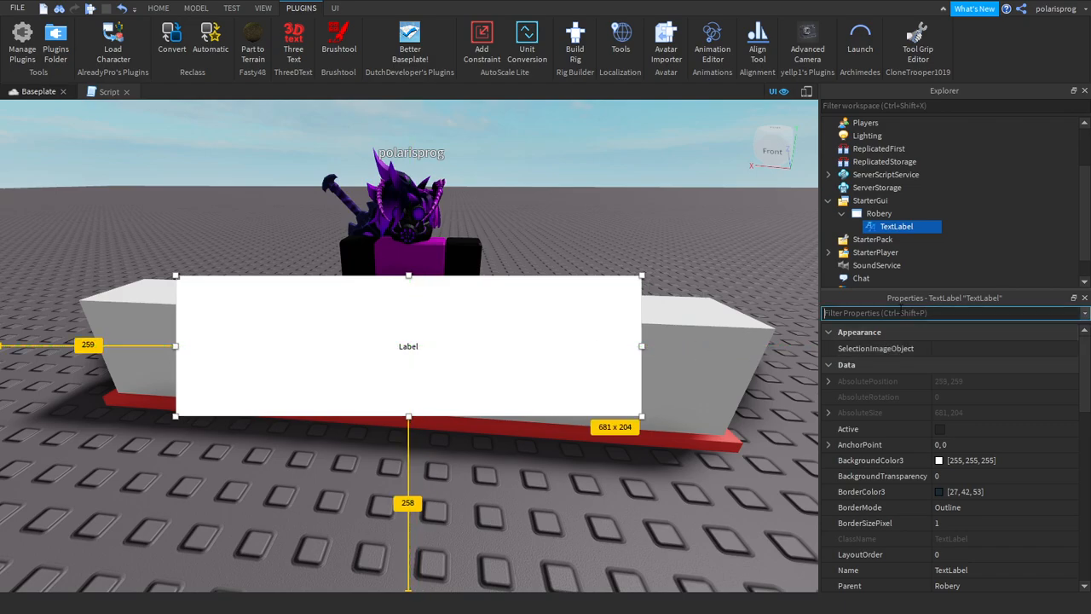
Step: Set the label's TextColor3 to a bright green via the colour picker
type("ba")
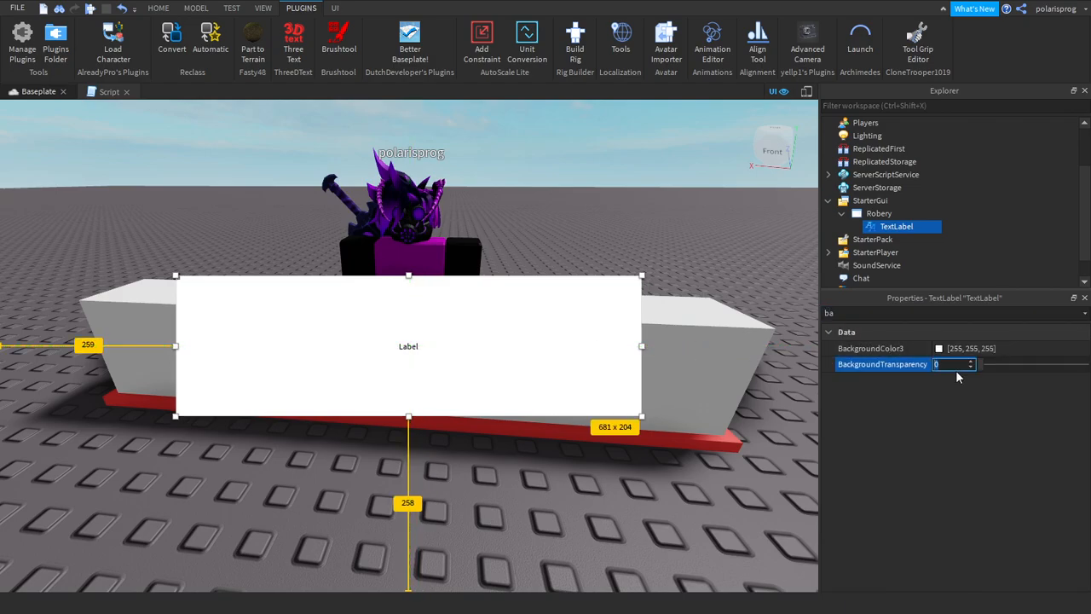
type("1")
left_click(955, 312)
type("text")
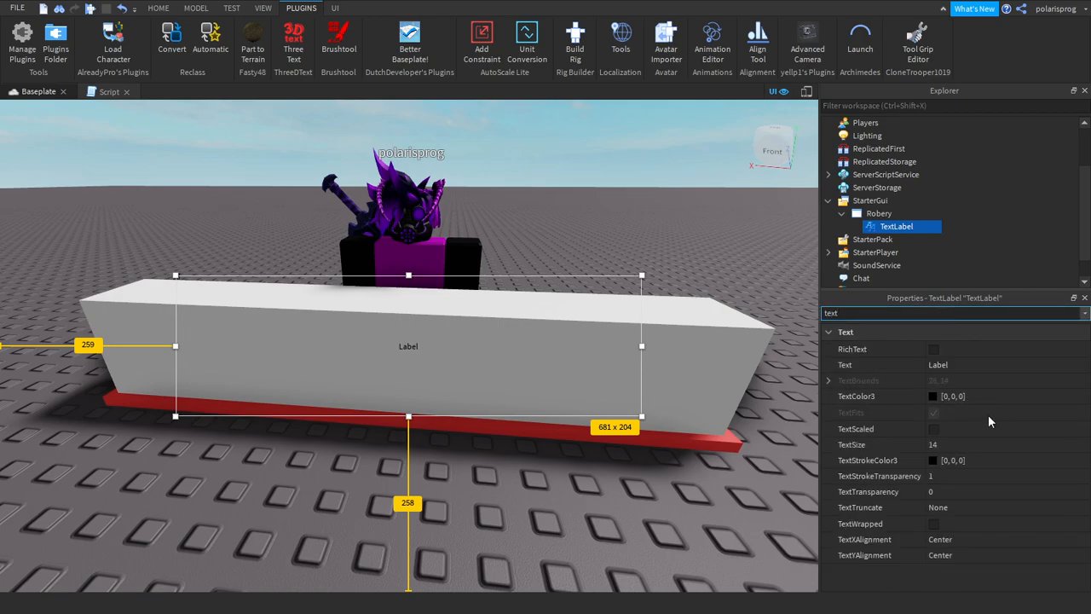
left_click(933, 396)
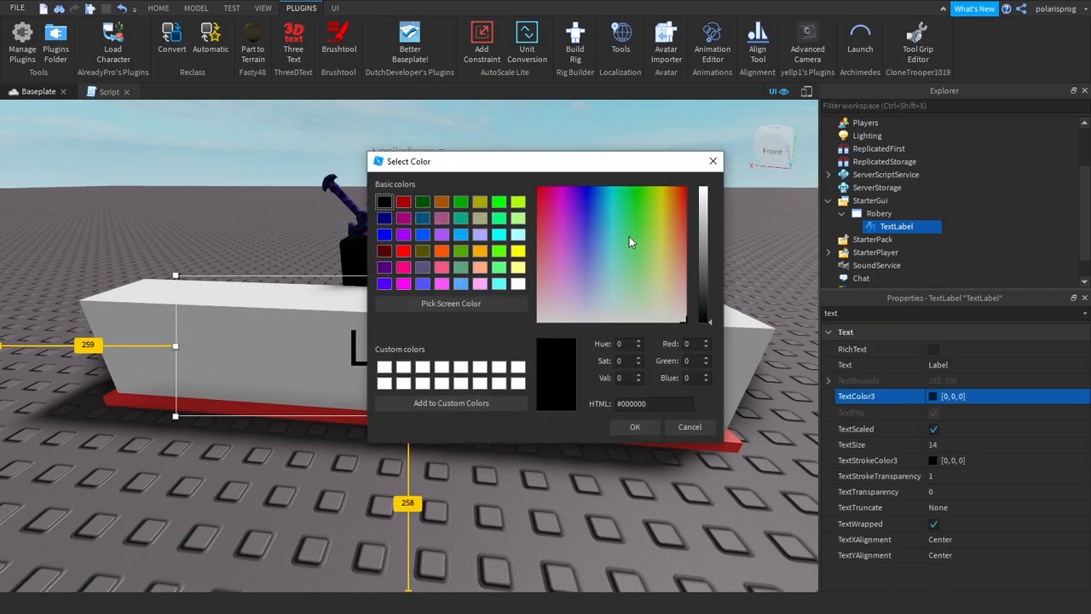
left_click(610, 188)
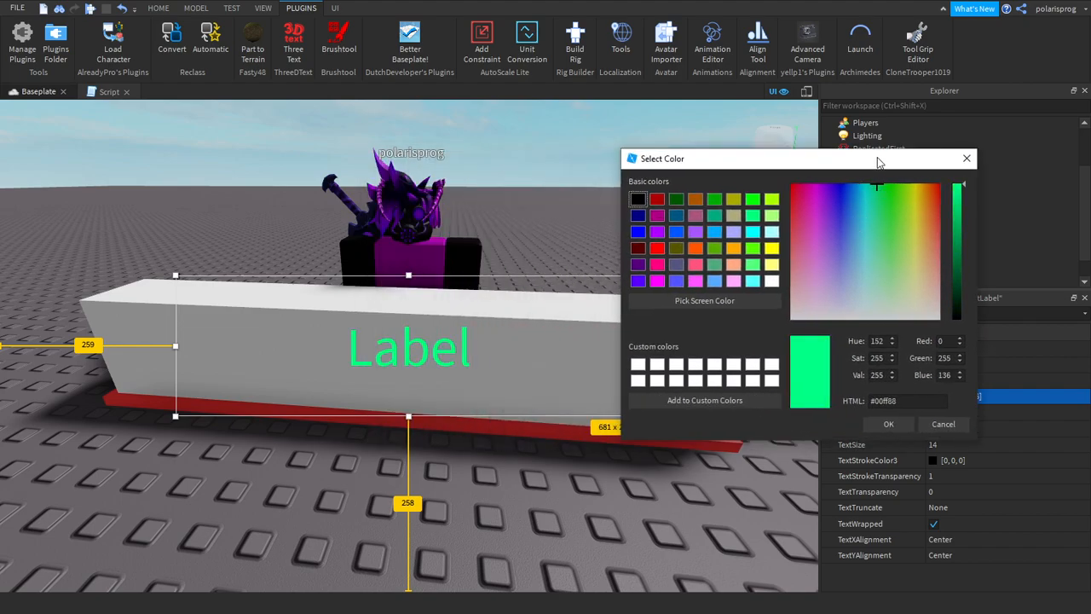
left_click(907, 187)
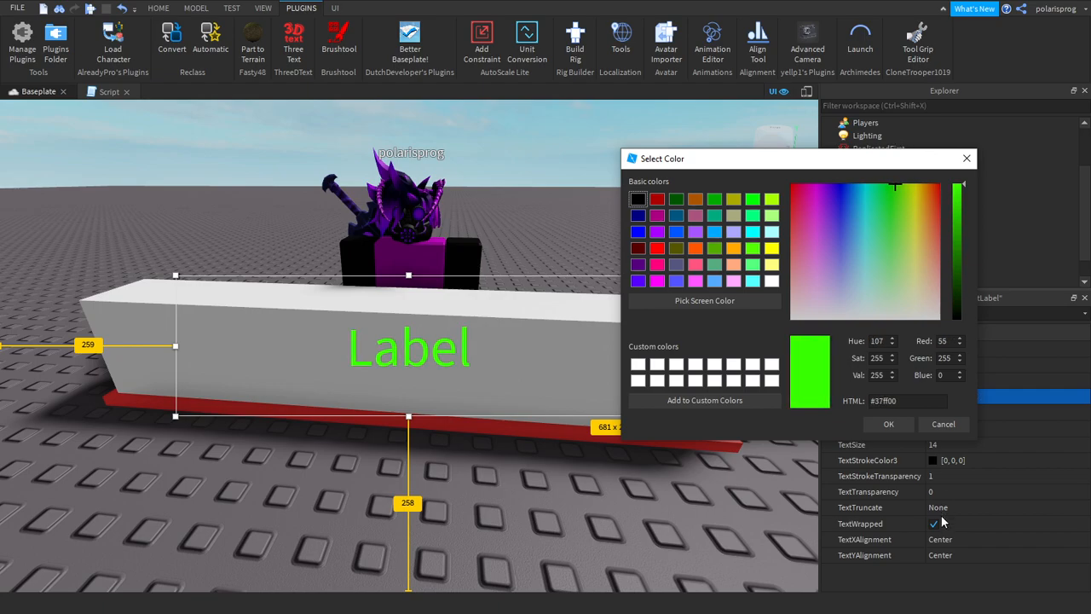
left_click(888, 423)
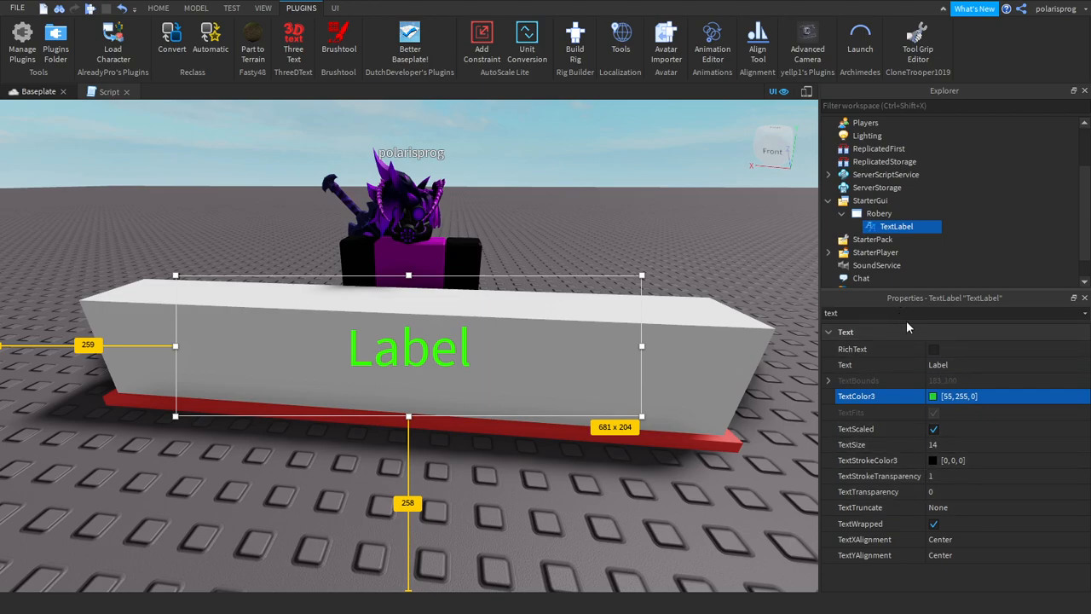
Step: Set the label Text to +1000 and its Font to SourceSansBold
left_click(1006, 365)
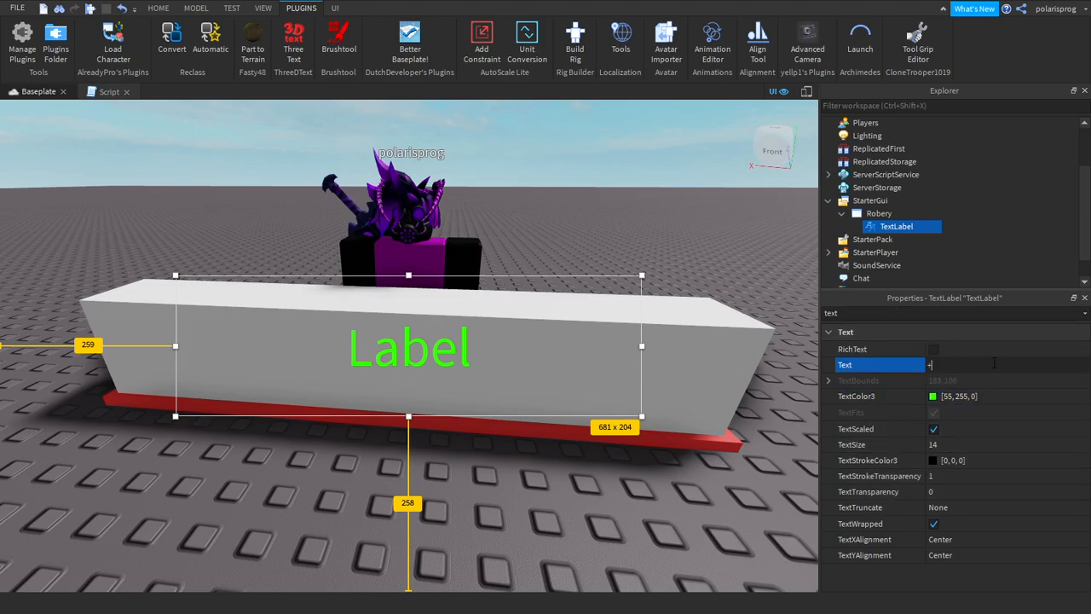
type("1000")
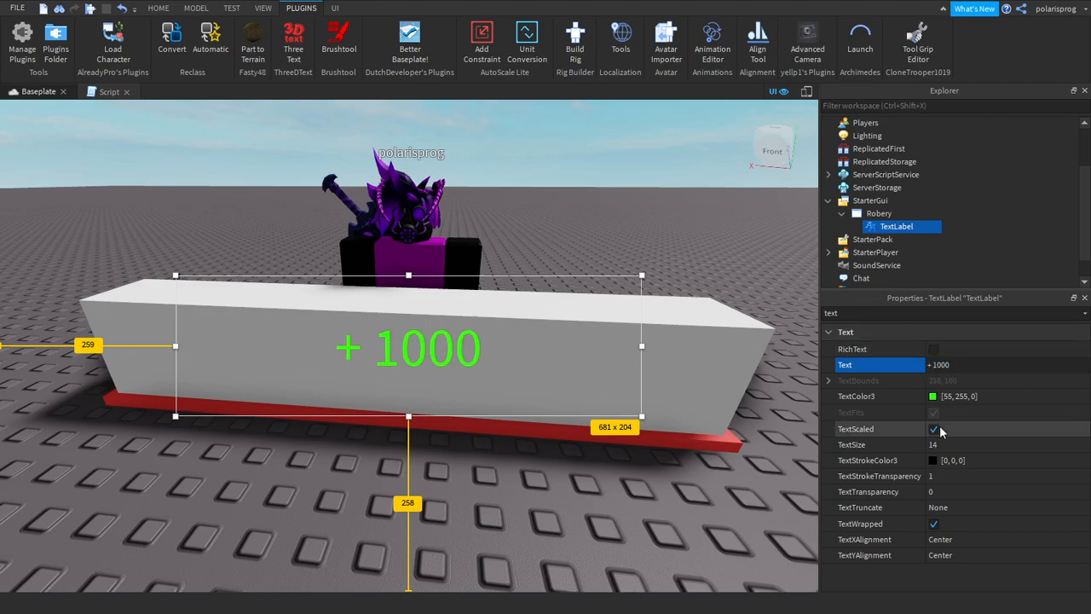
left_click(963, 365)
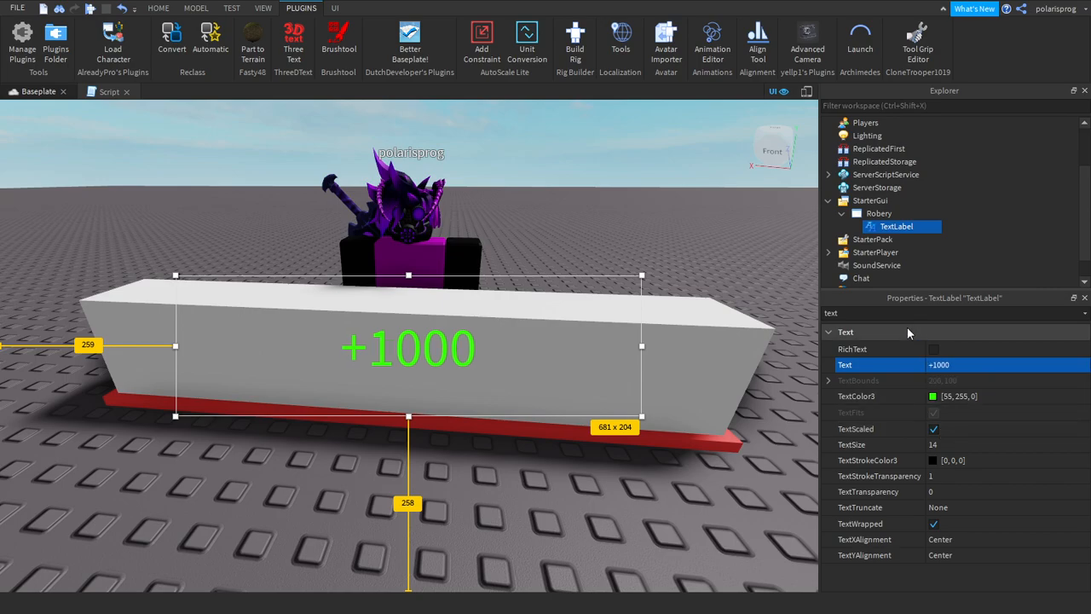
type("fon")
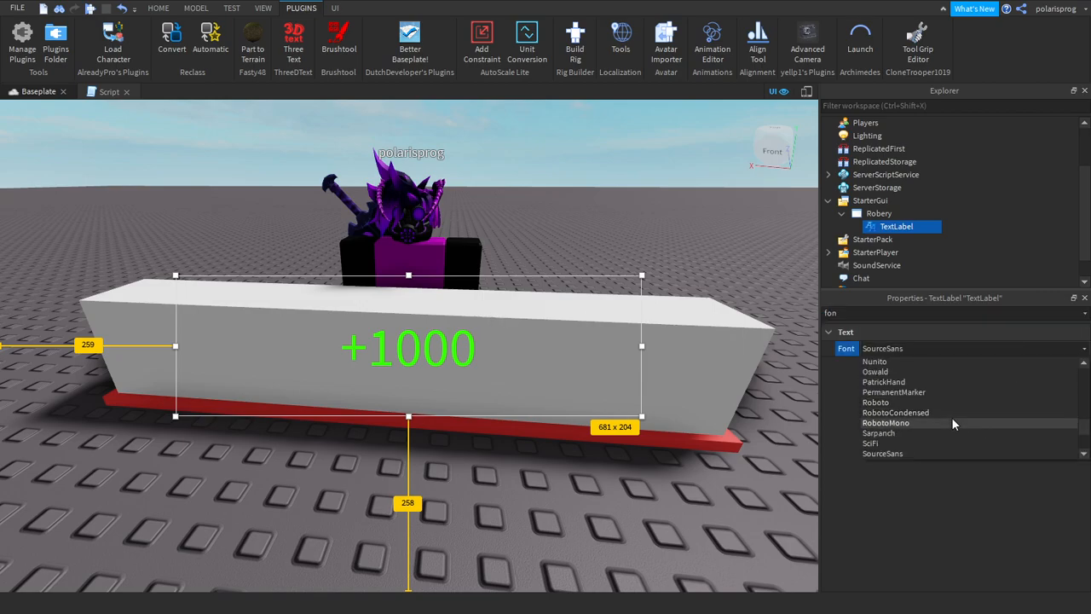
scroll("down", 3)
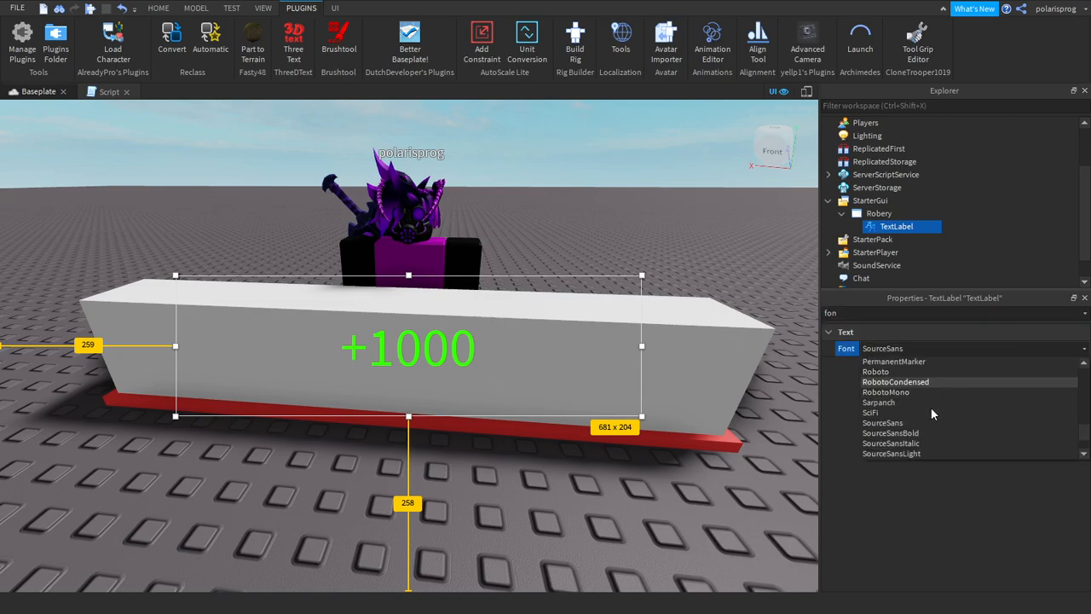
left_click(890, 433)
type("text")
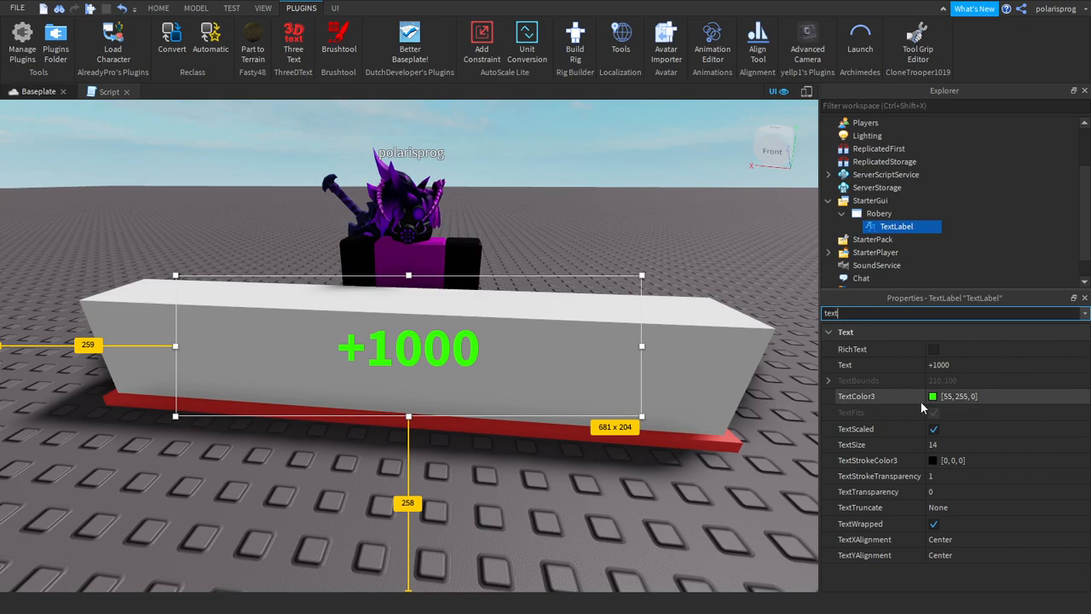
Step: Darken the +1000 label's TextColor3 to a deeper green (0,212,7)
left_click(932, 396)
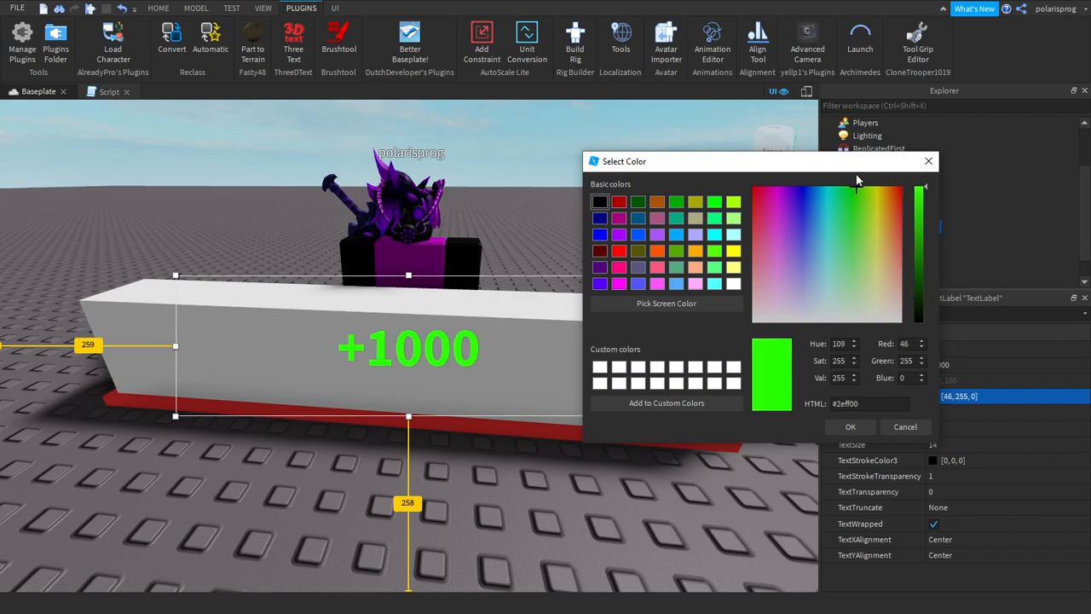
left_click(853, 186)
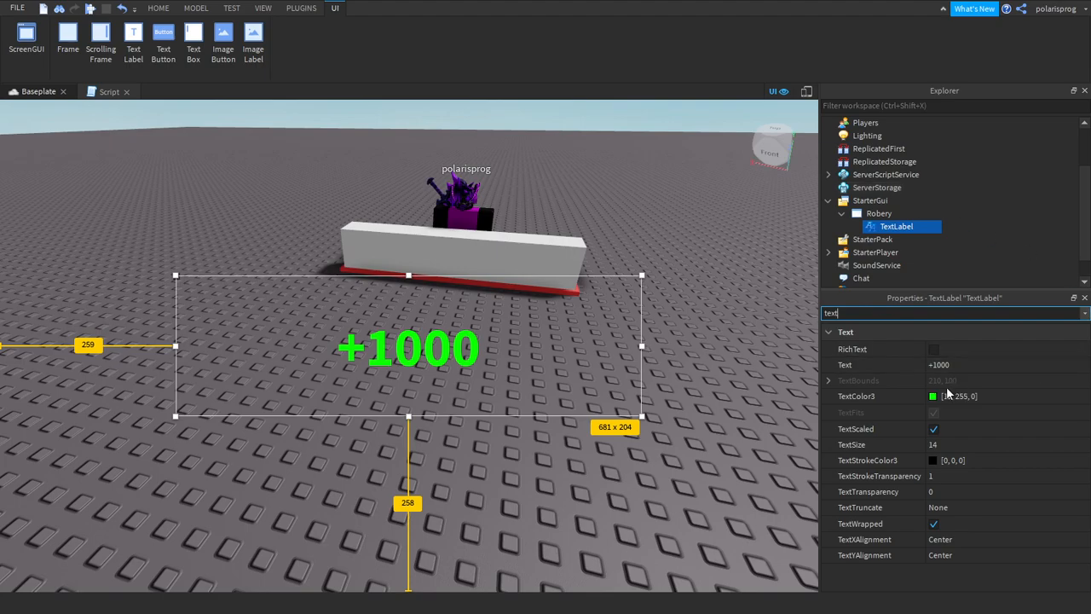
left_click(932, 396)
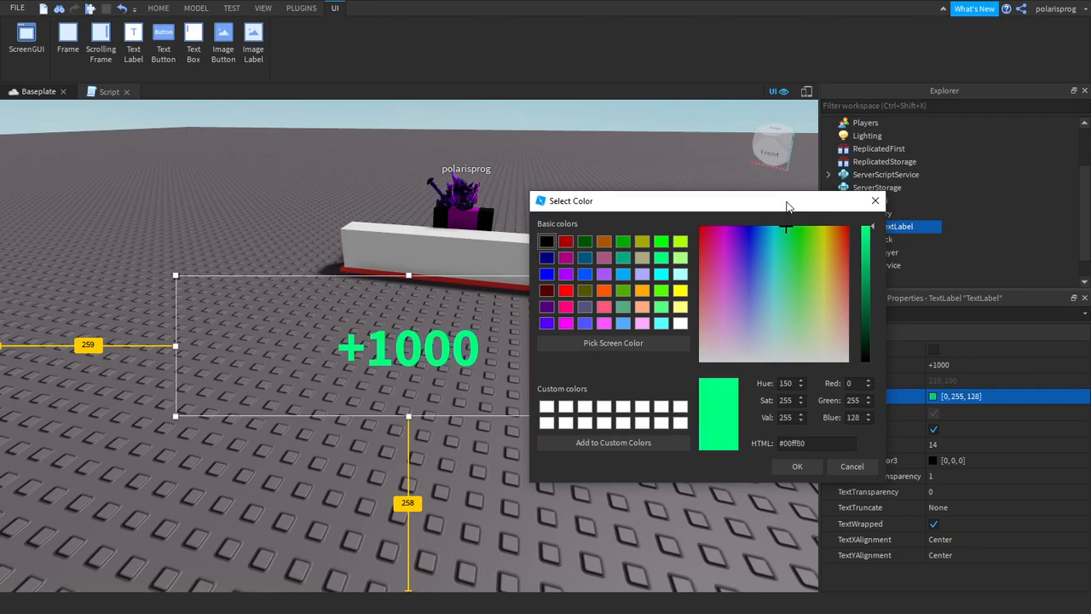
left_click_drag(866, 231, 866, 247)
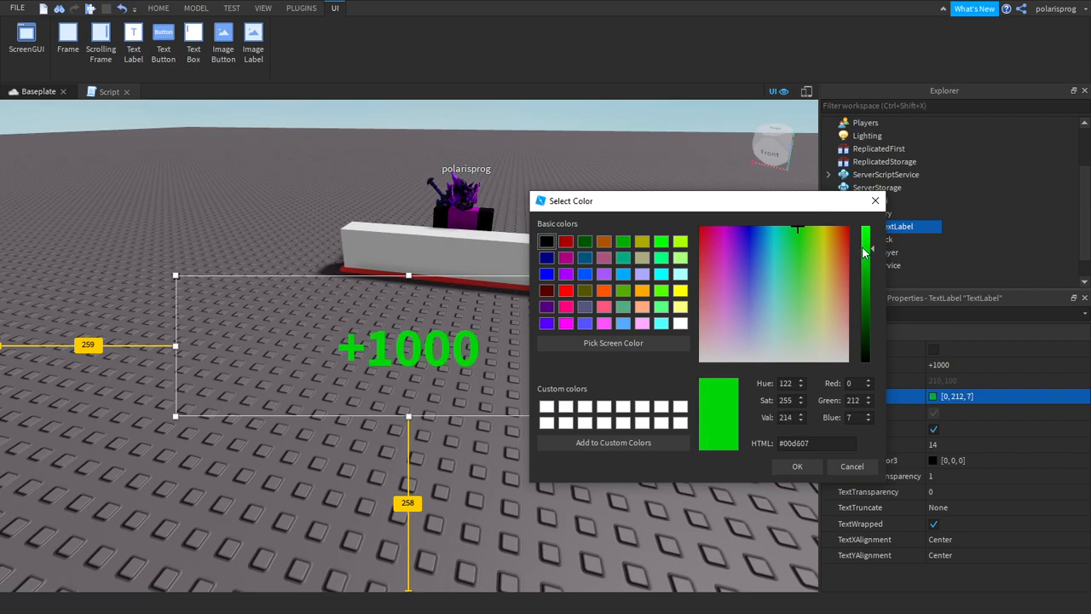
left_click(798, 467)
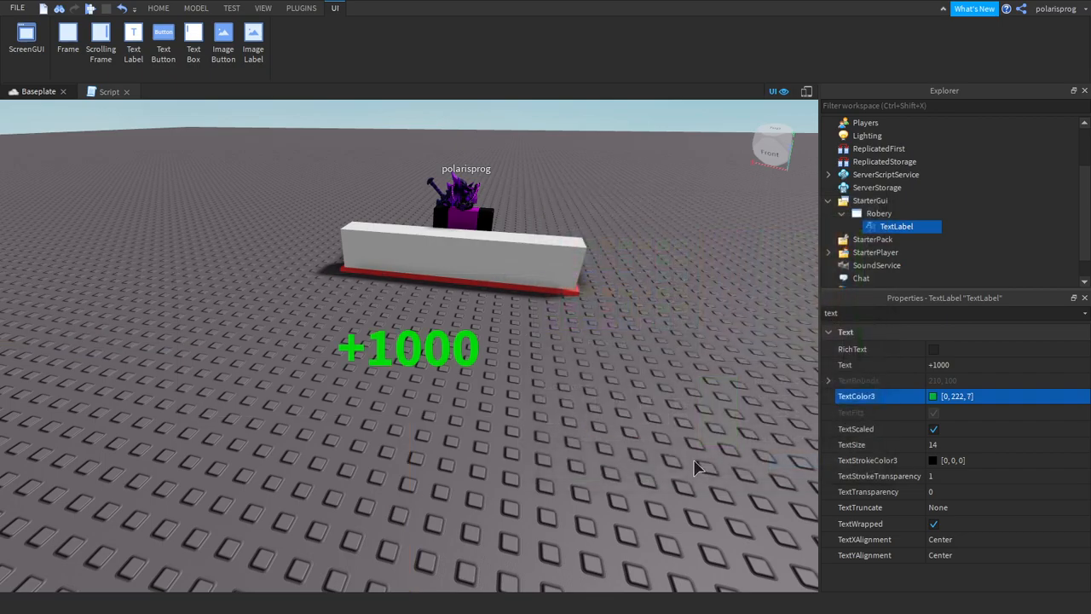
left_click(157, 7)
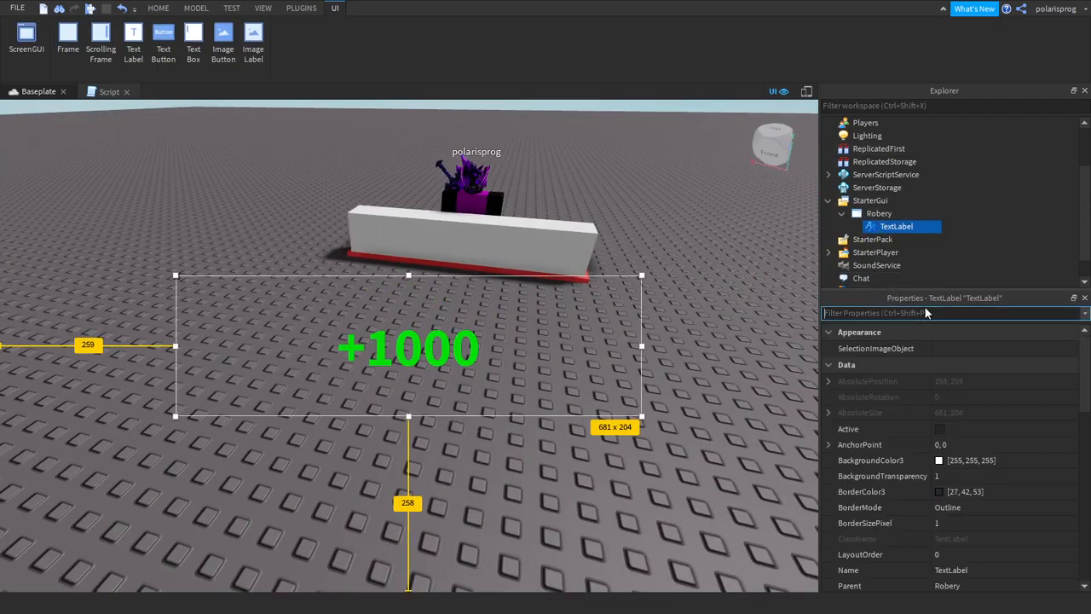
Step: Set the label's Position Y Scale to 1 so it sits off the bottom edge
type("pos")
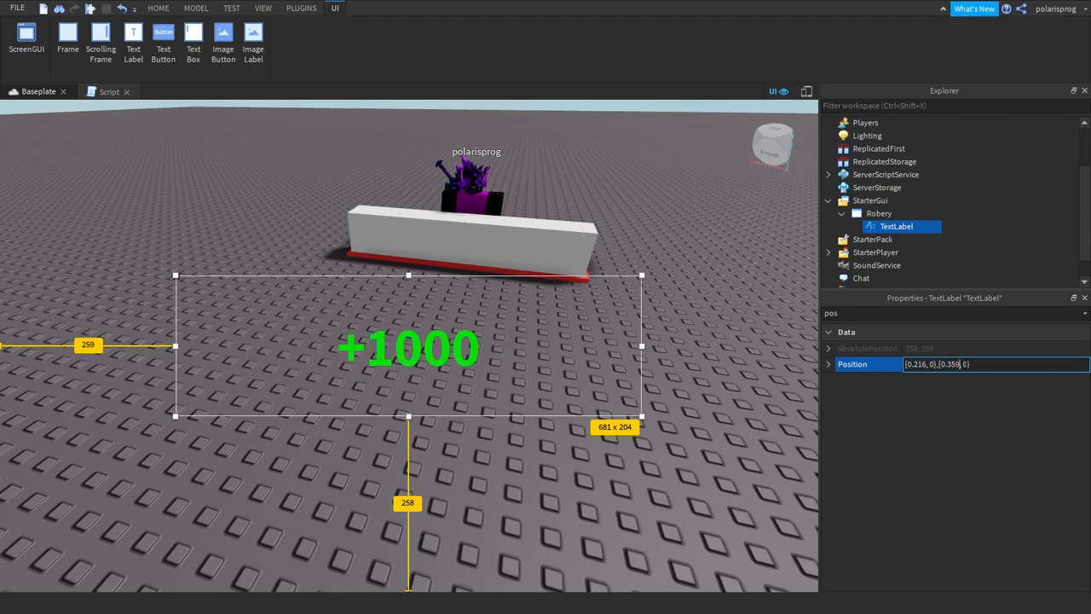
left_click(829, 365)
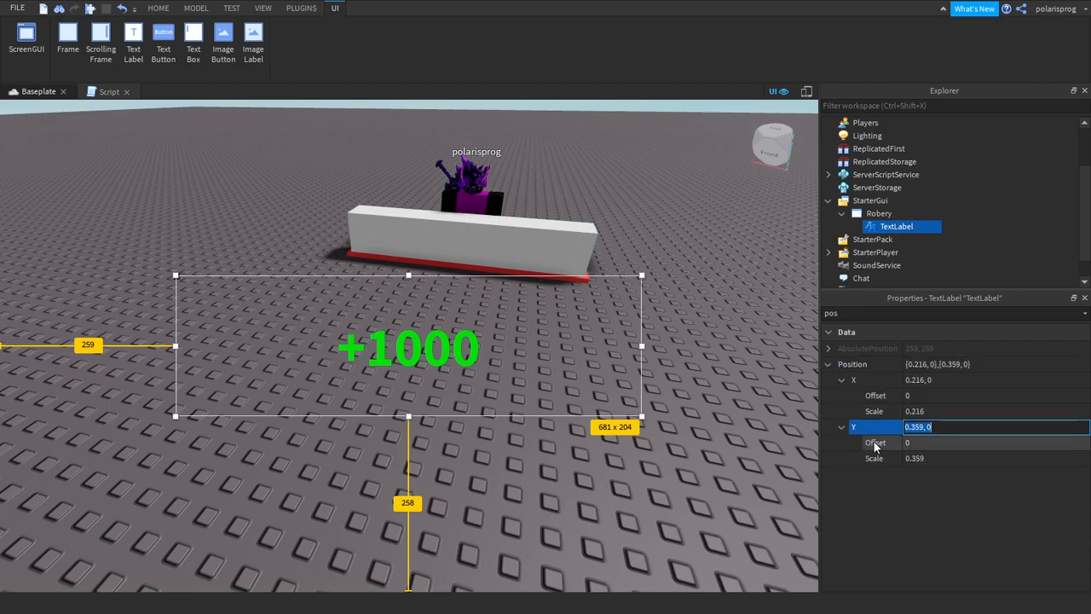
left_click(980, 457)
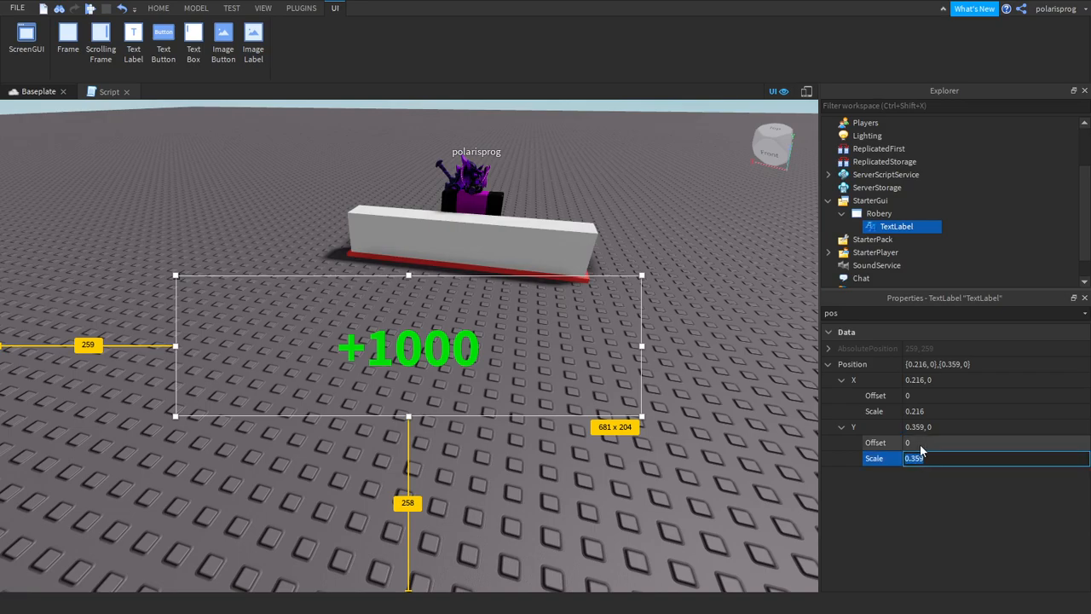
type("1")
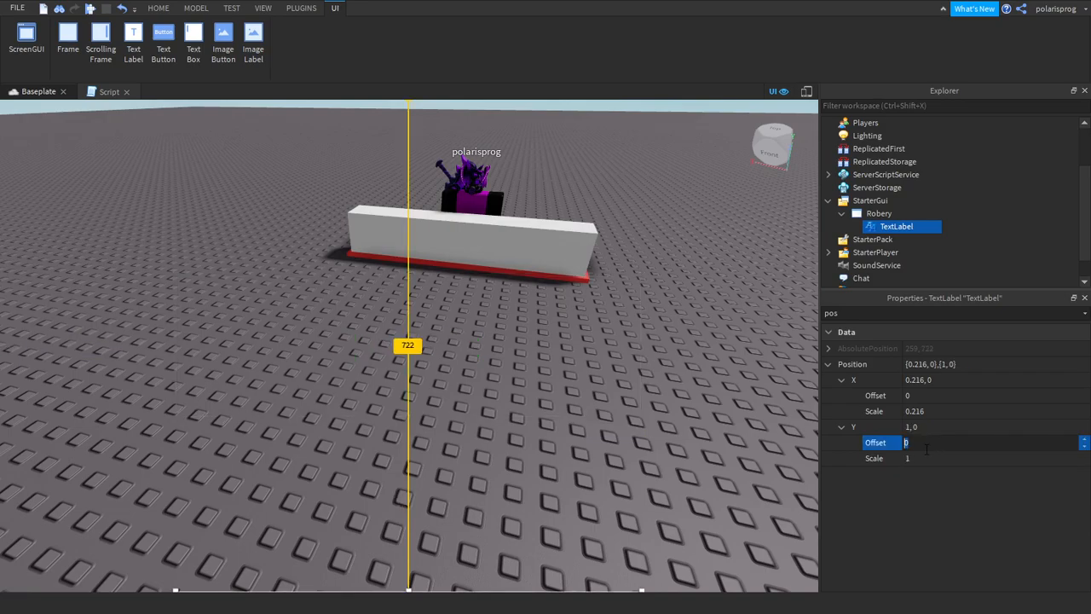
type("-1")
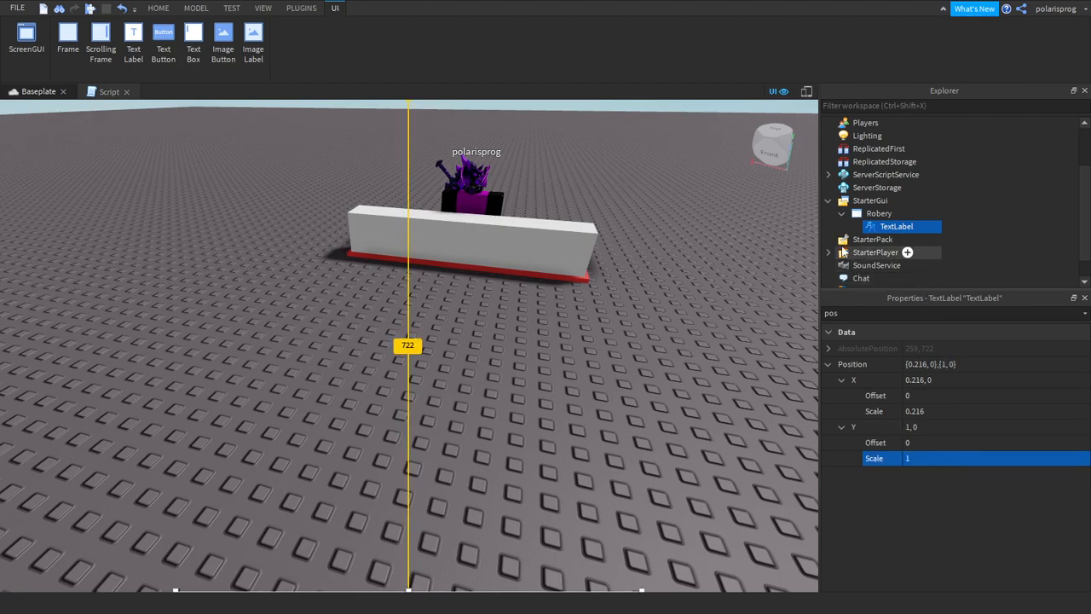
Step: Rename the TextLabel to Success in Explorer
left_click(880, 213)
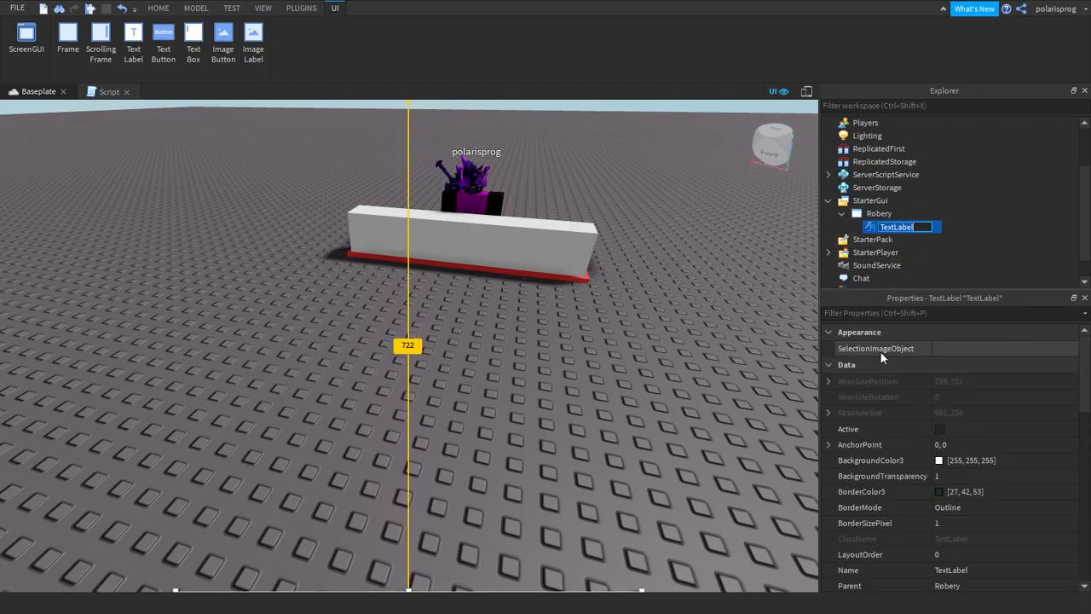
type("Su")
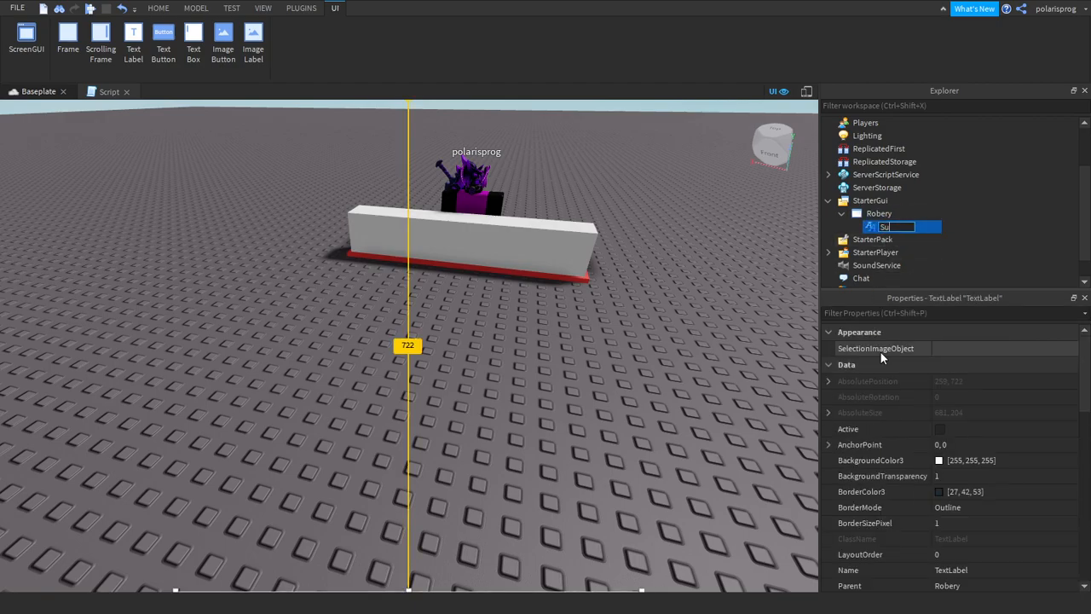
type("Success")
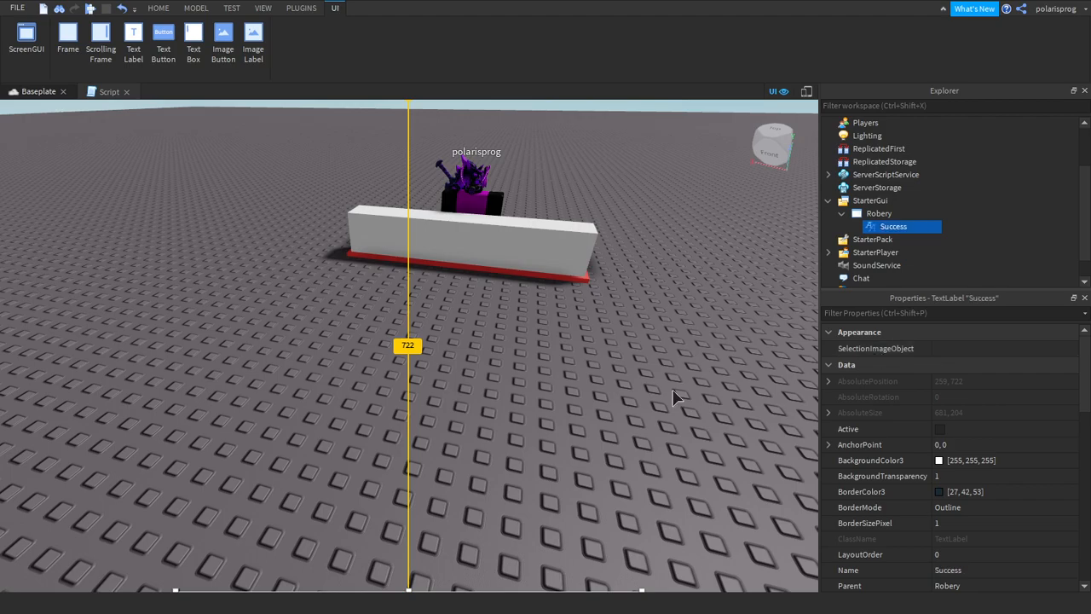
left_click(156, 7)
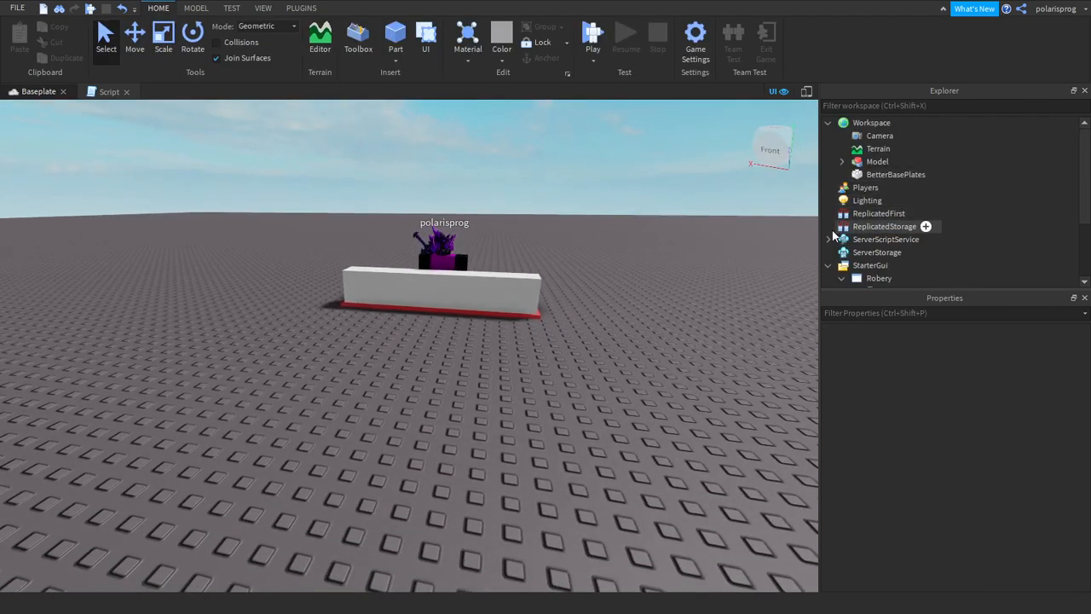
Step: Insert a RemoteEvent in ReplicatedStorage and give it a Robery-based name
left_click(926, 225)
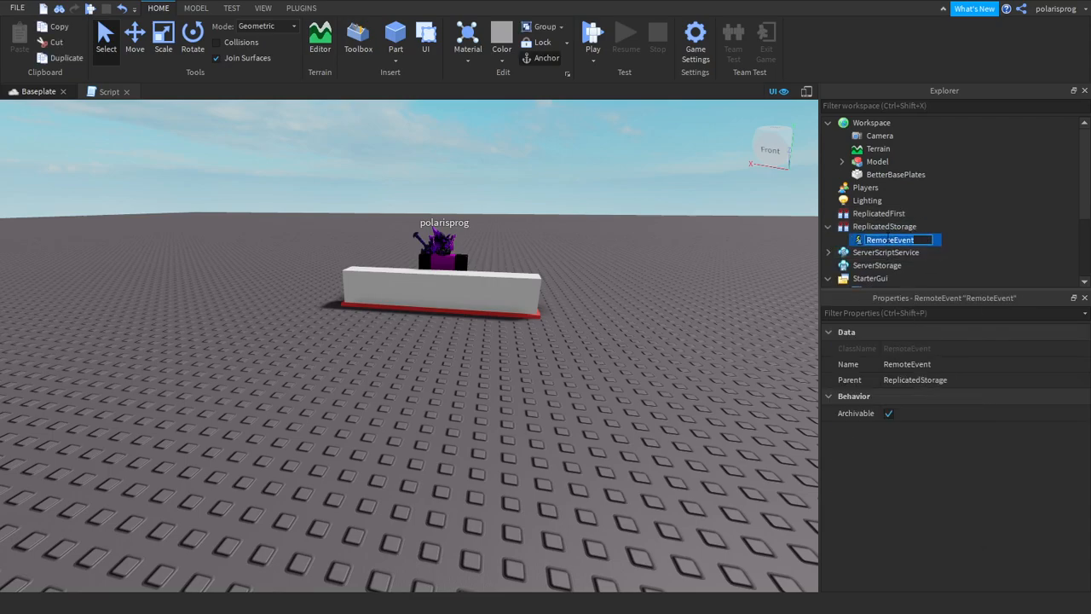
type("RoberyS")
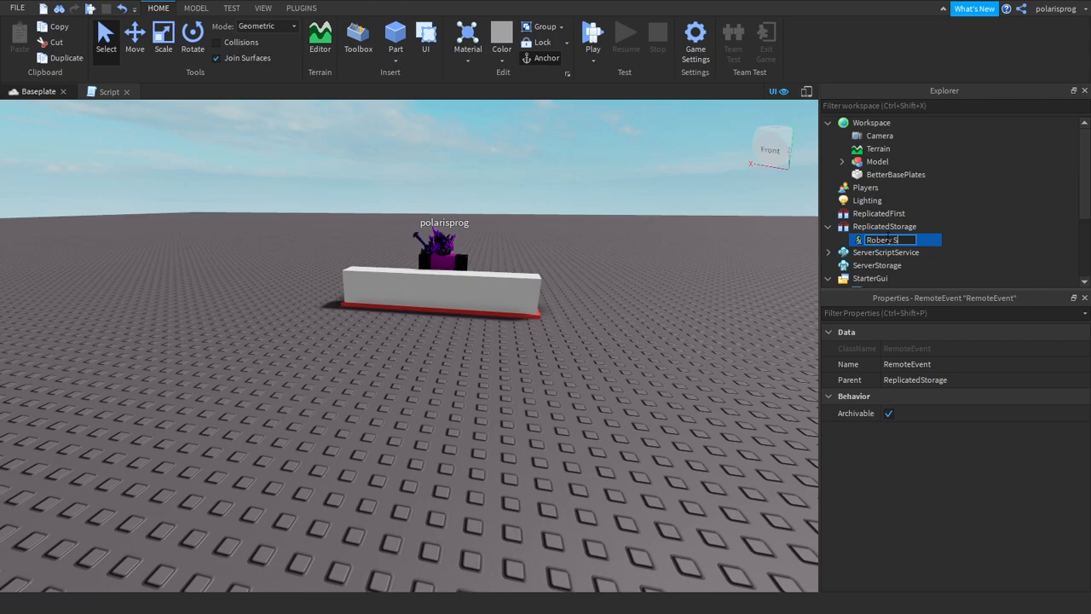
type("u")
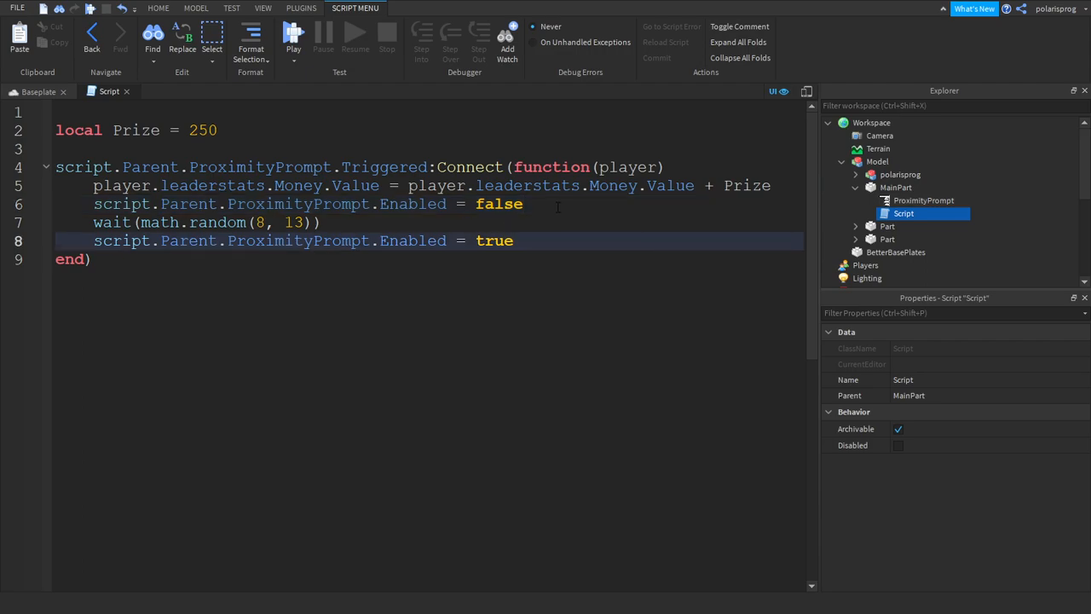
Step: Add game.ReplicatedStorage.RoberySuccess:FireClient(player, Prize) after the prompt is disabled
key("Enter")
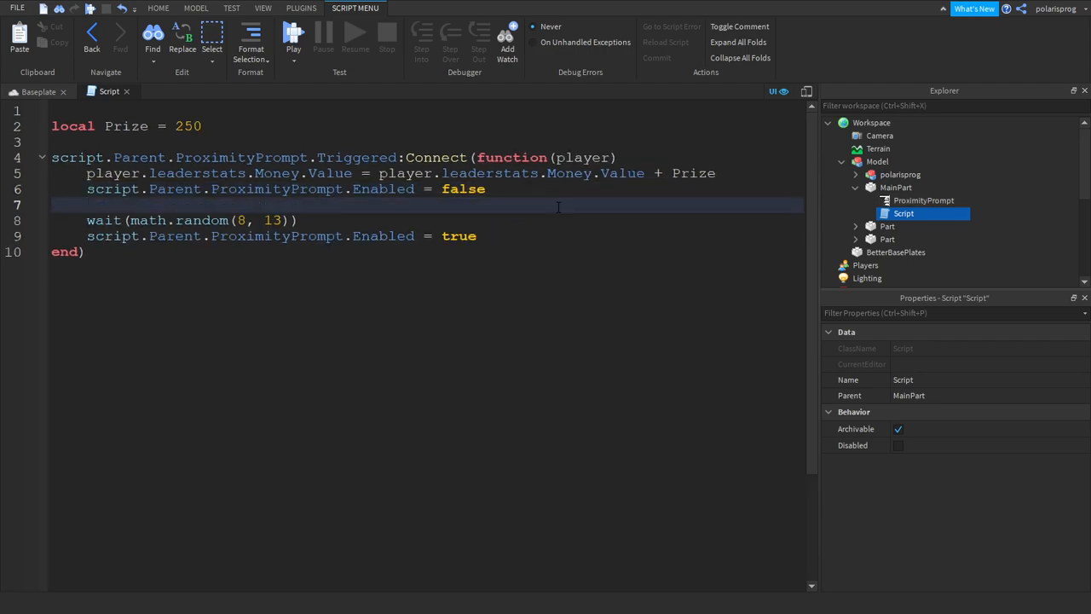
type("game.ReplicatedStorage.")
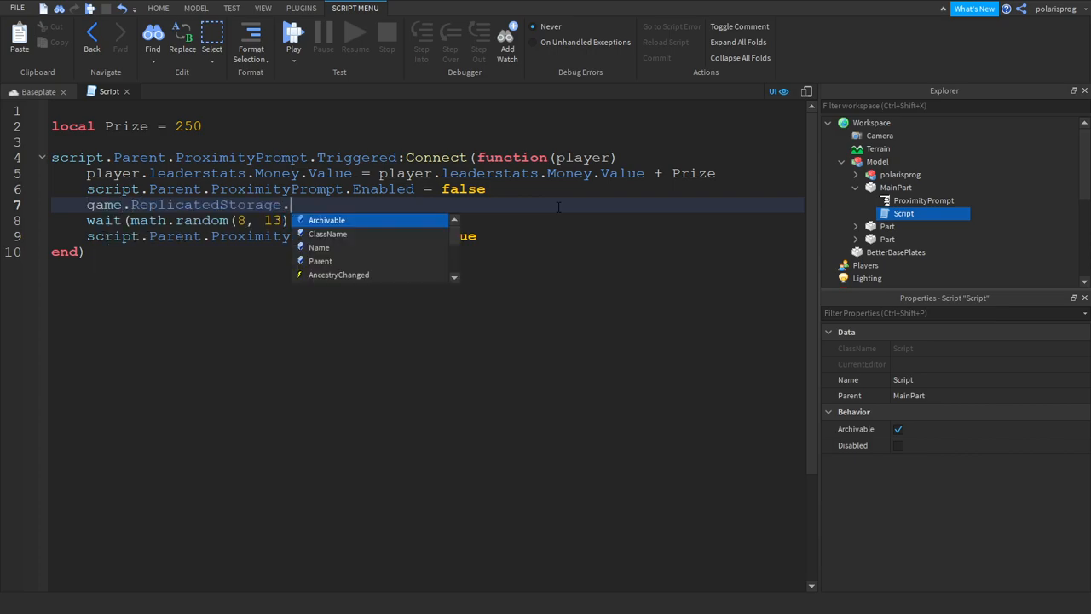
type("RoberySuccess")
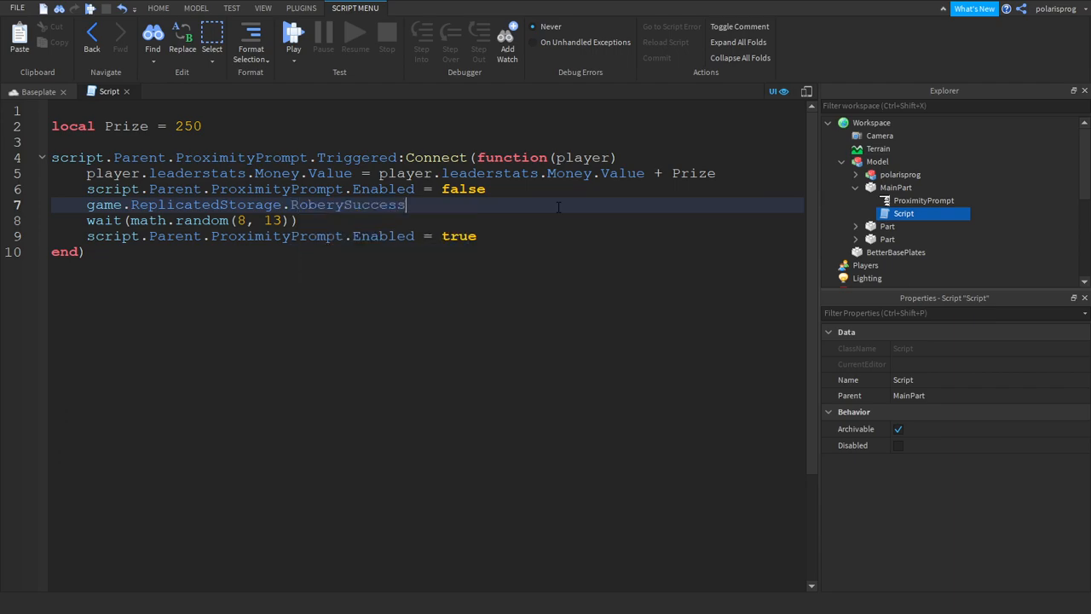
type(":FireClient(player")
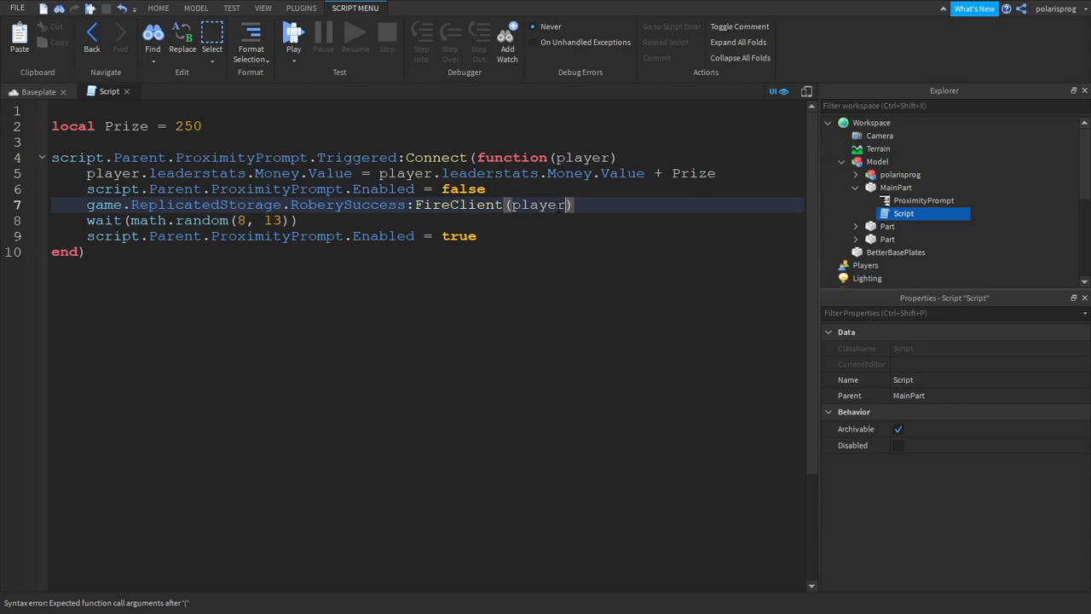
type(",")
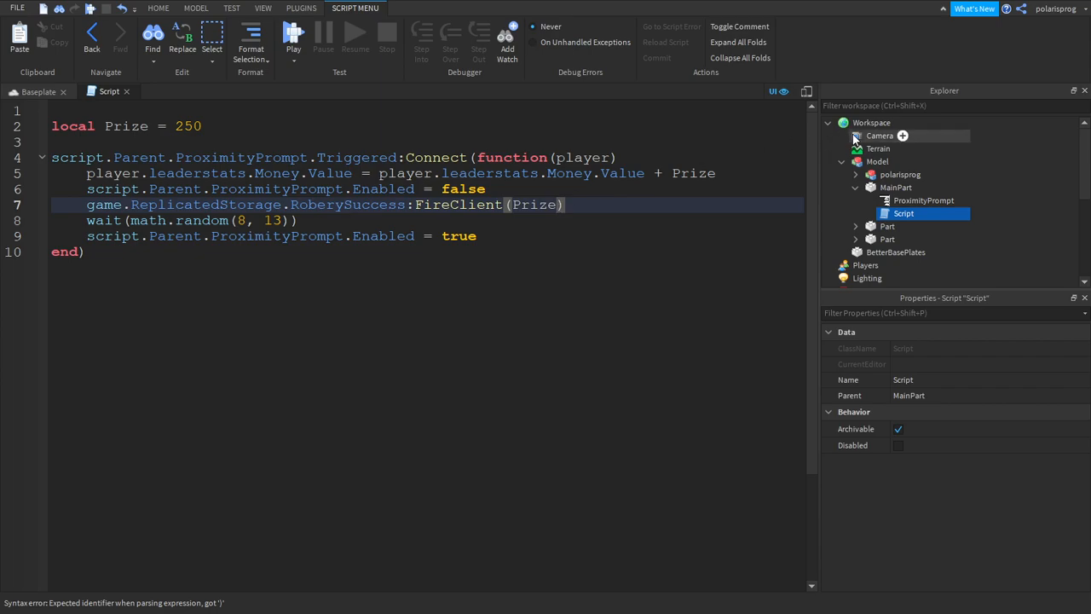
left_click(901, 188)
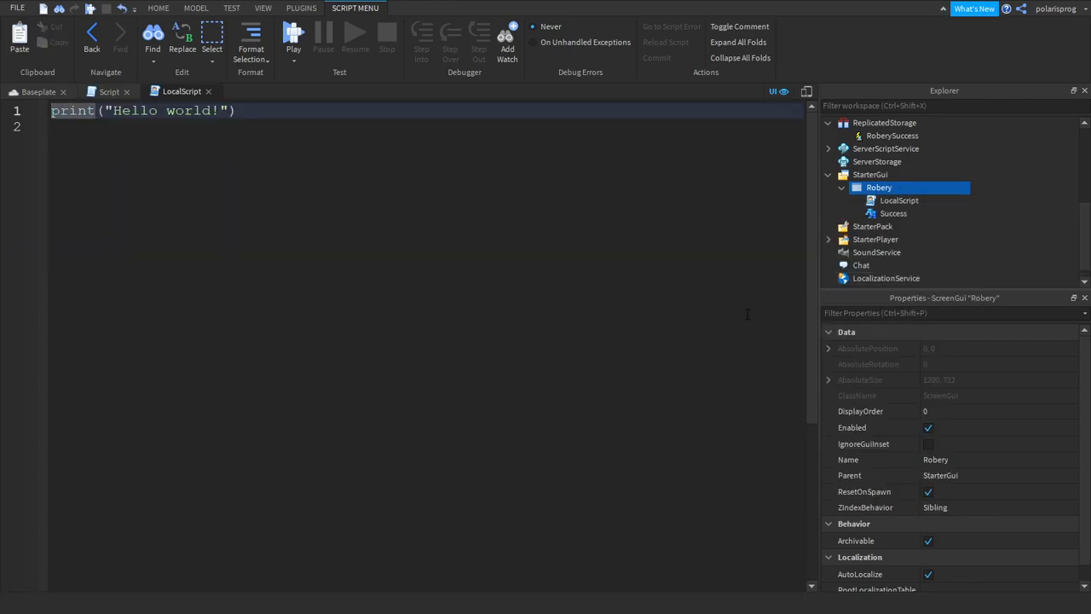
Step: In the Robery LocalScript, connect a function(prize) to RoberySuccess.OnClientEvent
left_click(898, 201)
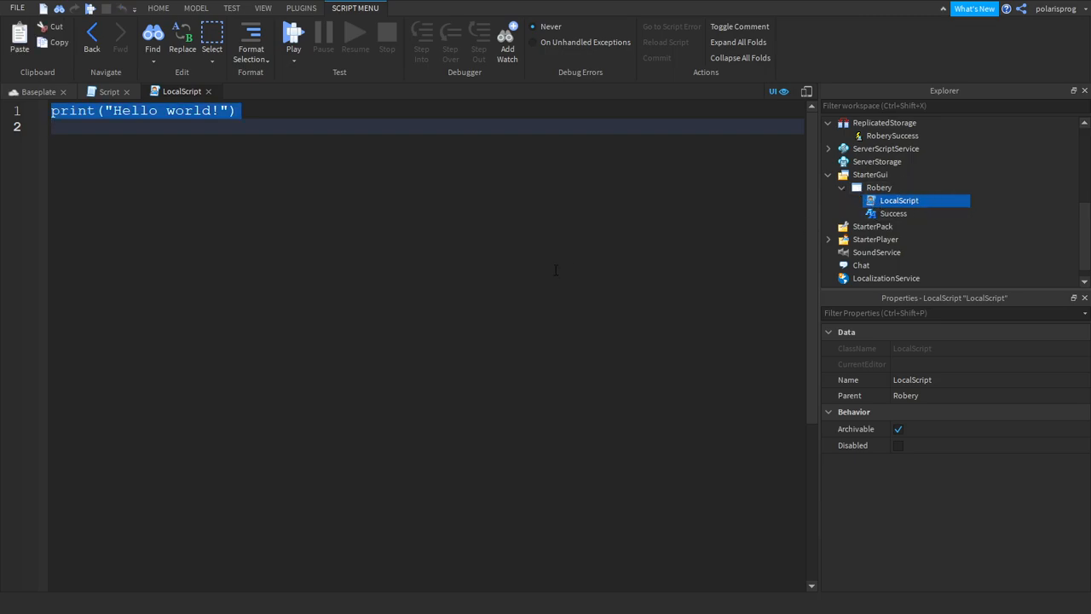
type("game.")
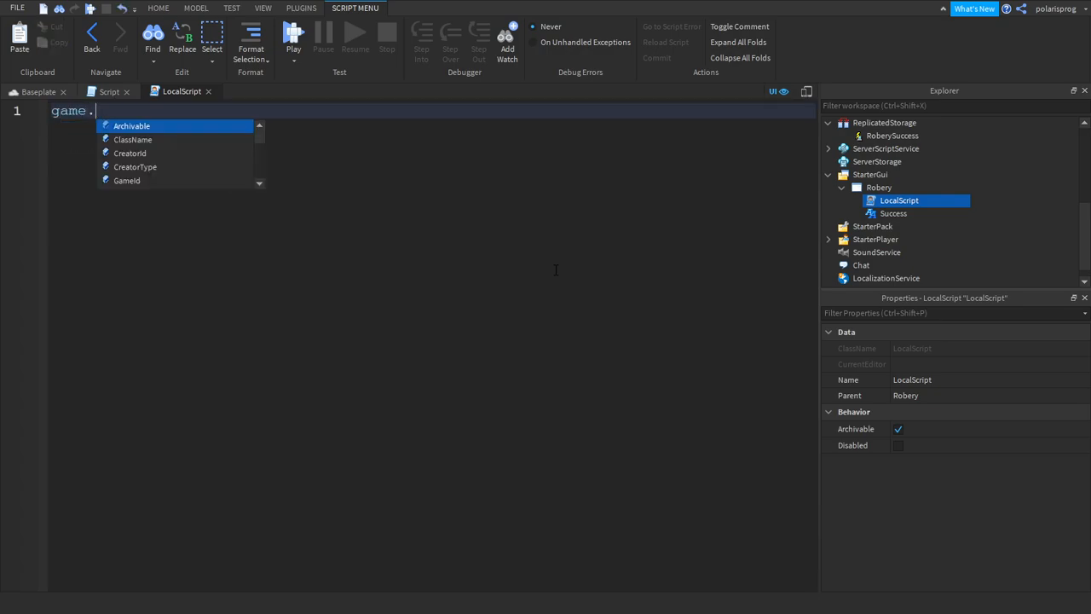
type("ReplicatedStorage.")
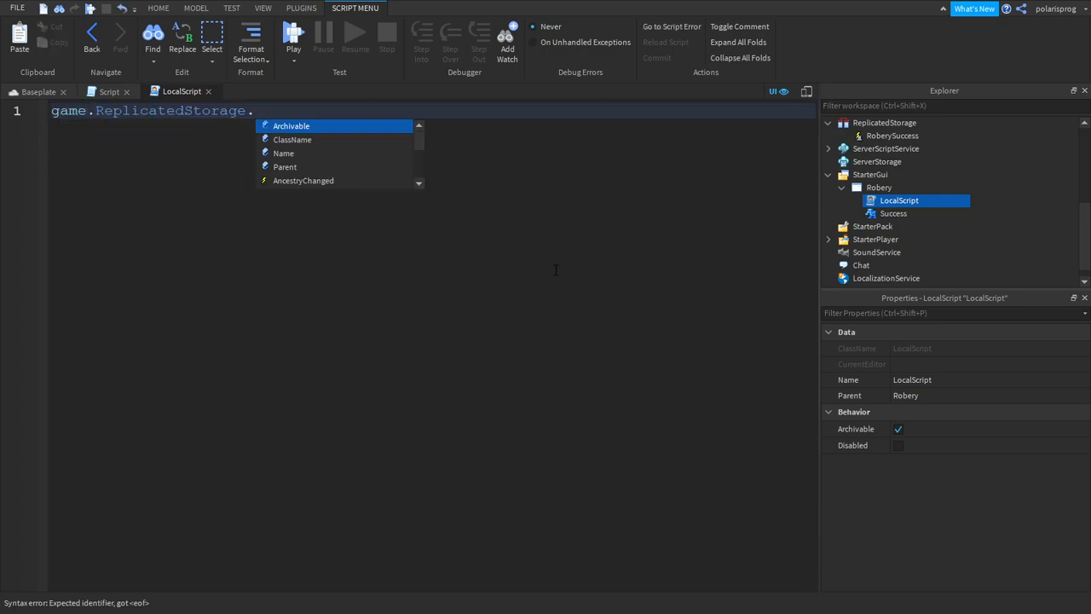
type("Ro")
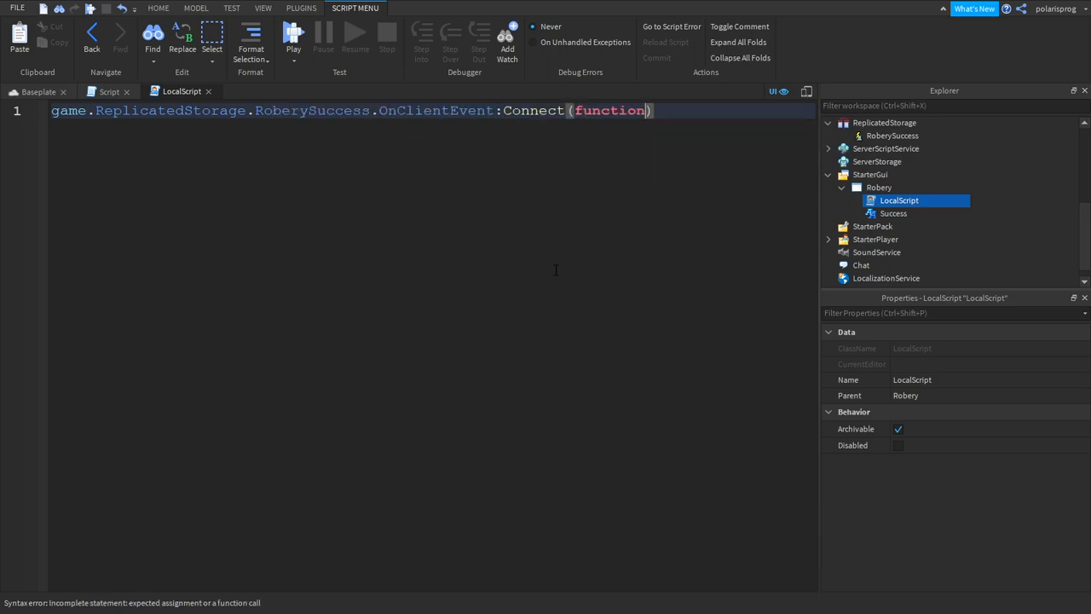
type("()")
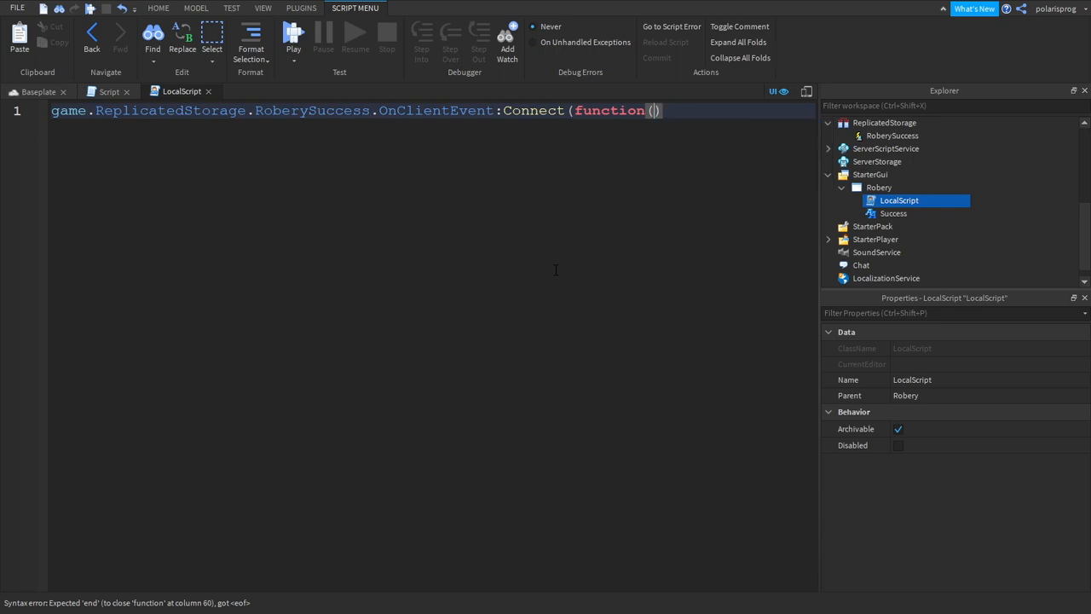
type("prize")
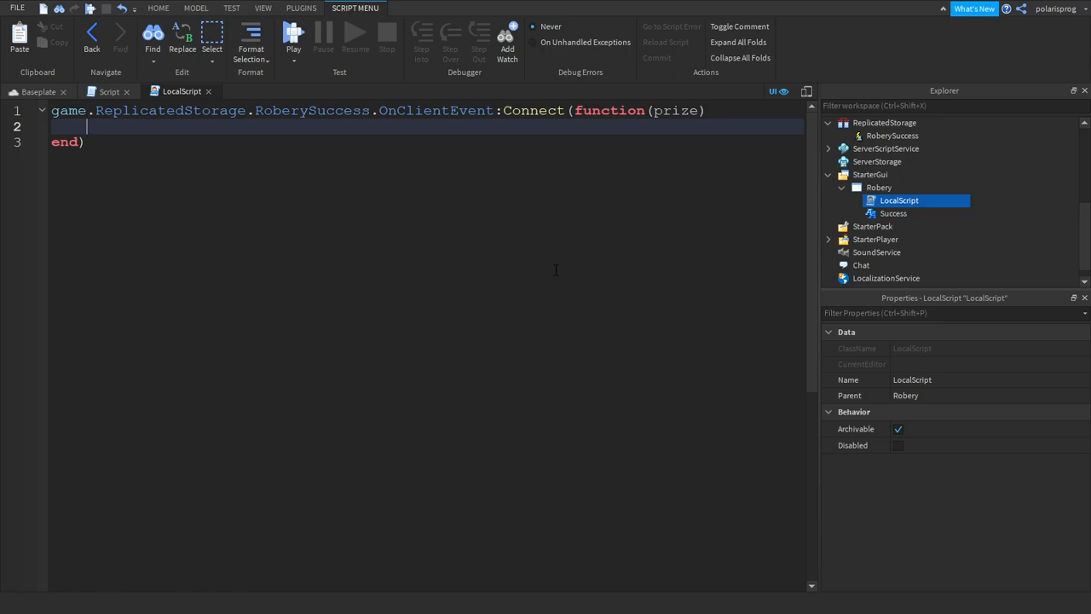
Step: Set script.Parent.Success.Text to 'Robery Success! +'..prize..'$' inside the handler
type("script.P")
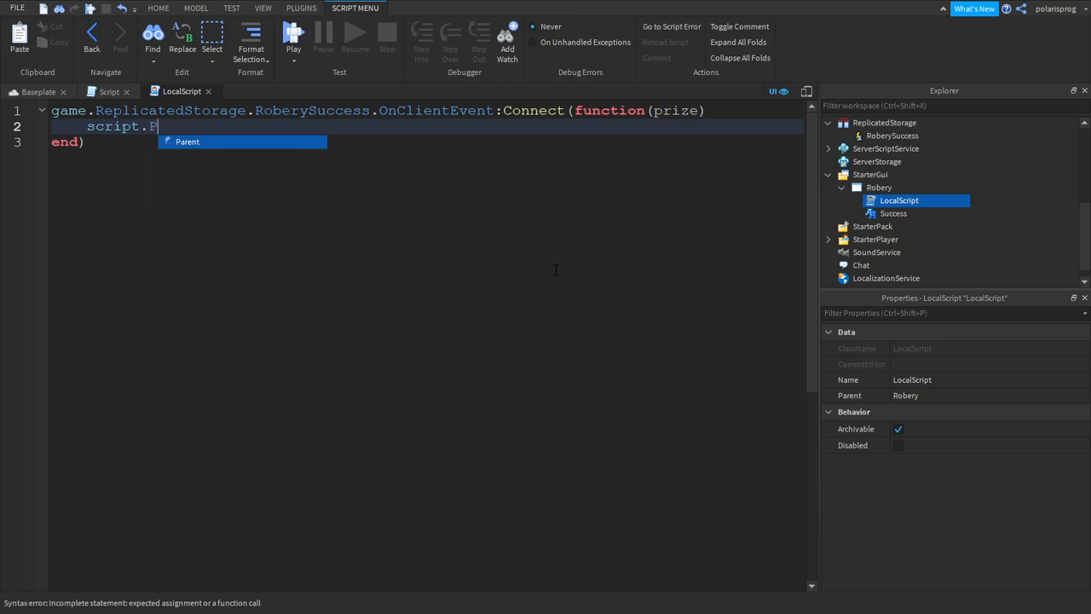
type("arent.Success")
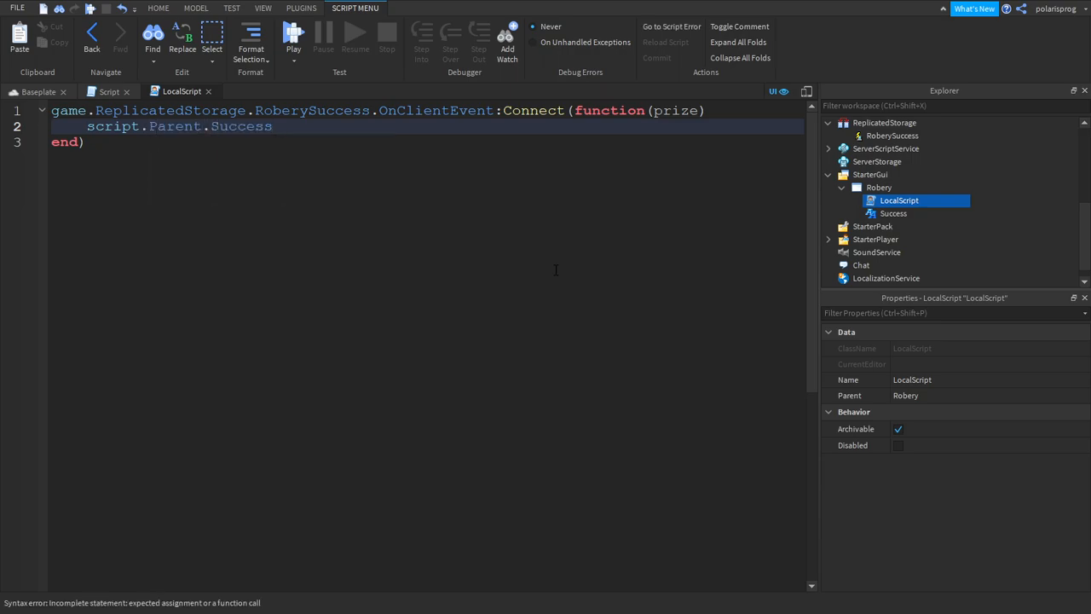
type(".Text =")
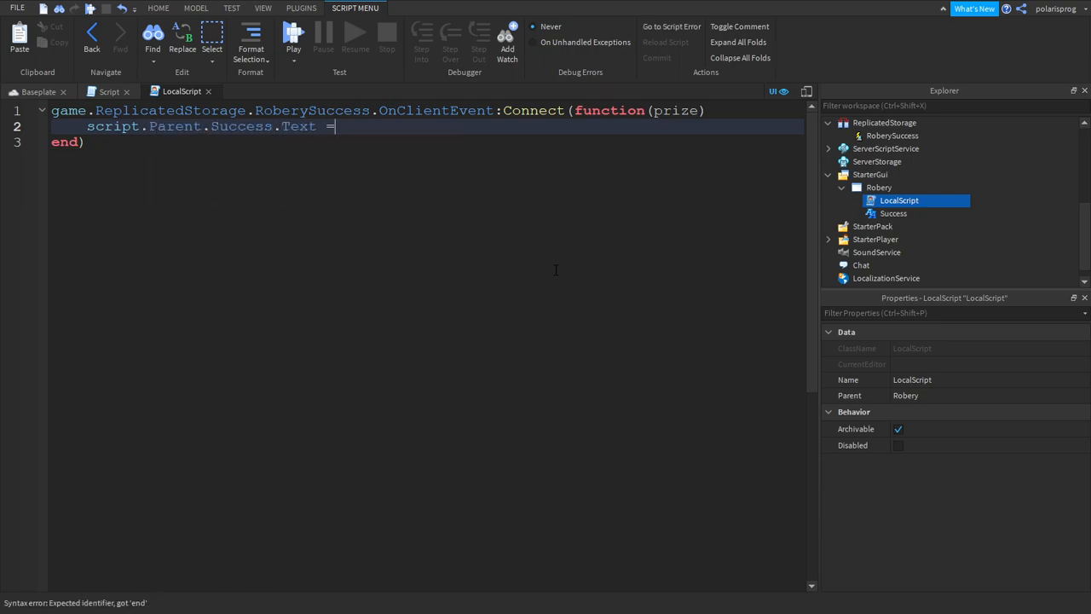
type("''")
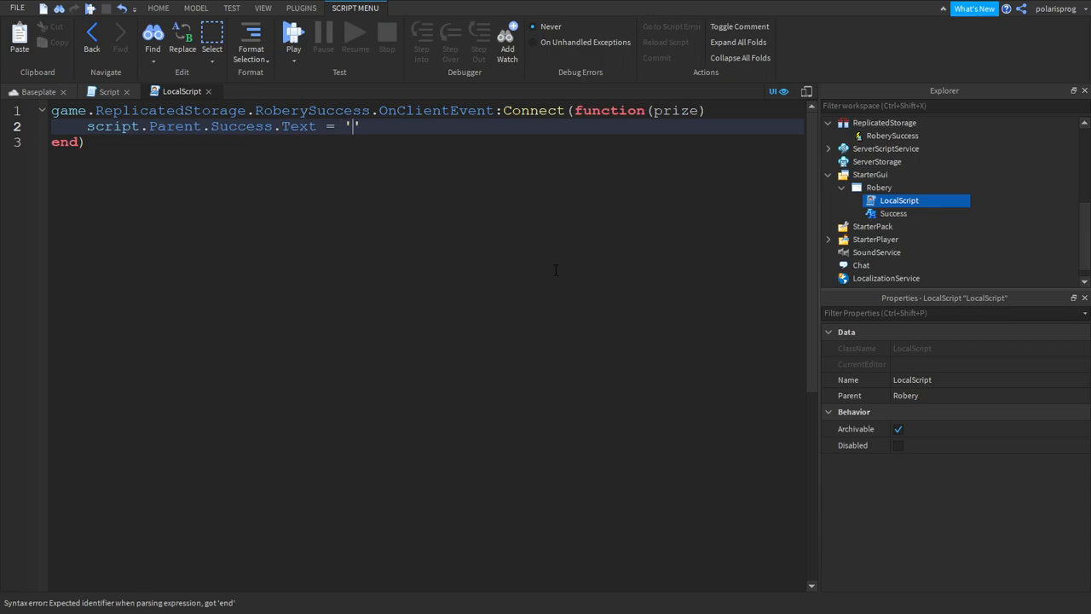
type("Robe")
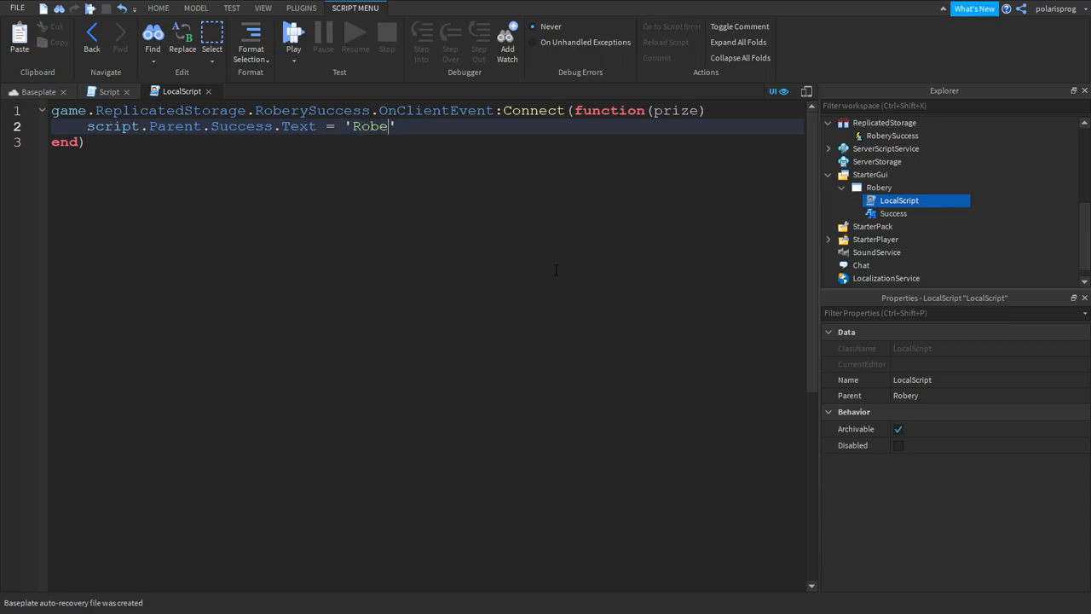
type("ry Succe")
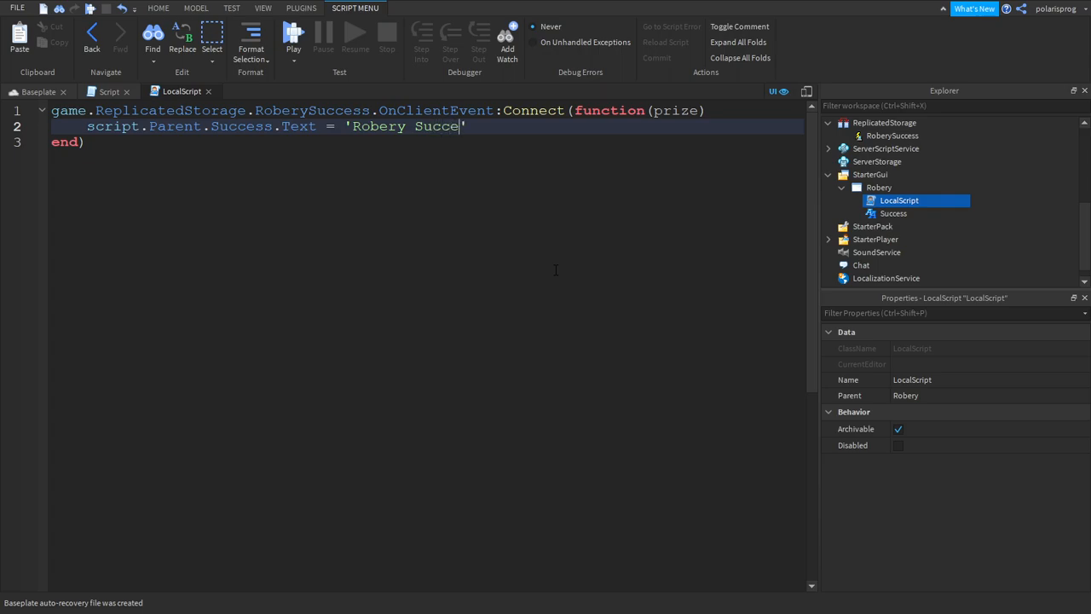
type("ss!'")
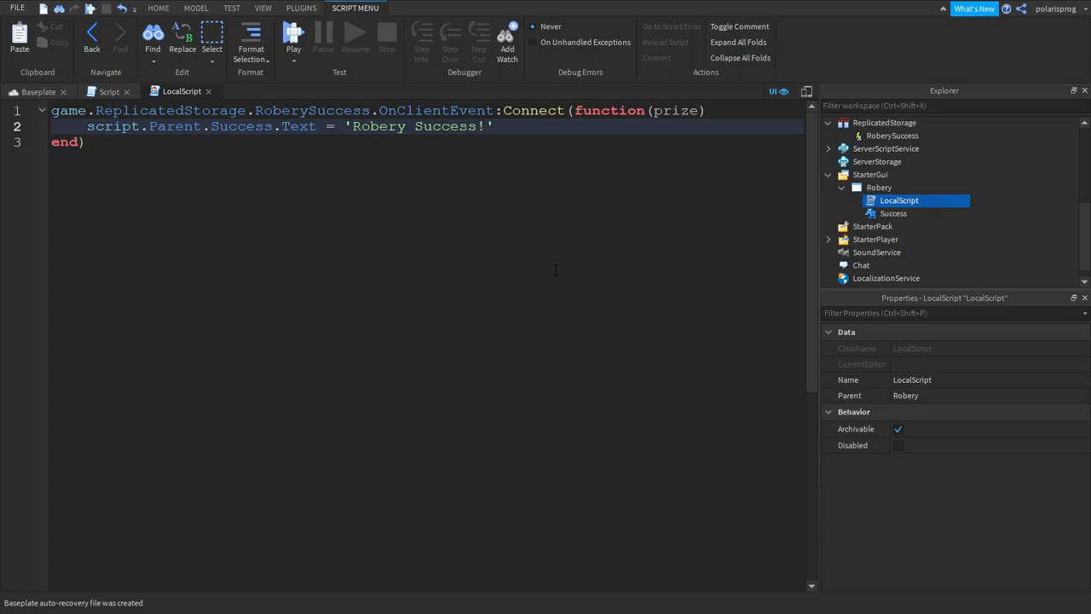
type("+")
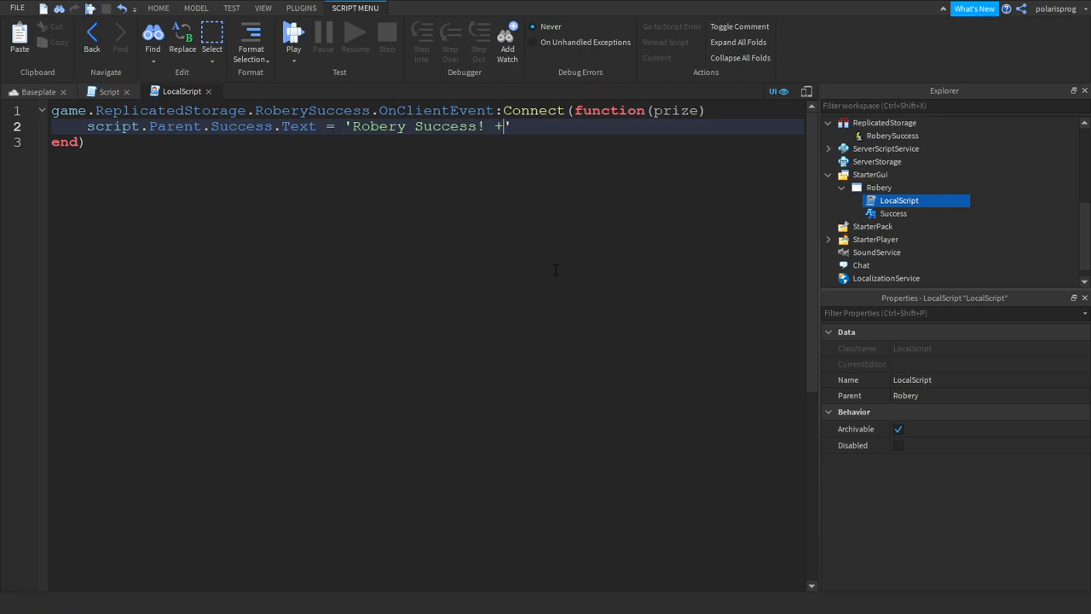
type("..''")
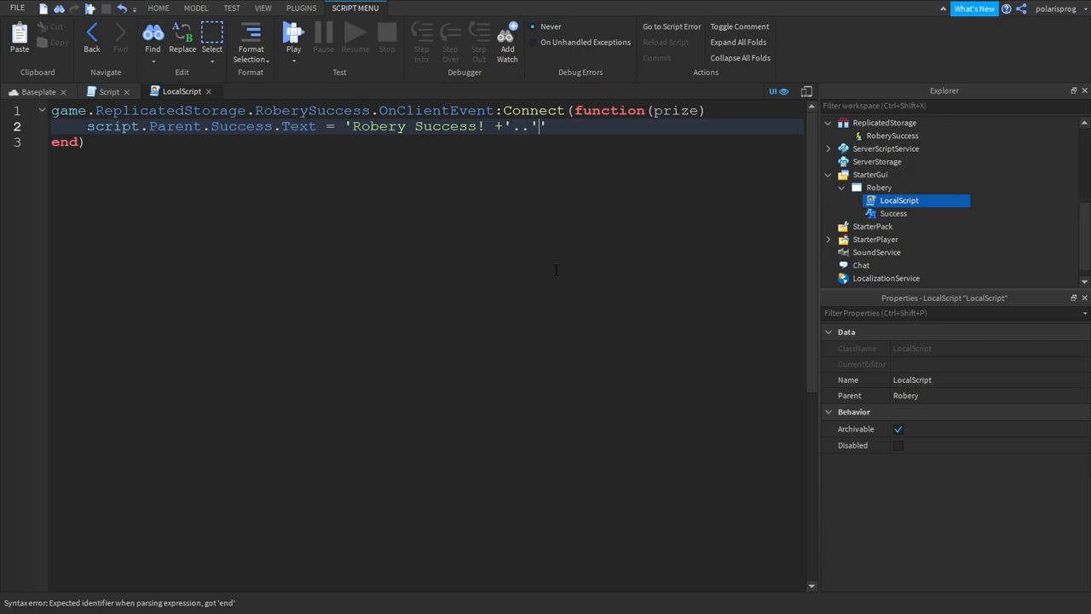
type("p")
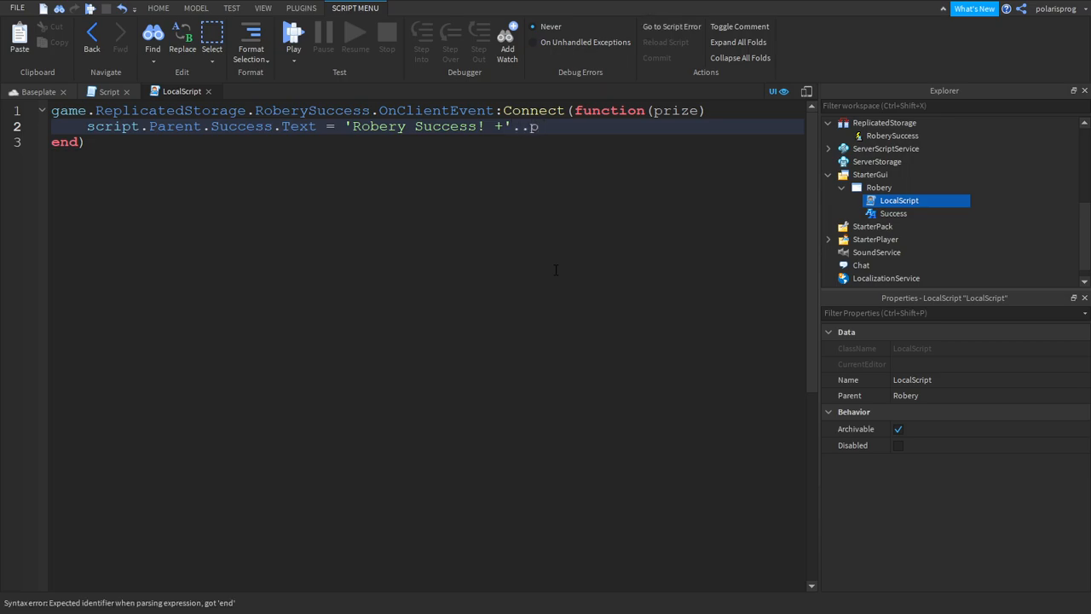
type("rz")
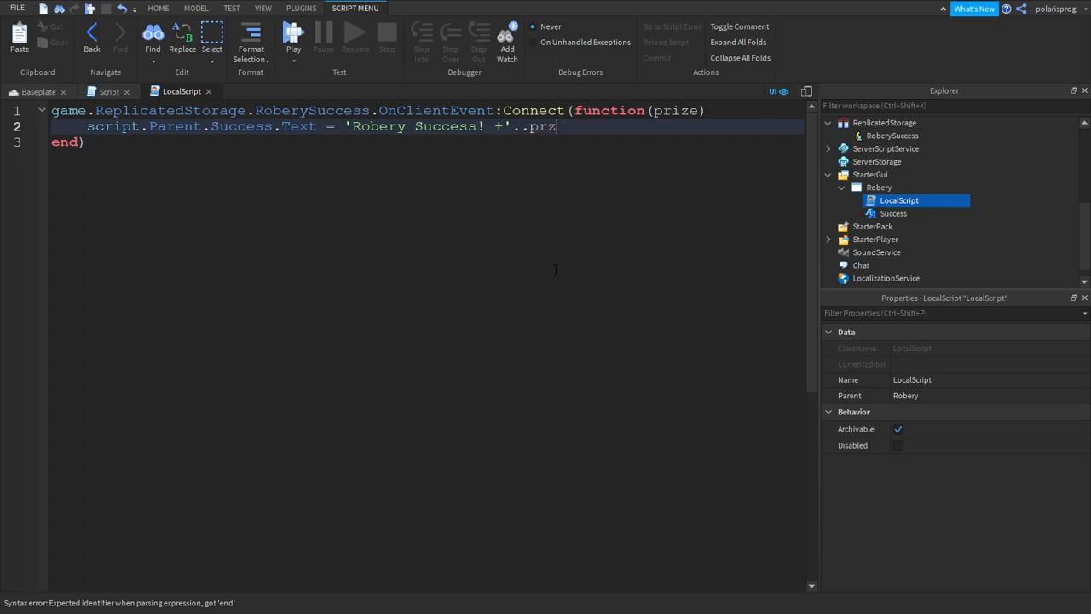
type("ze..")
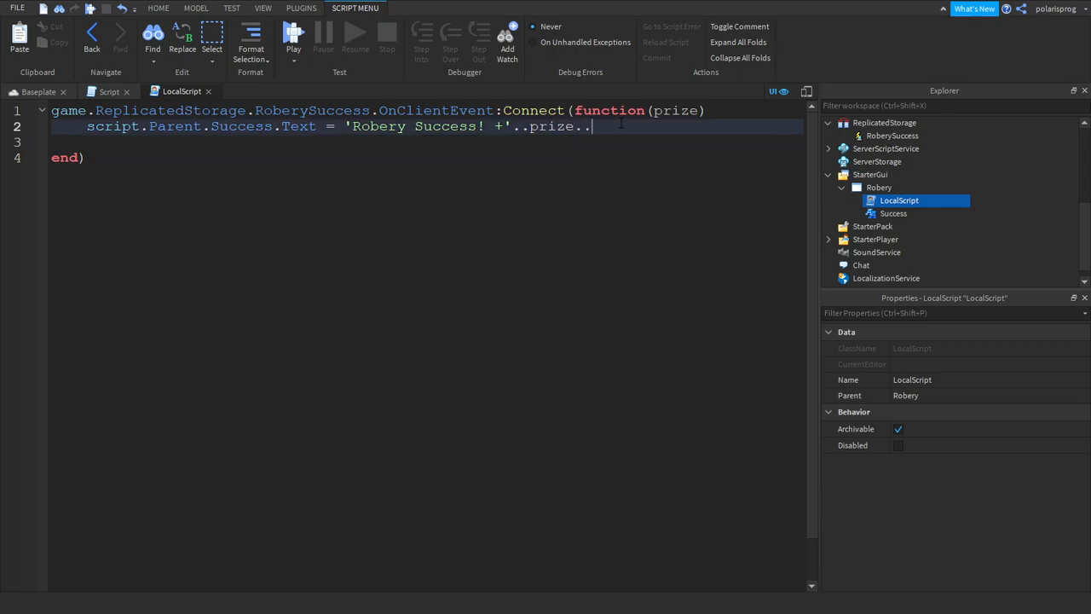
type("Money'")
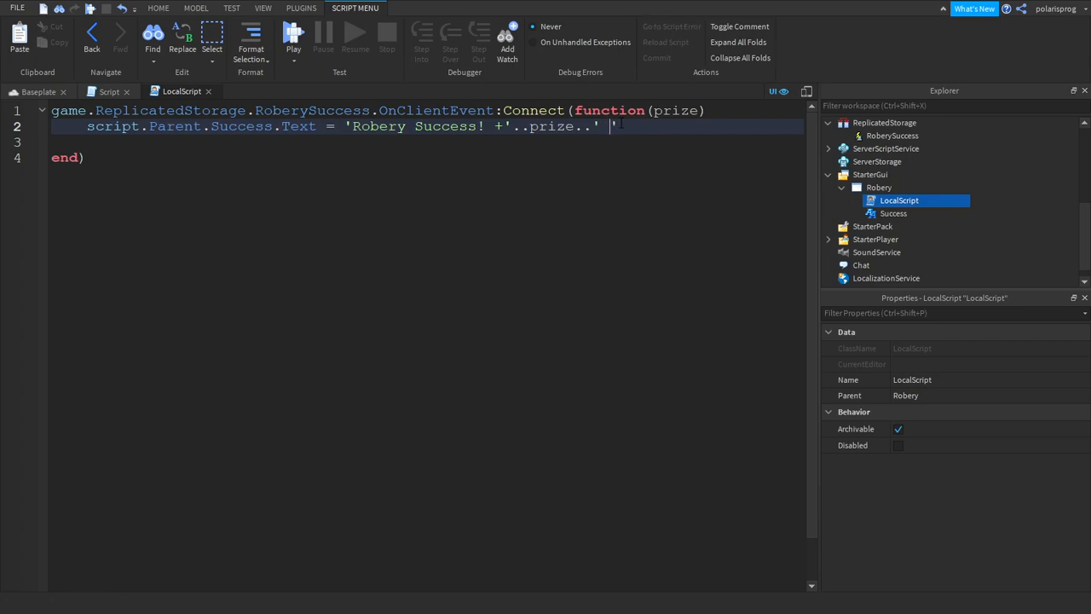
type("$")
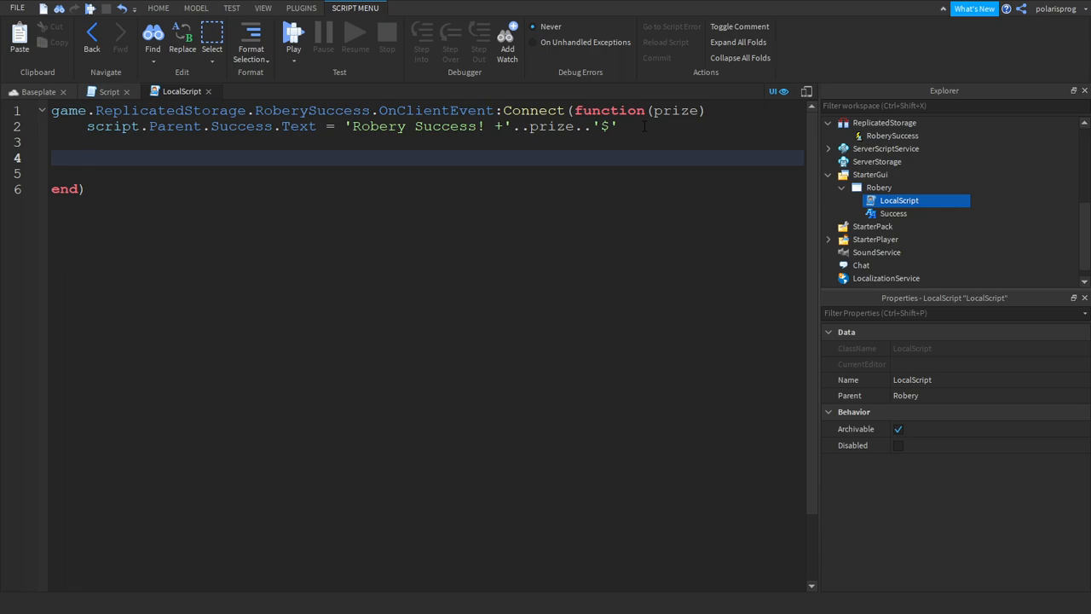
Step: Tween the Success label to UDim2.new(0.216,0,0.359,0), checking its position in the place view
type("script.P")
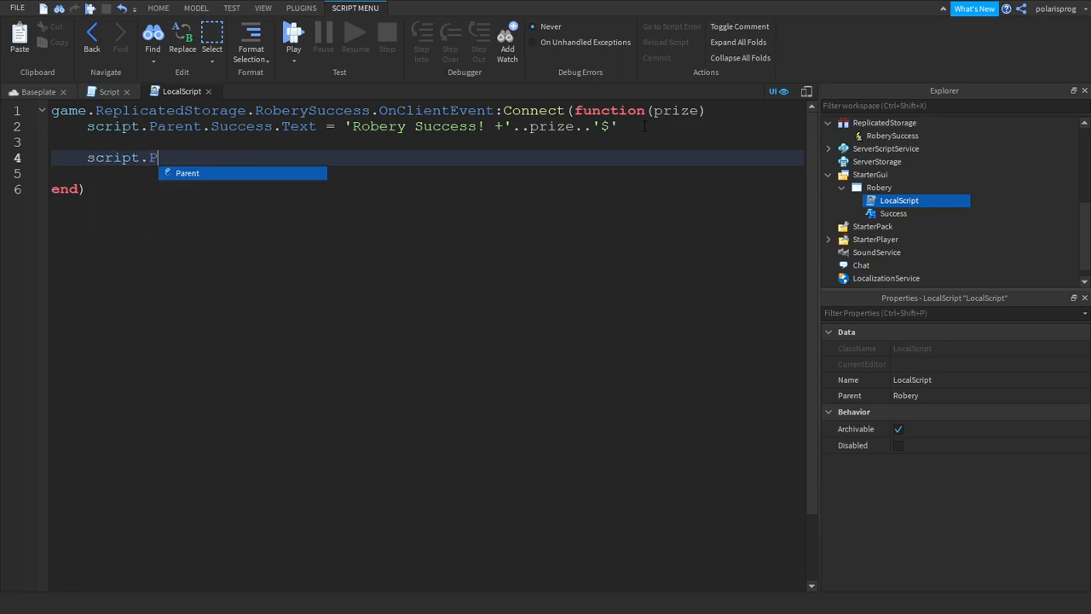
type("arent.Success")
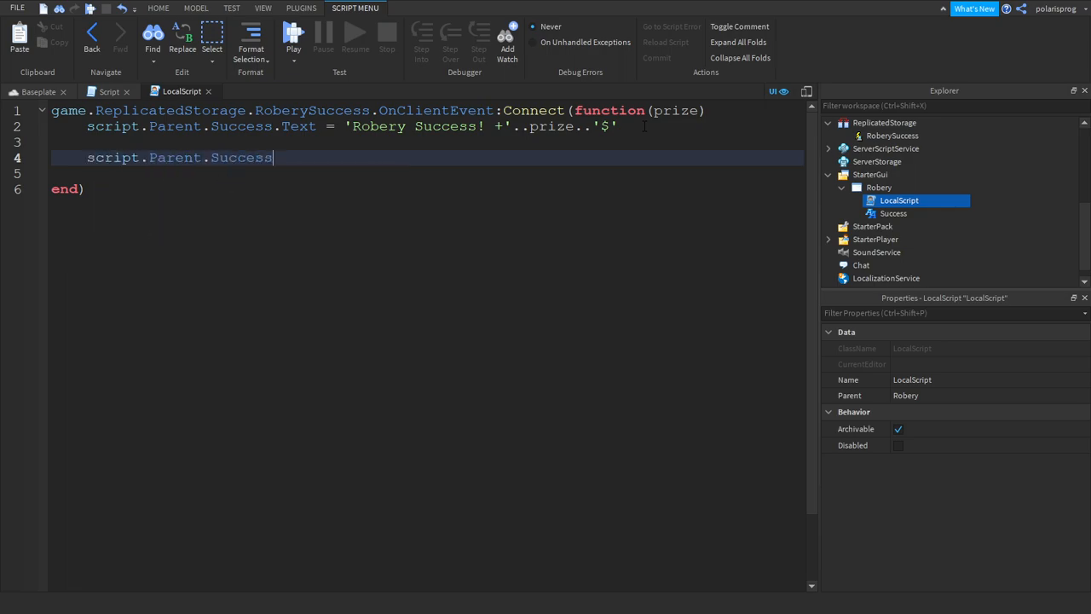
type(":TweenPosition()")
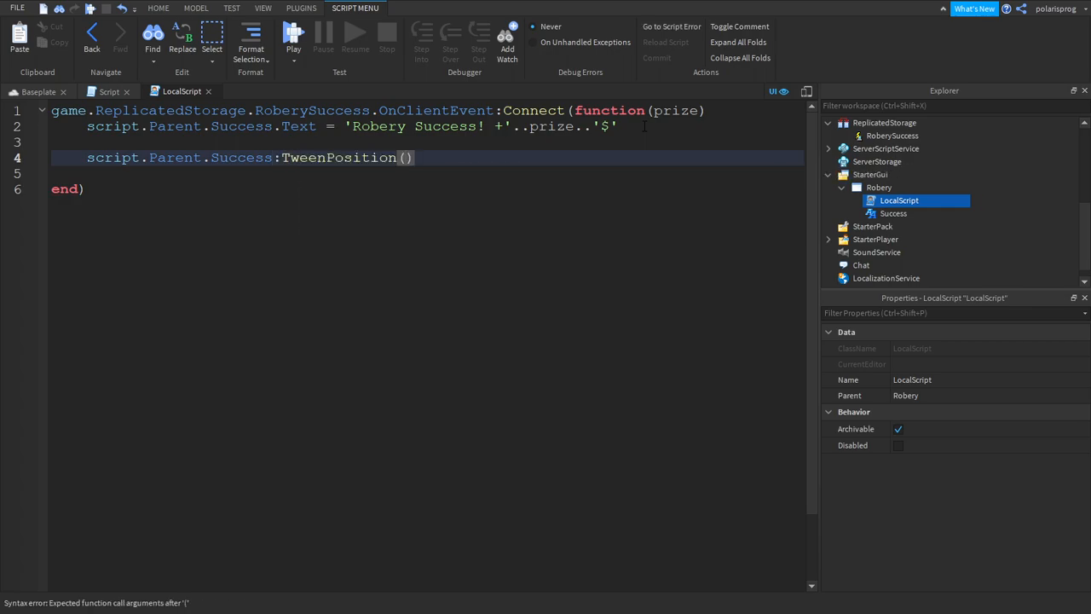
type("Ud")
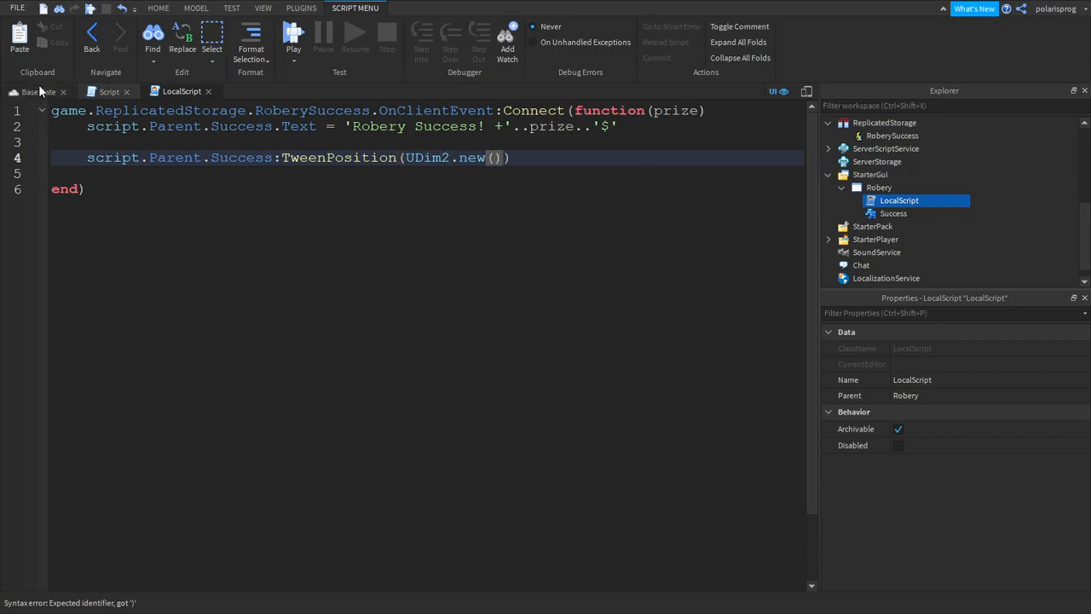
left_click(38, 92)
type("0.216, 0,0.359, 0")
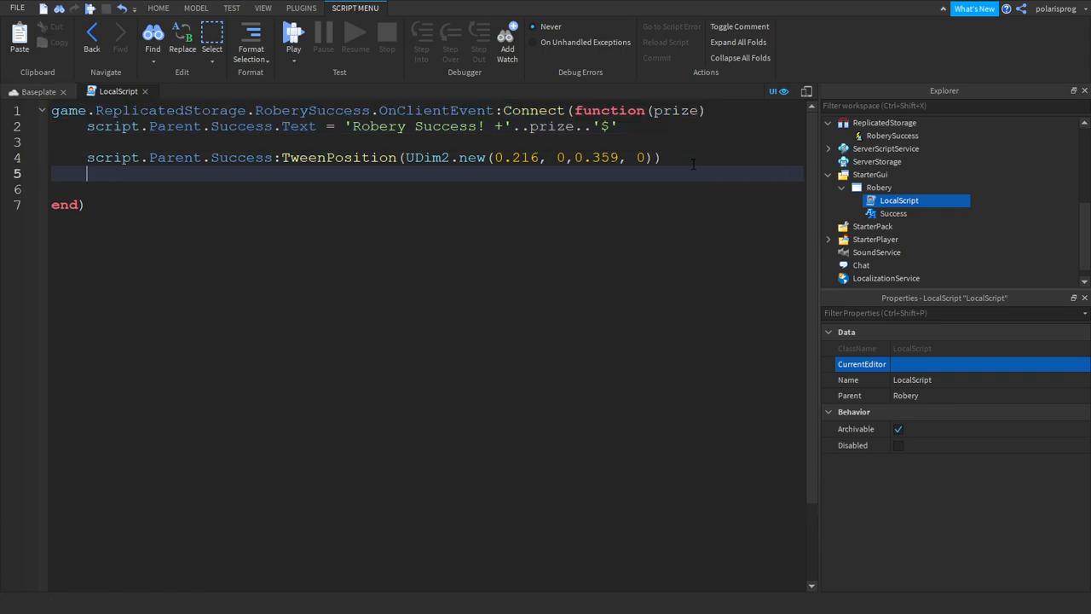
Step: After wait(3), tween the label back down with Y scale 1
type("wait()")
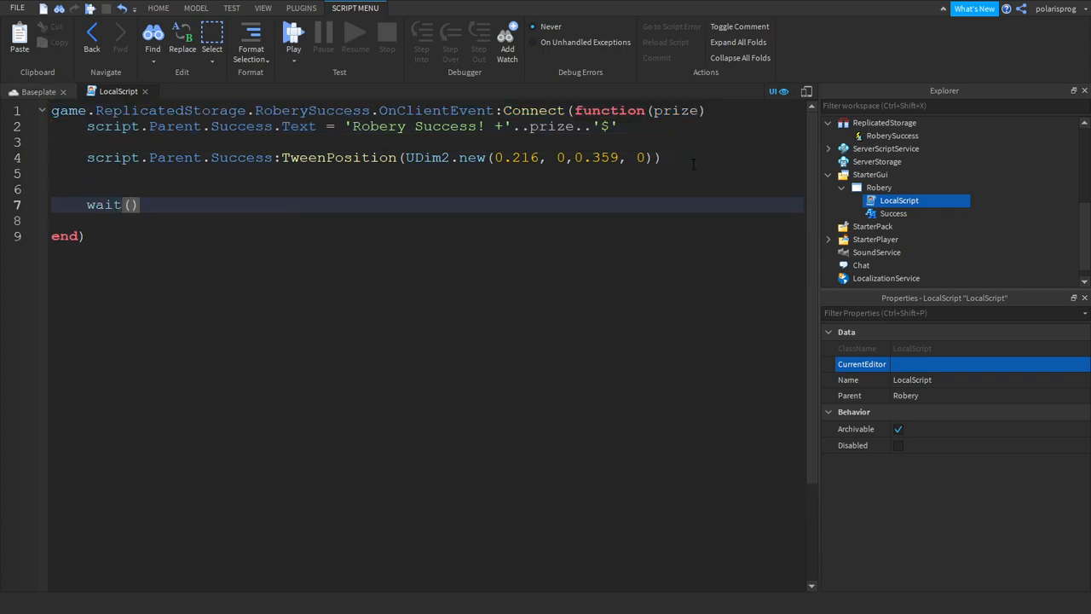
type("3")
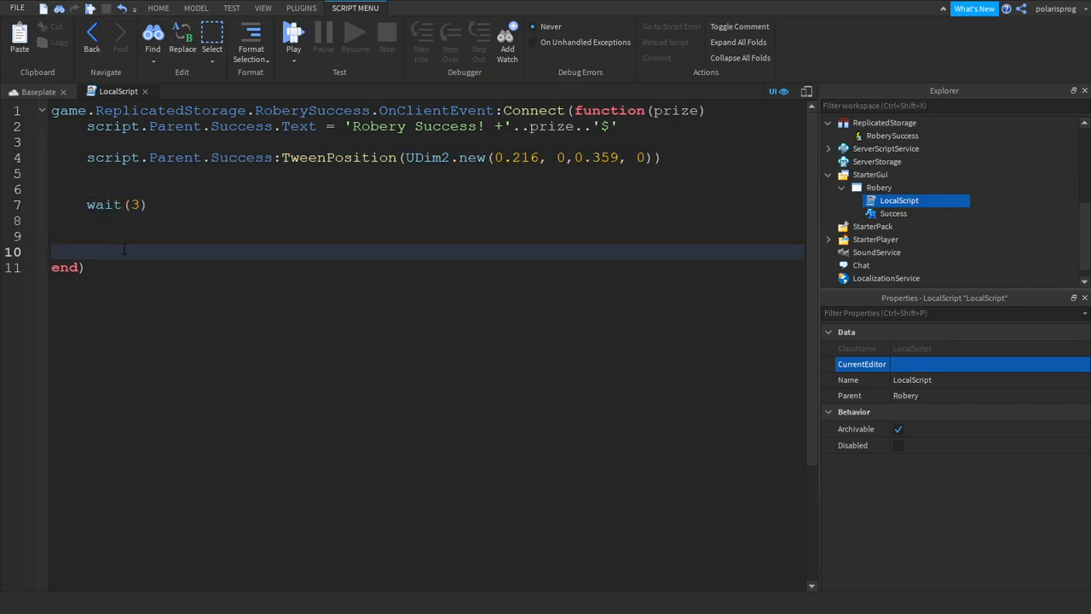
type("script.Parent.Success:TweenPosition(UDim2.new(0.216, 0,0.359, 0))")
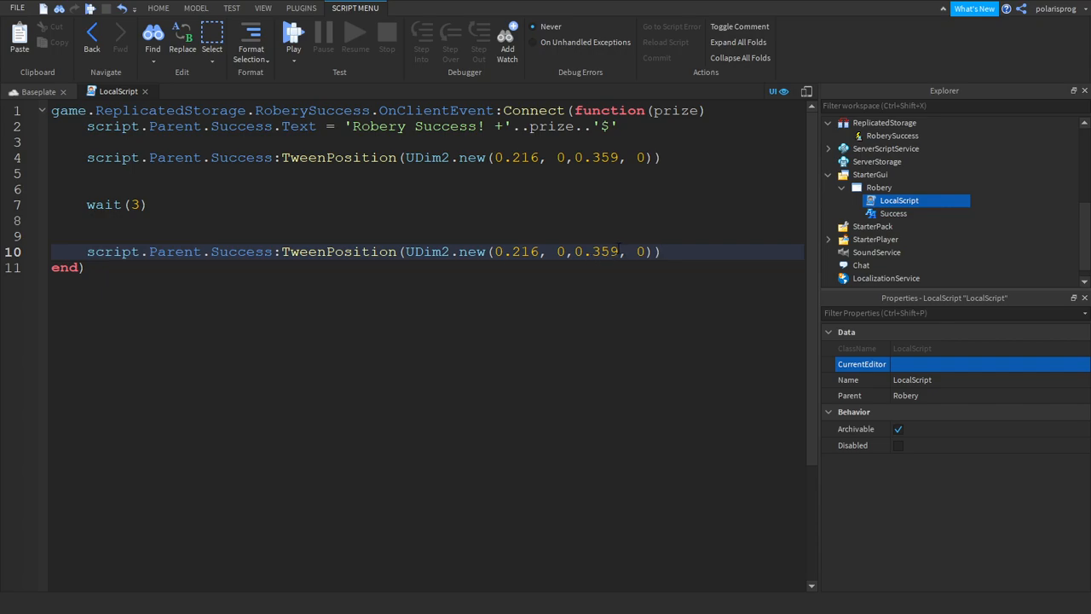
double_click(596, 251)
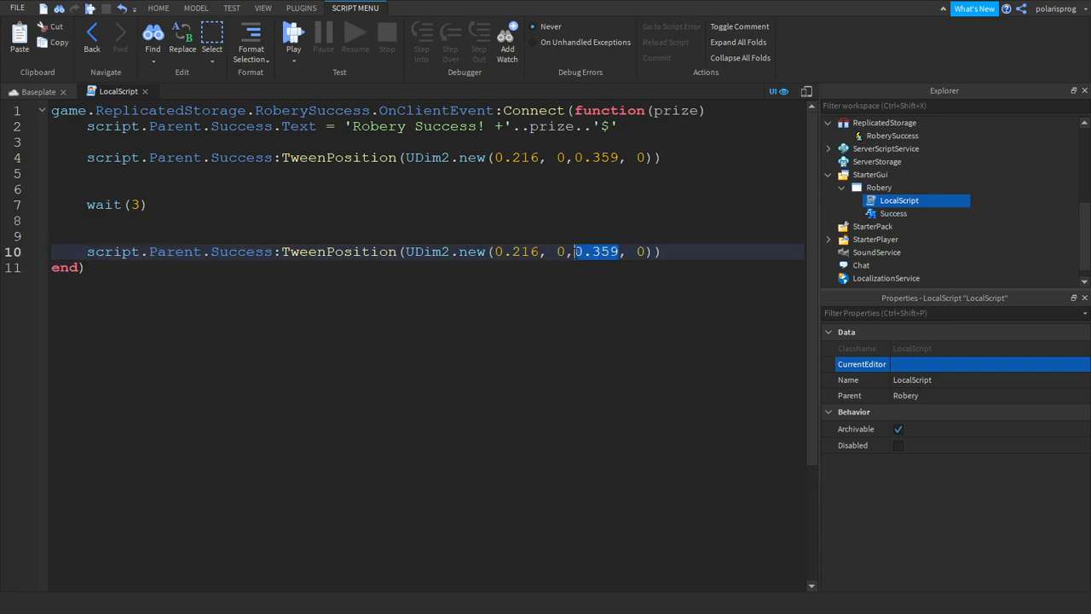
type("1")
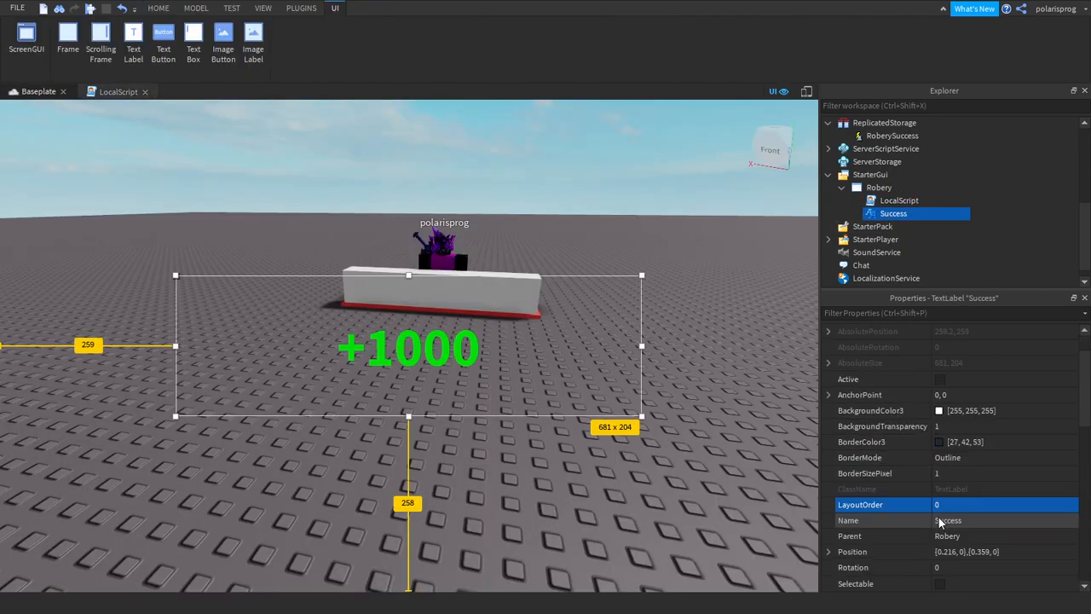
Step: Set Success's Position to {0.216,0},{1,0}, TextStrokeTransparency 0 and TextStrokeColor3 [77,77,77]
type("pos")
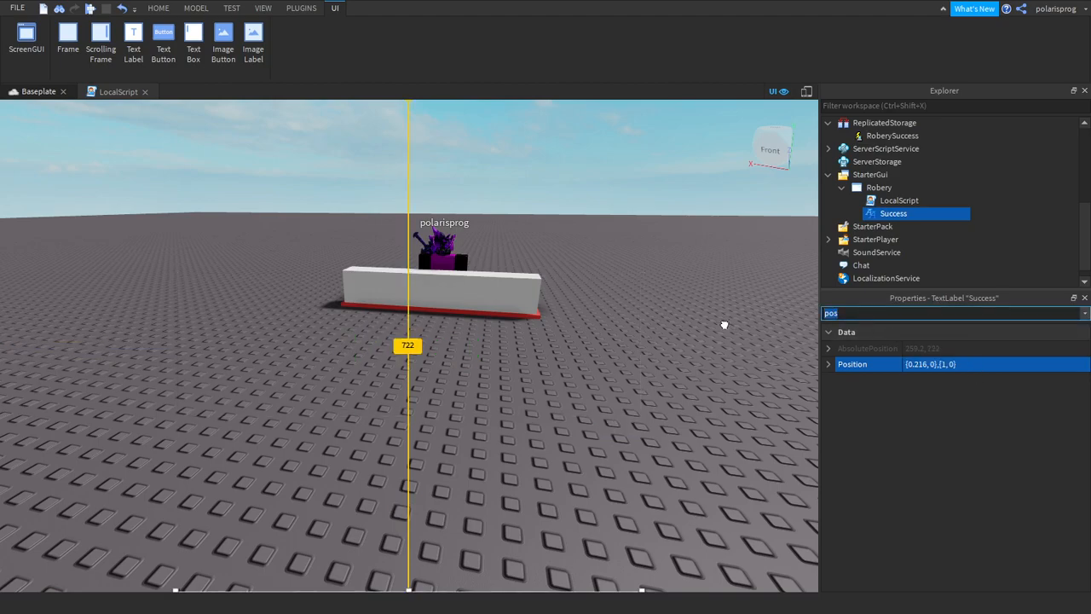
type("text")
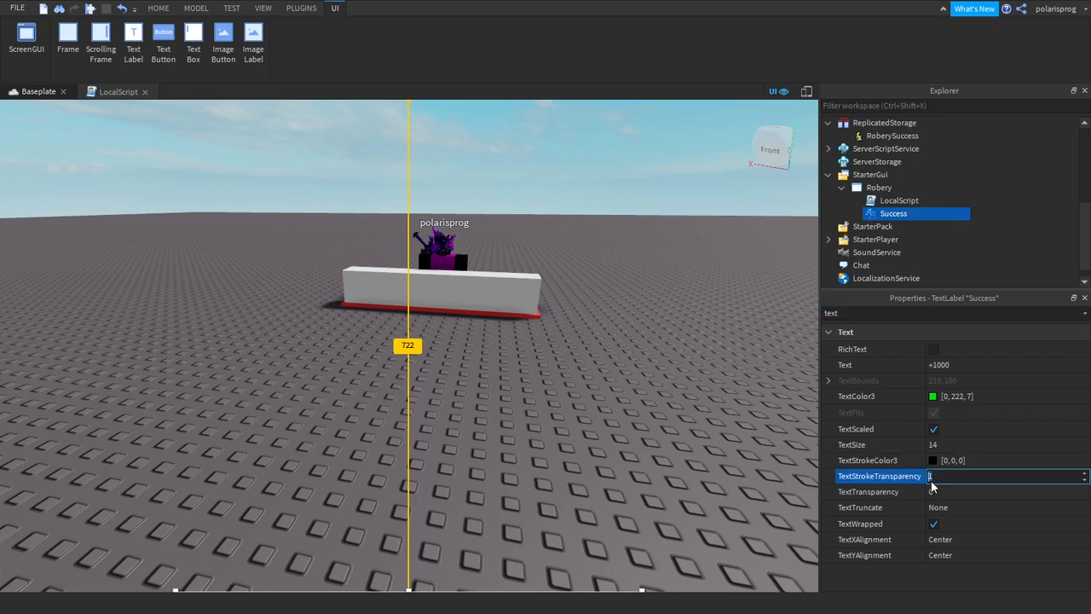
left_click(1006, 444)
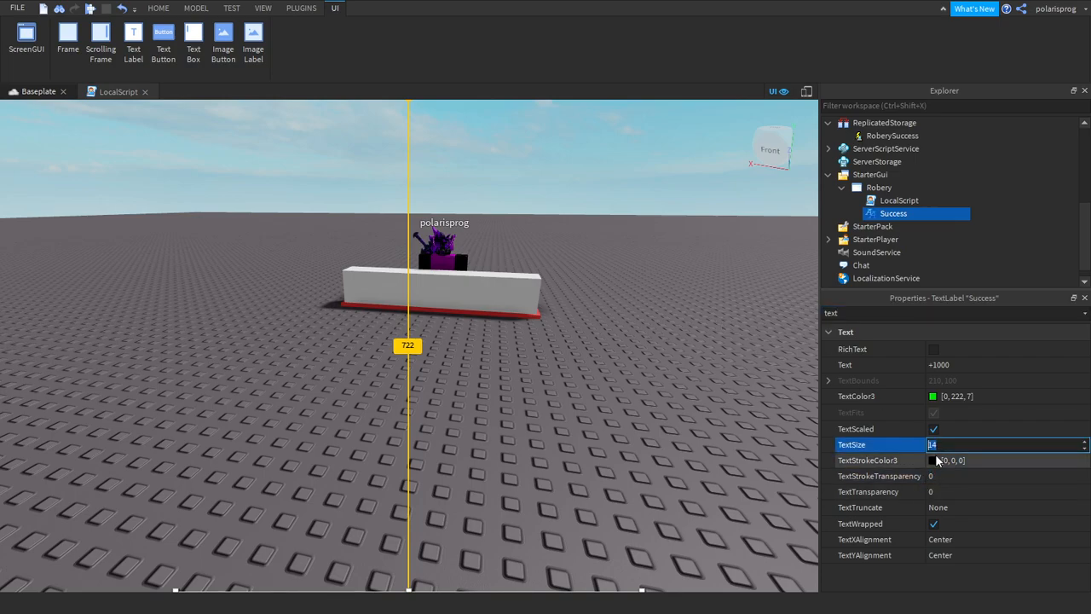
left_click(935, 460)
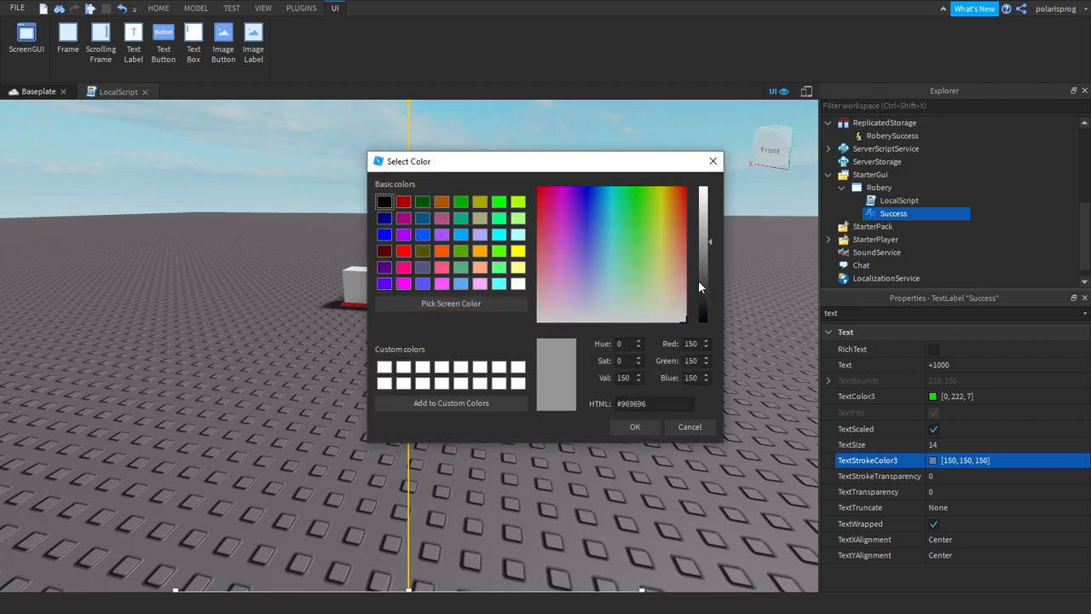
left_click(634, 427)
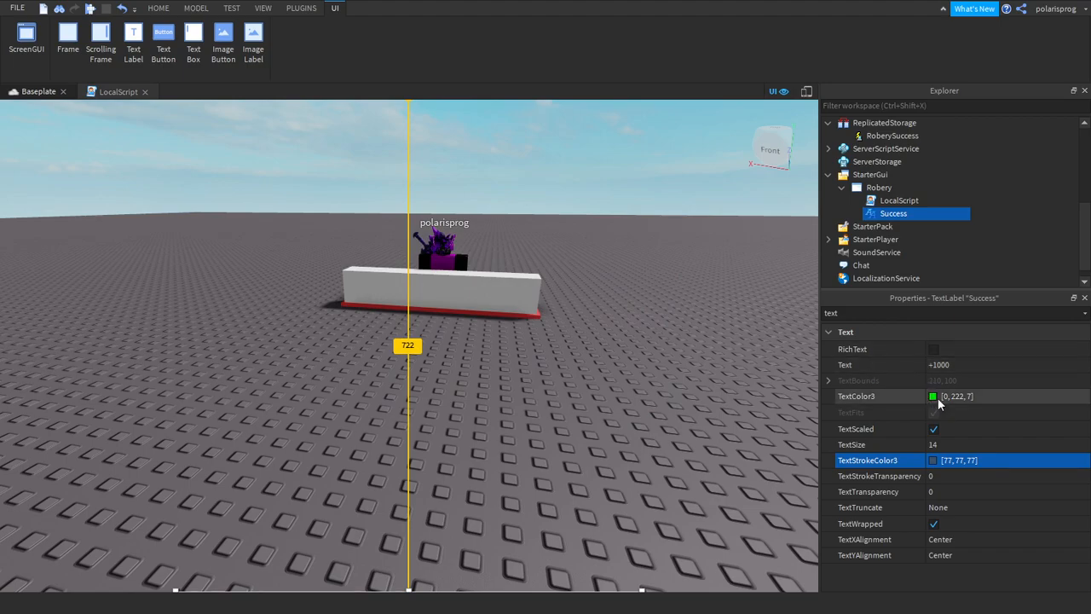
left_click(935, 396)
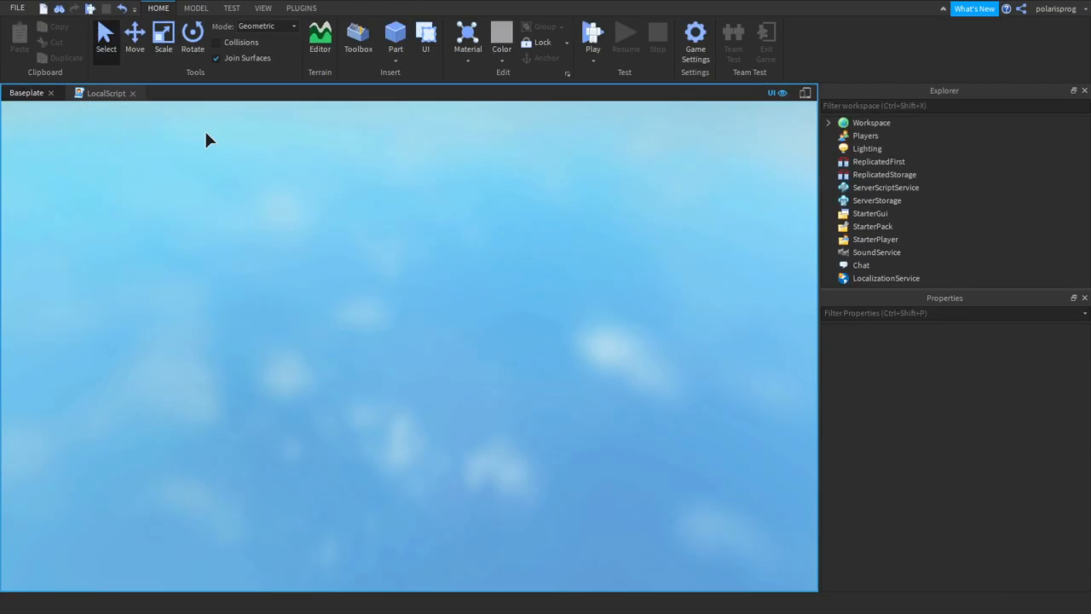
Step: Run a playtest, check the Output log for errors, and stop the test
left_click(593, 36)
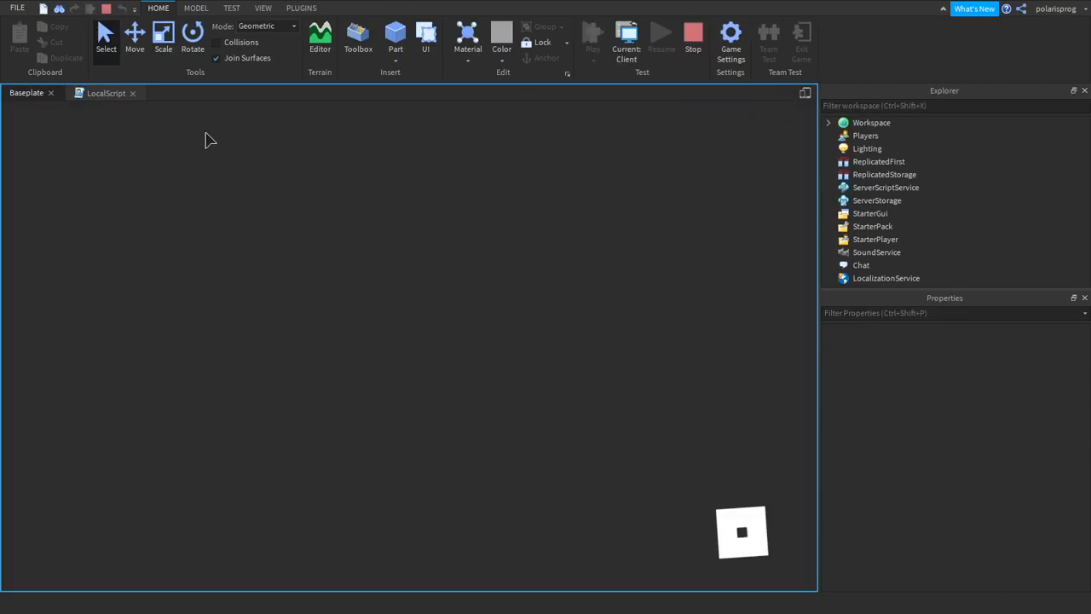
left_click(593, 38)
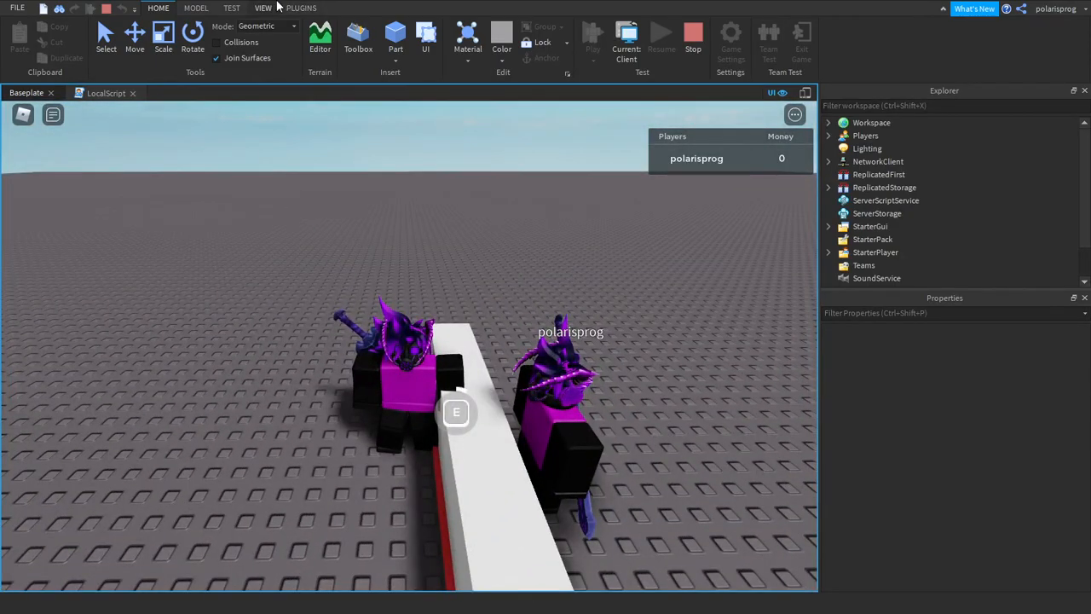
left_click(262, 7)
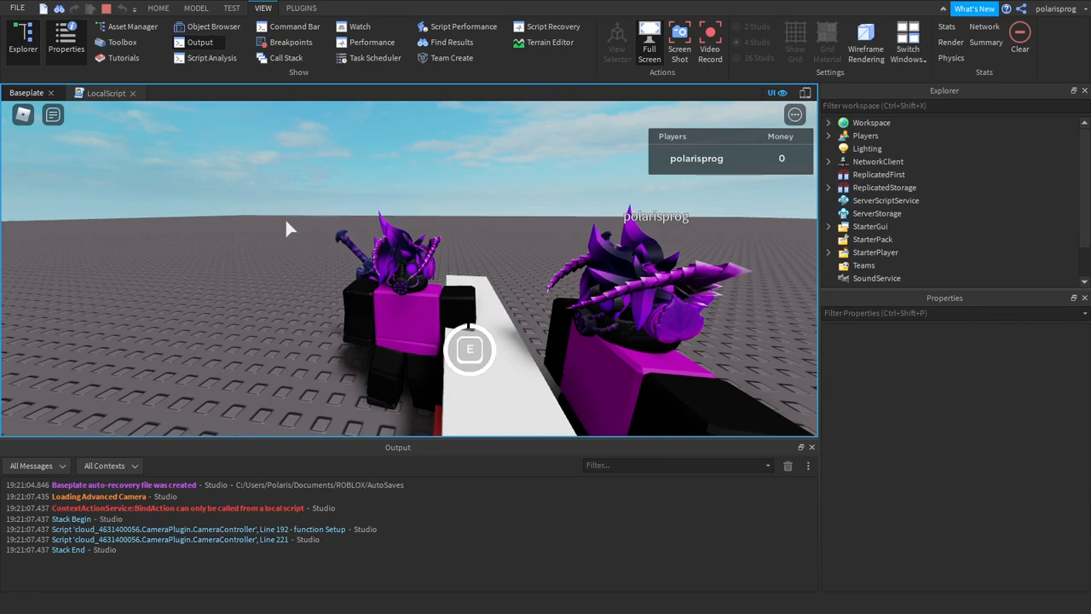
key("e")
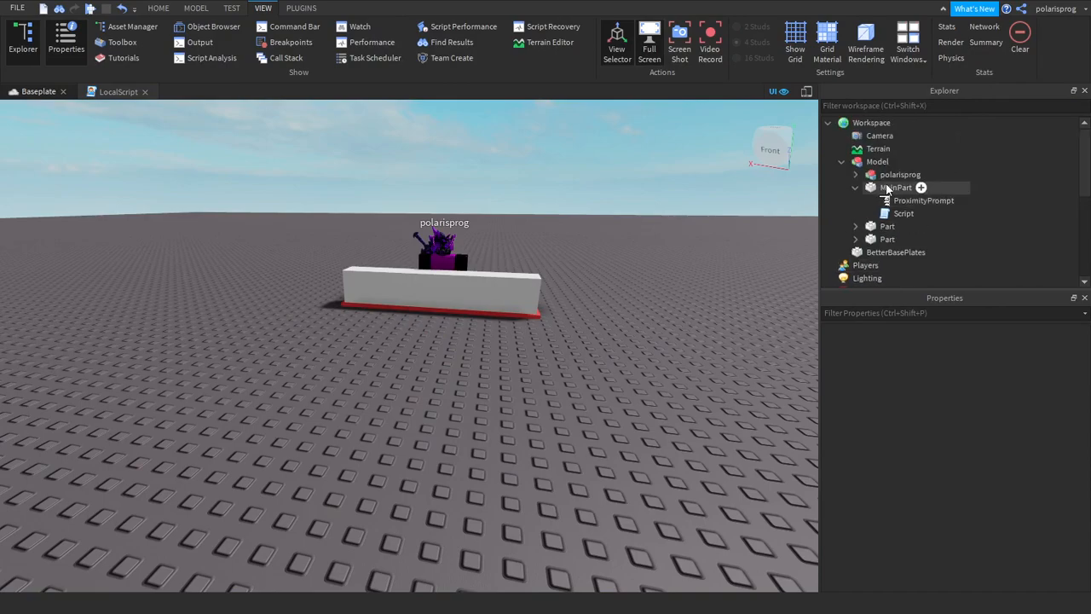
Step: Change local Prize from 250 to 1000 in MainPart's script and start a new playtest
left_click(924, 201)
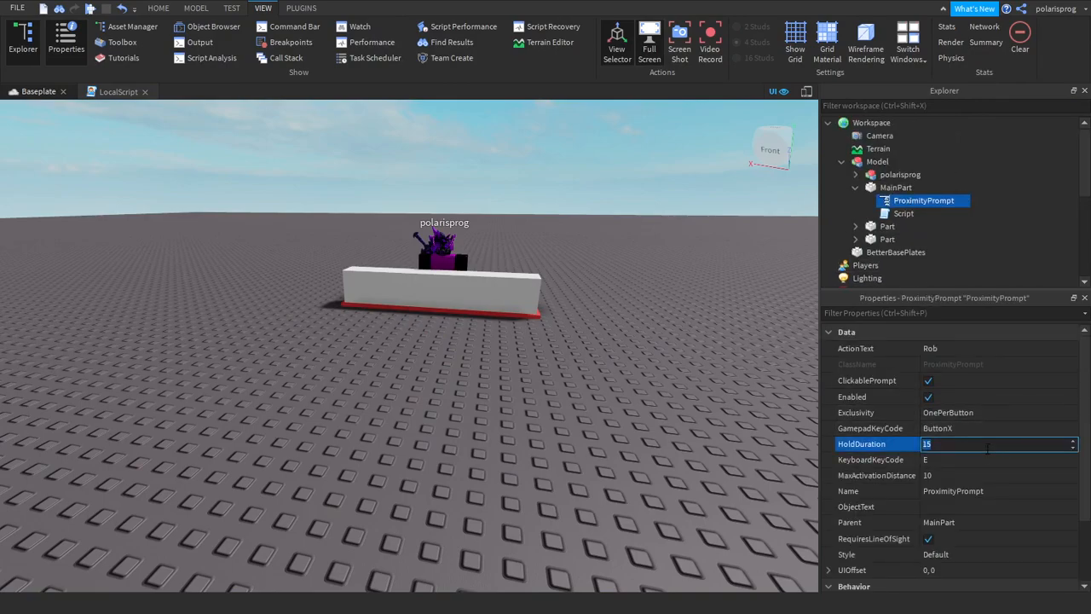
double_click(904, 214)
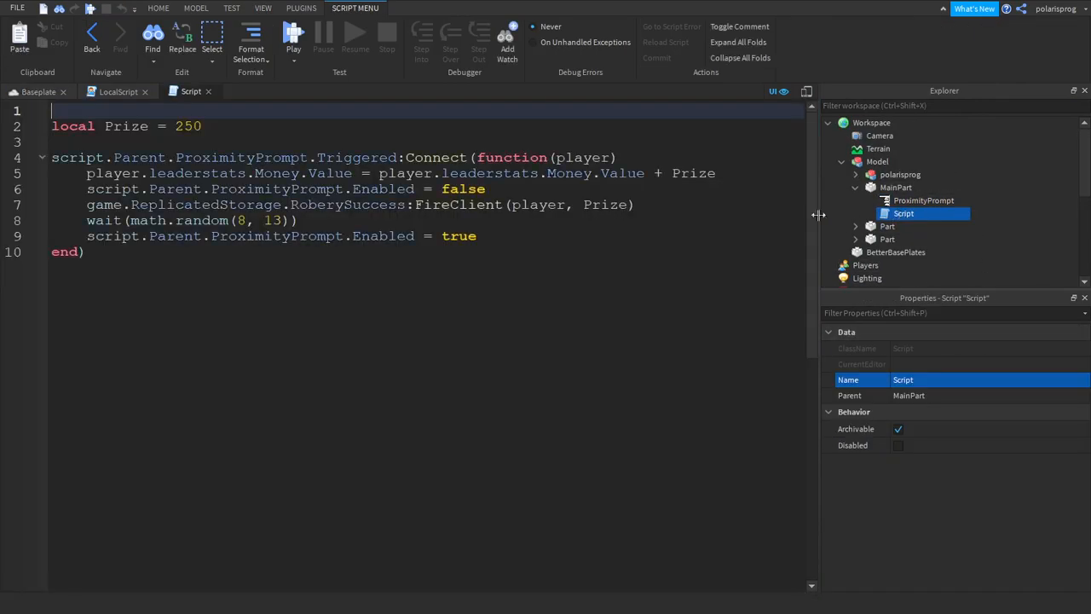
double_click(188, 126)
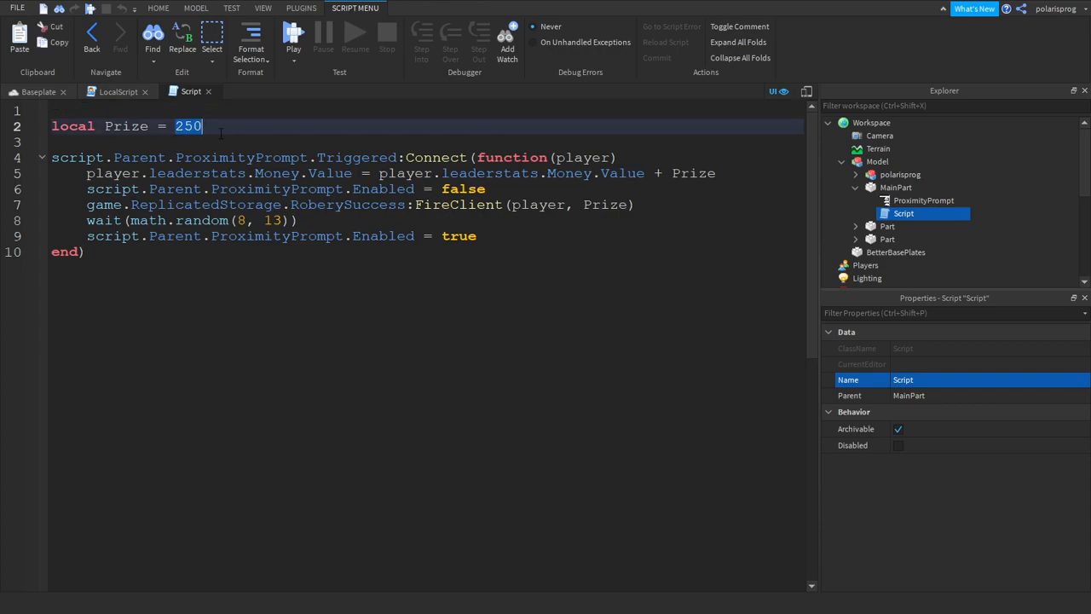
type("1000")
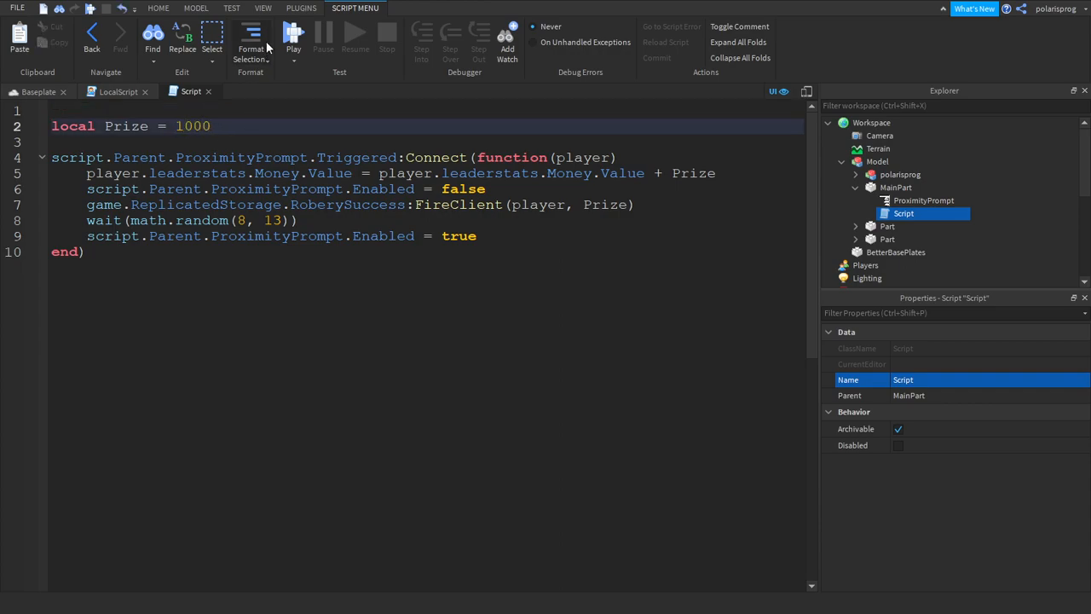
left_click(263, 7)
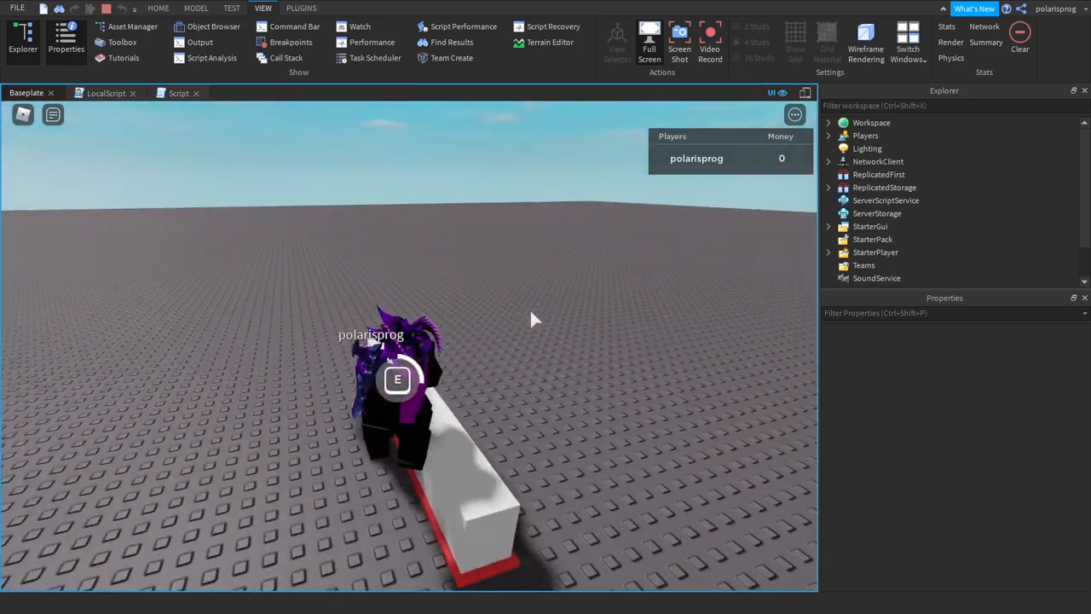
Step: Trigger the counter's prompt with E so Money reads 1,000 and the success label appears
key("e")
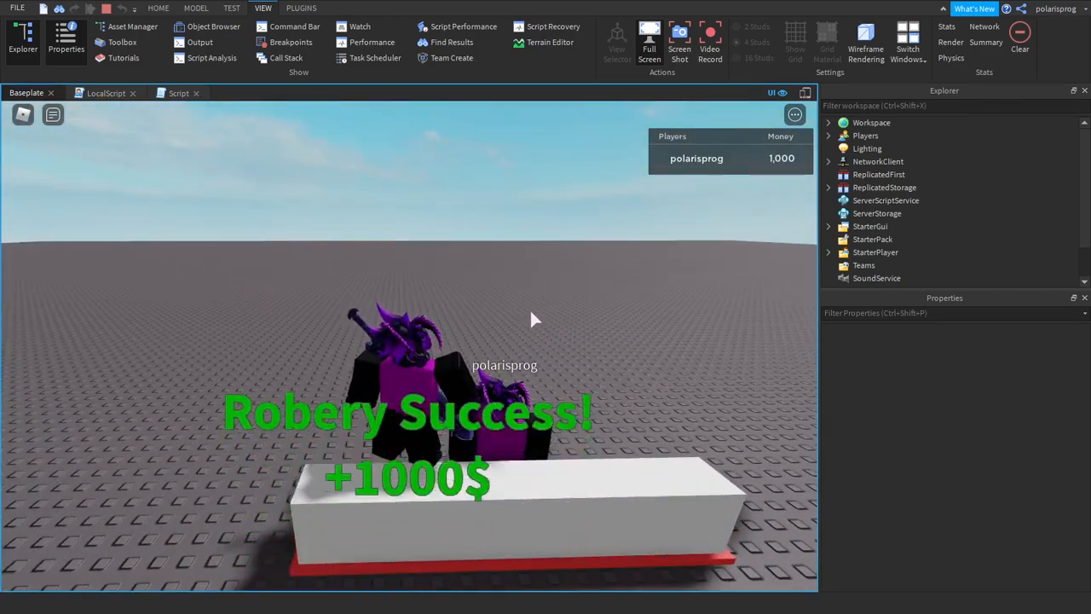